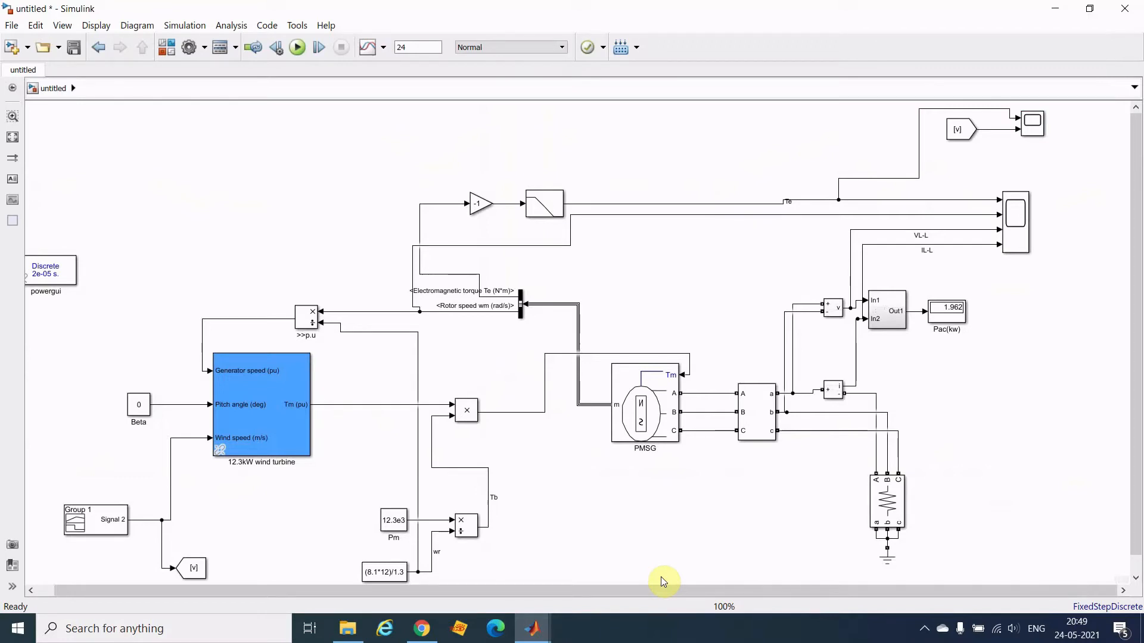
mouse_move(876, 273)
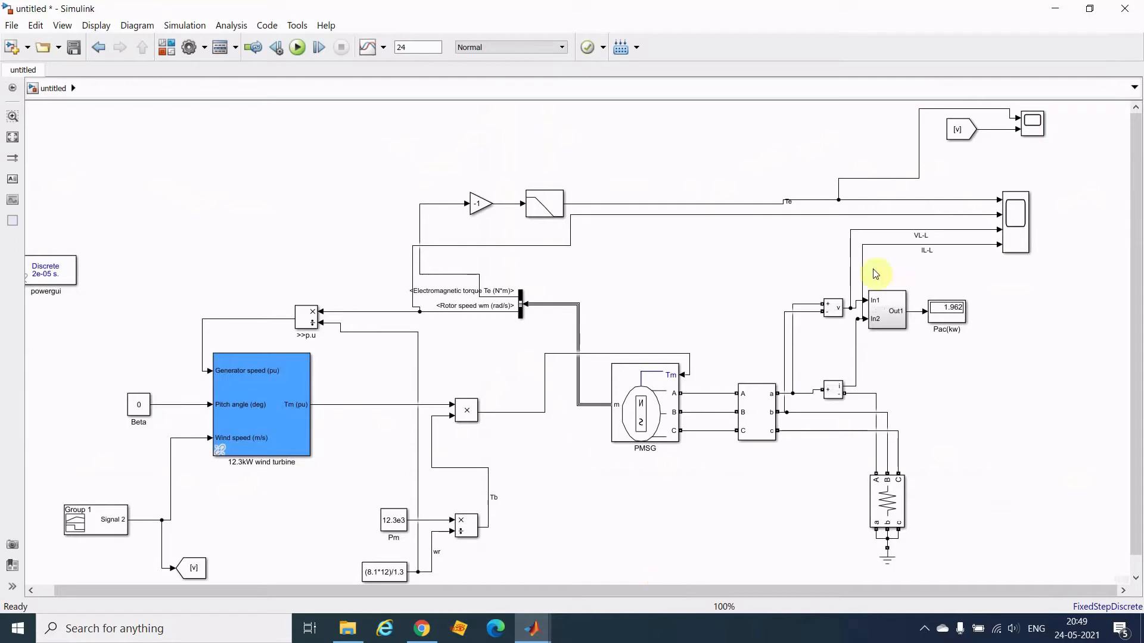
mouse_move(832, 430)
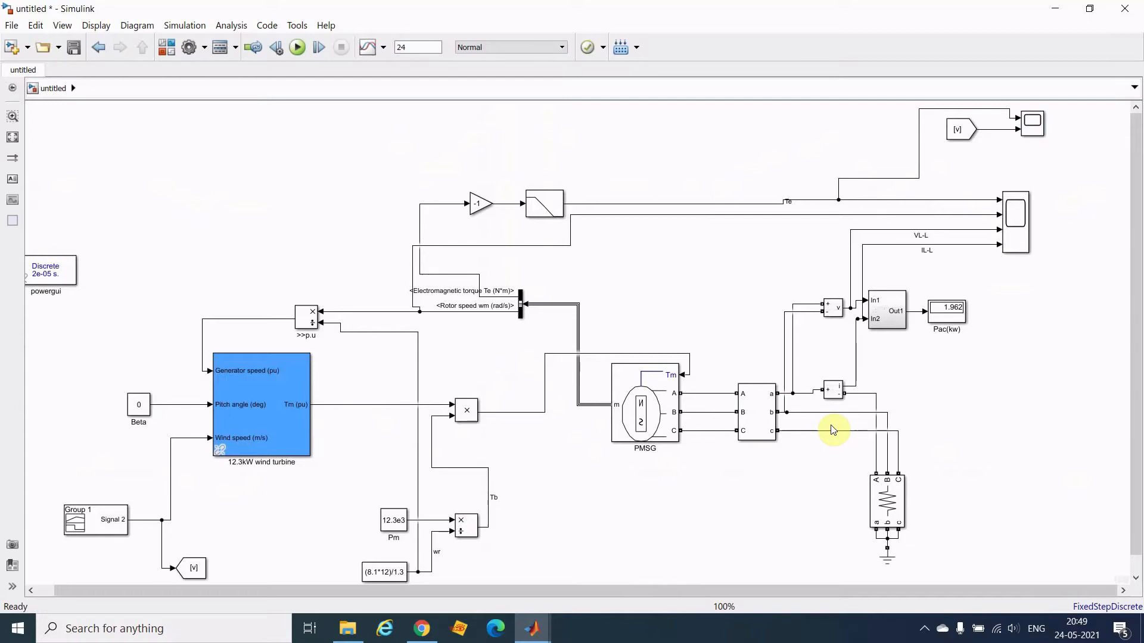
Start running the wind turbine model simulation.
click(297, 47)
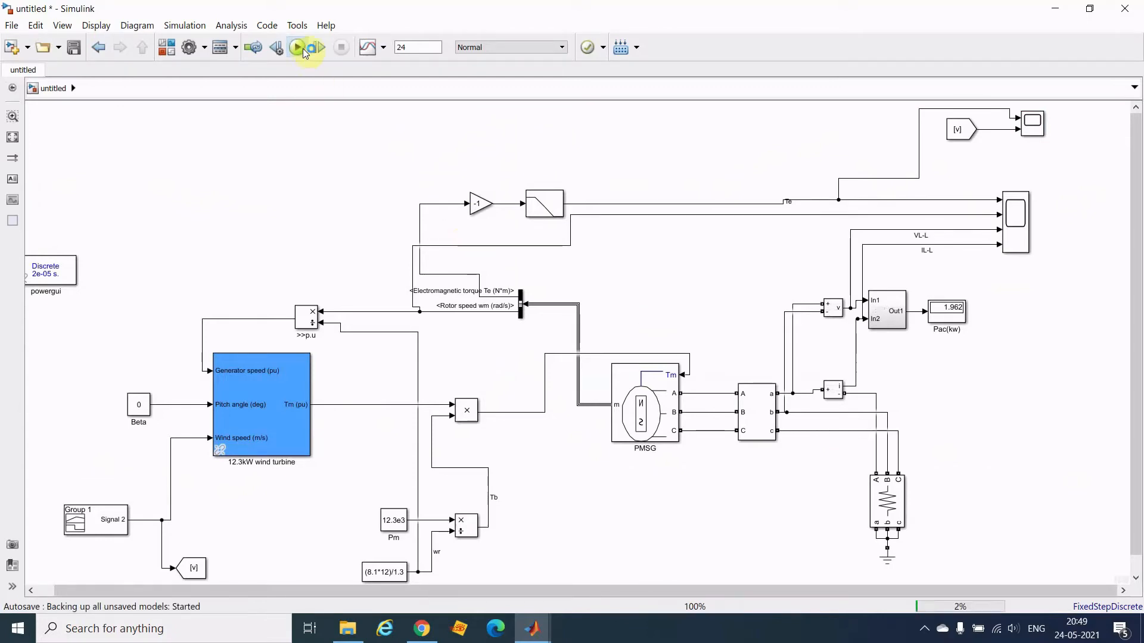
click(297, 47)
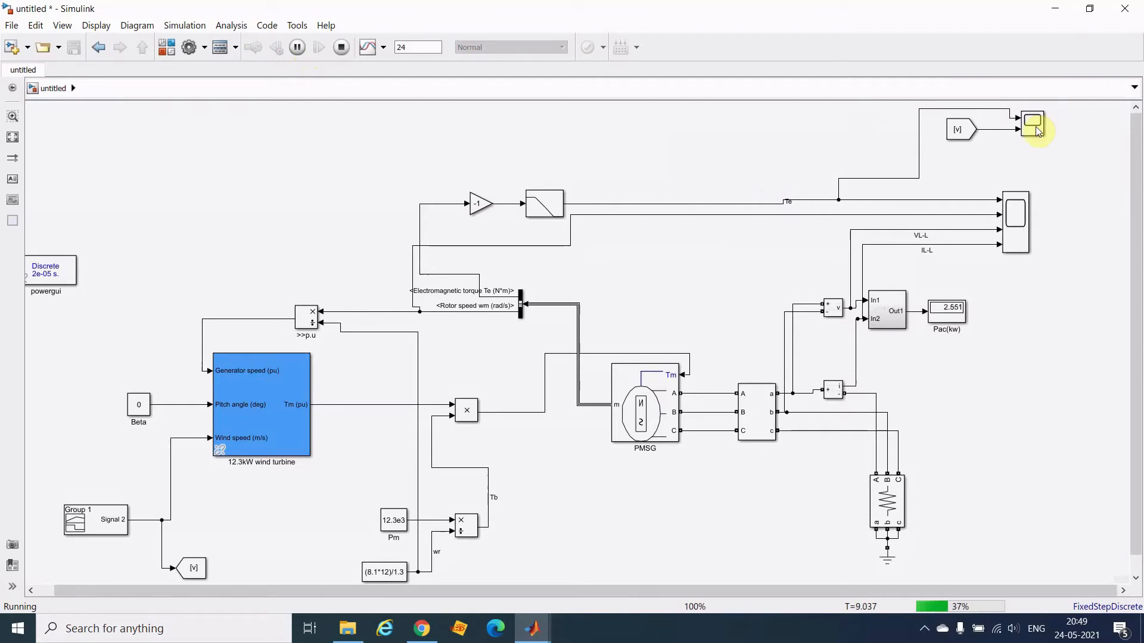
Open the Scope1 window to watch torque and wind speed through the 24-second run.
double_click(1033, 121)
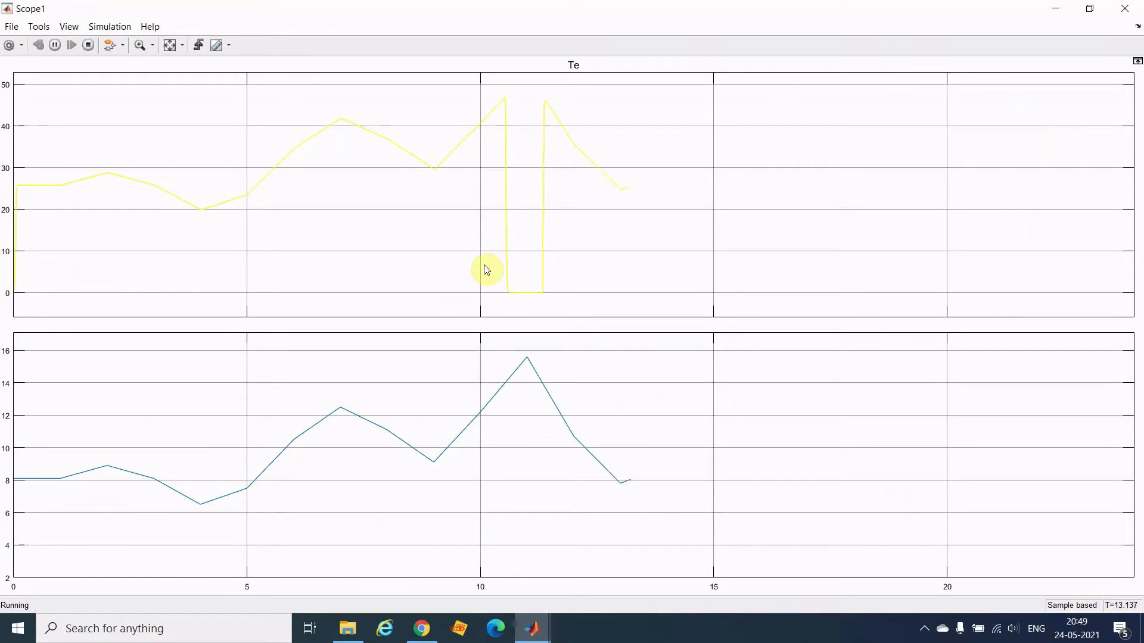
mouse_move(538, 307)
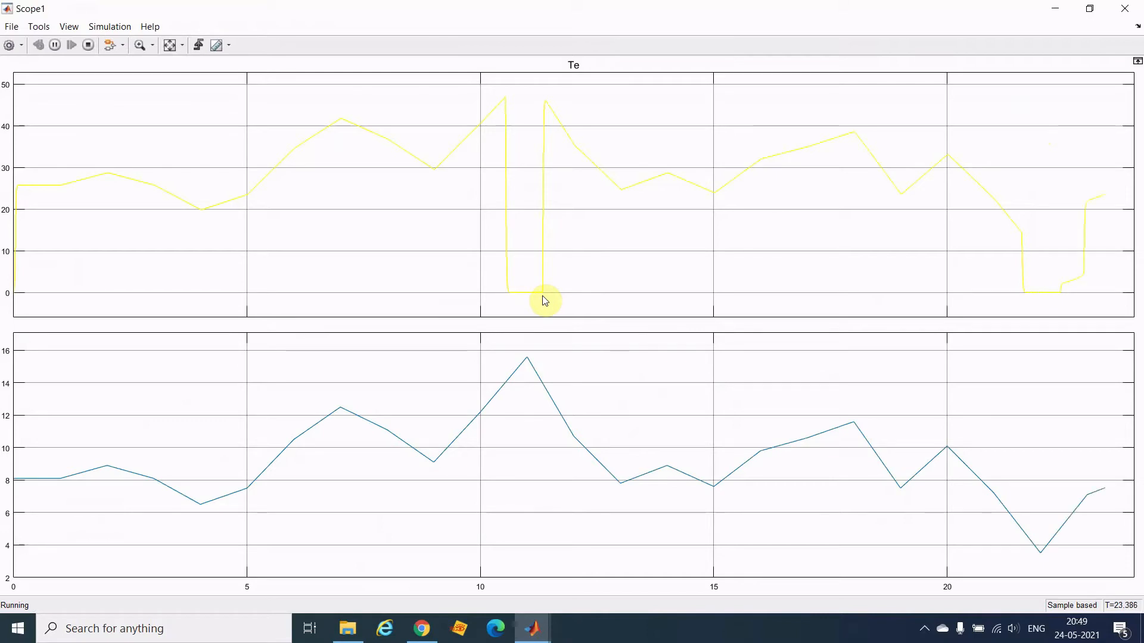
click(56, 45)
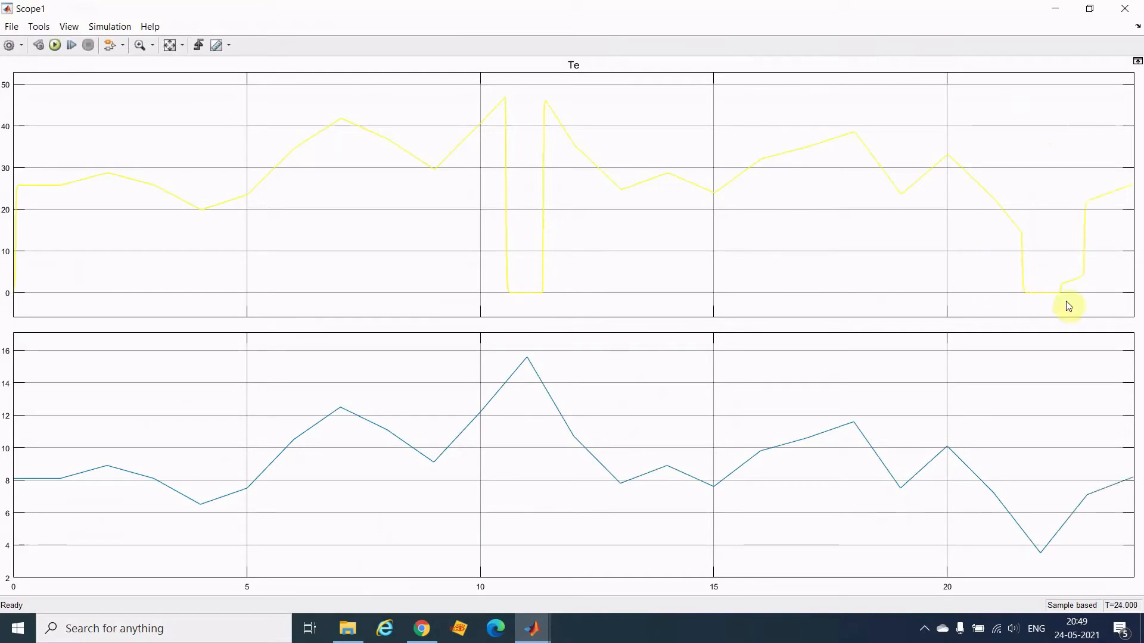
mouse_move(1018, 244)
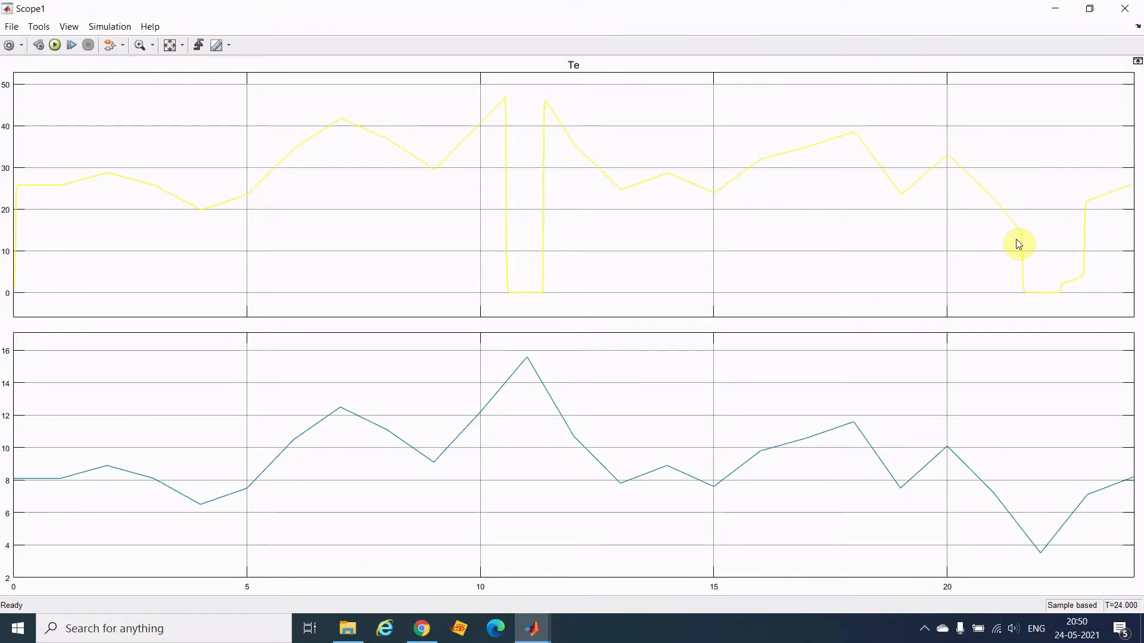
mouse_move(1005, 337)
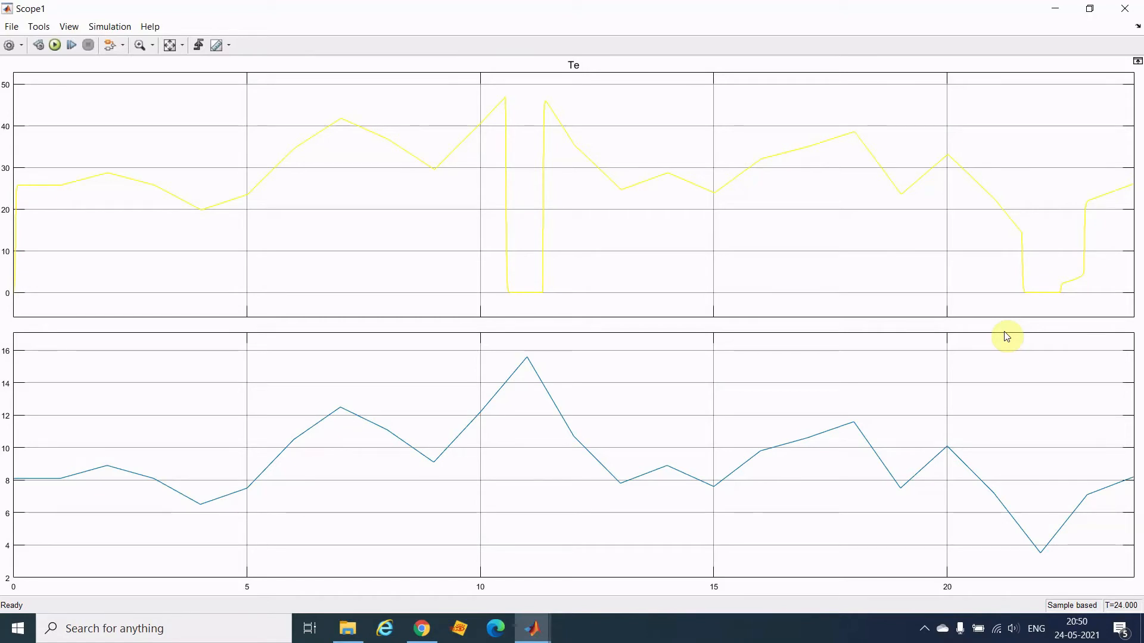
mouse_move(760, 338)
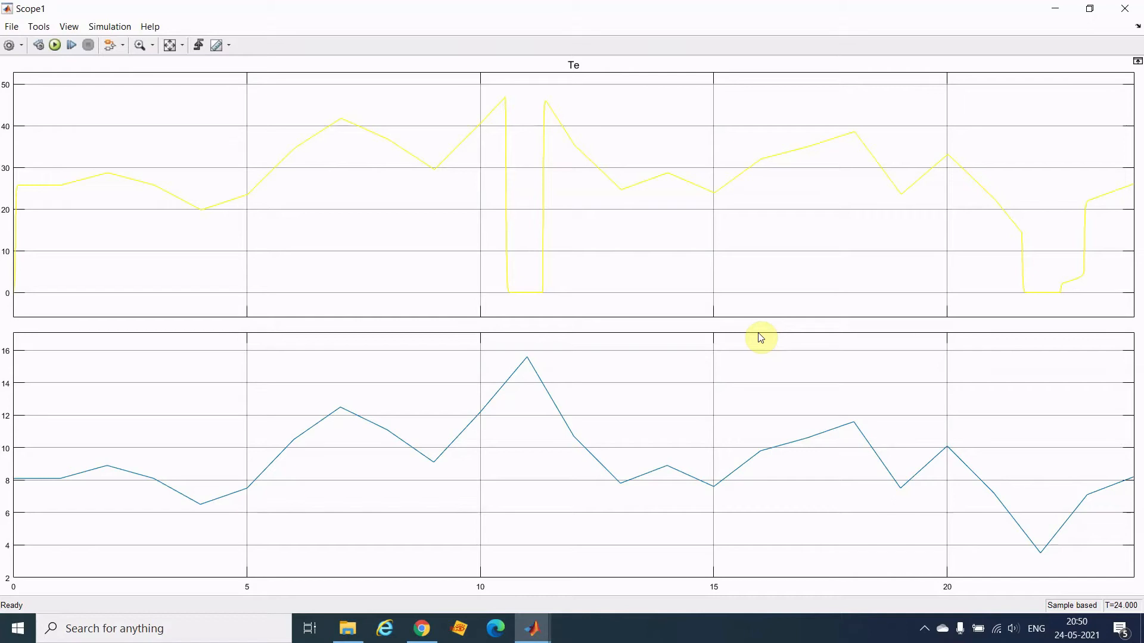
mouse_move(466, 260)
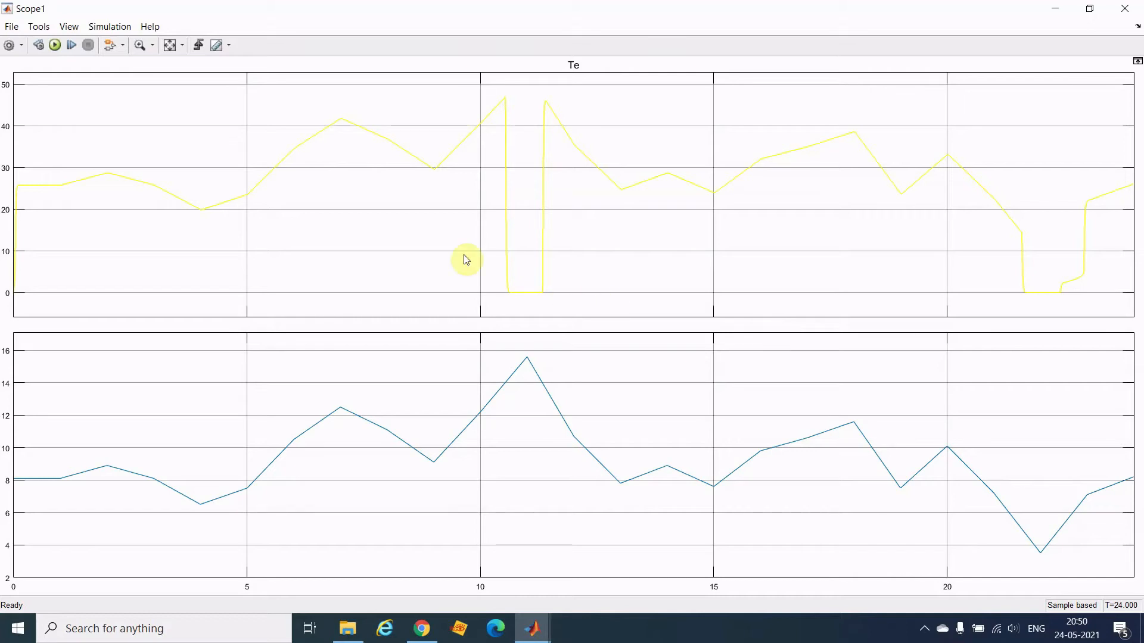
mouse_move(720, 311)
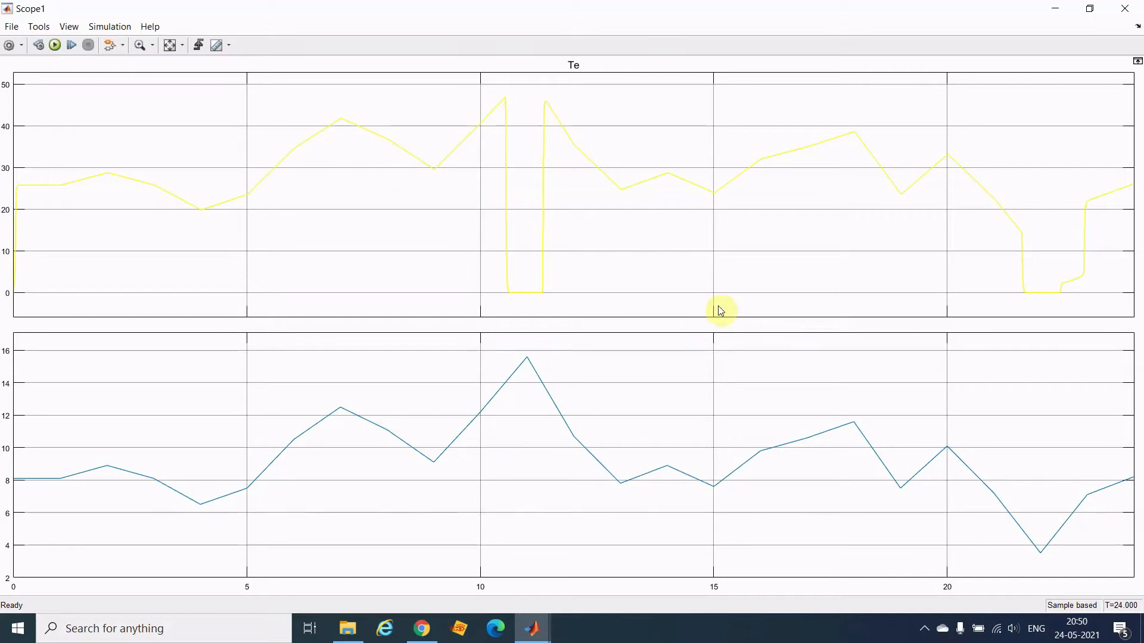
mouse_move(712, 461)
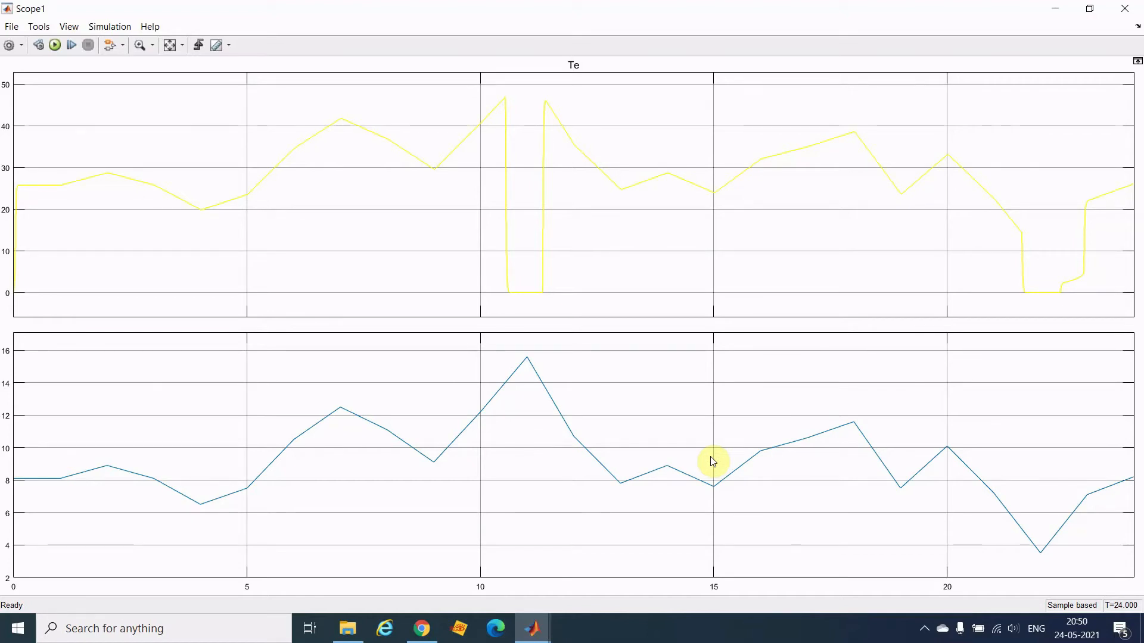
click(10, 27)
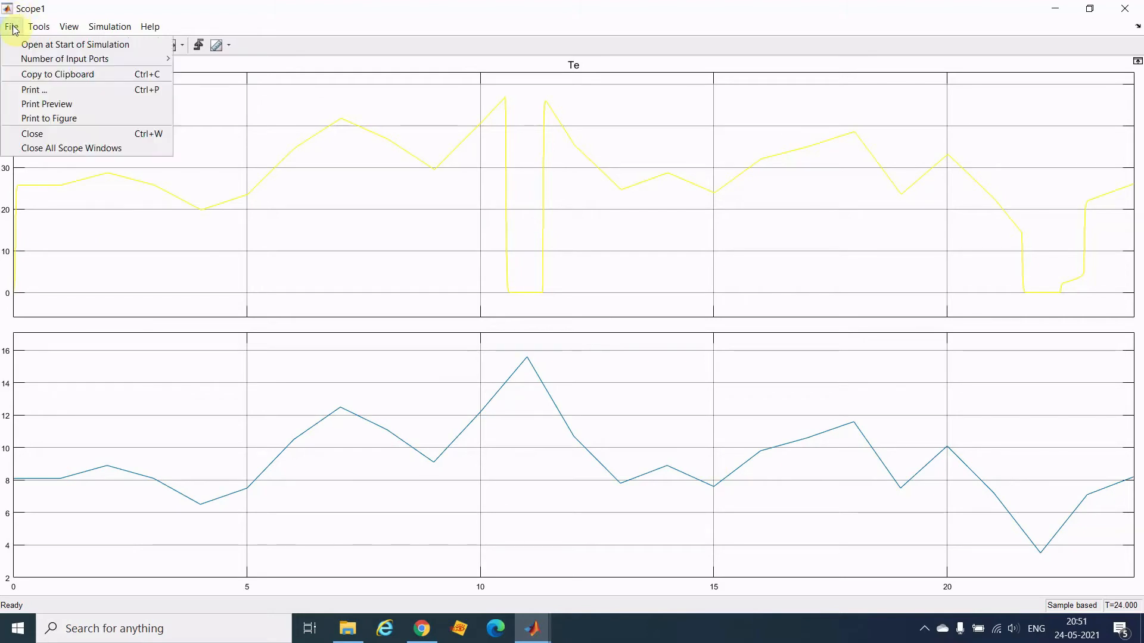
mouse_move(66, 58)
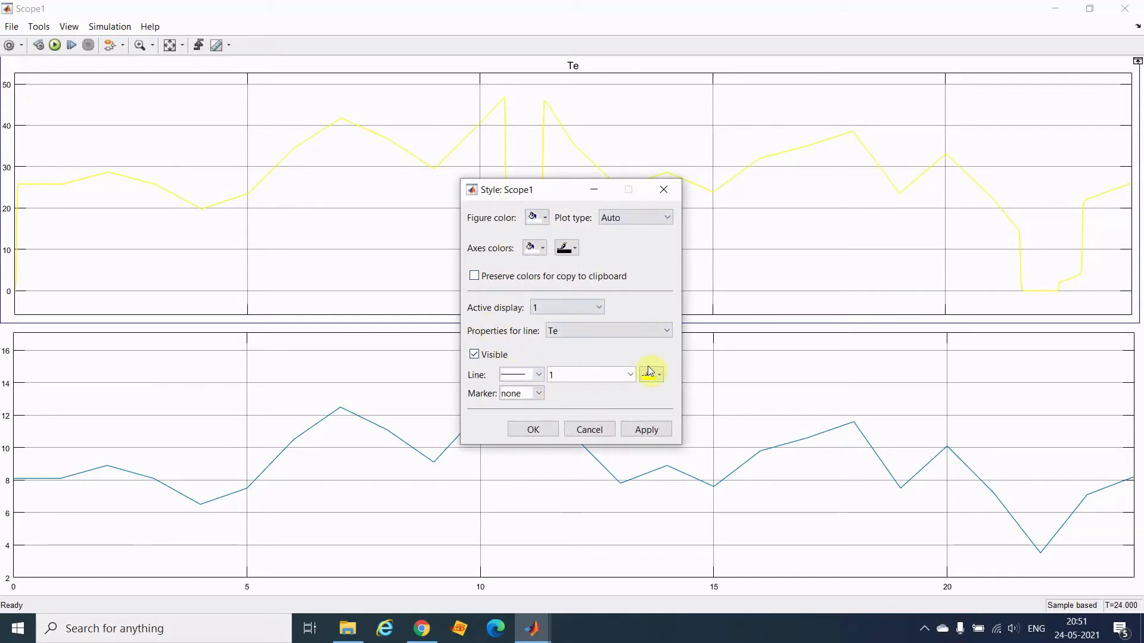
click(630, 375)
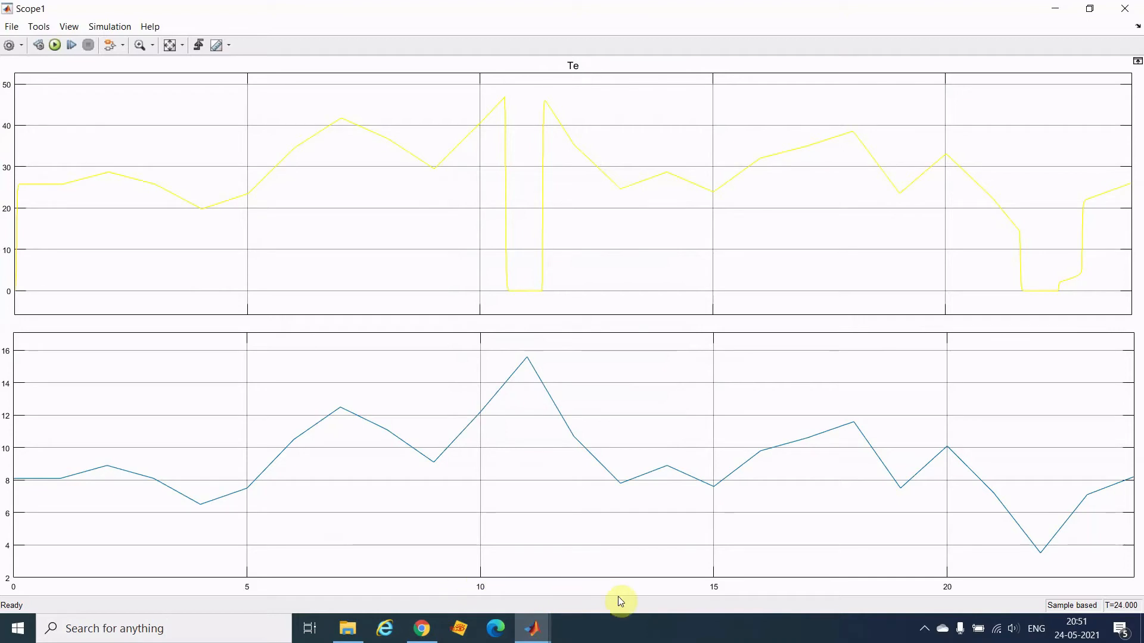
mouse_move(470, 591)
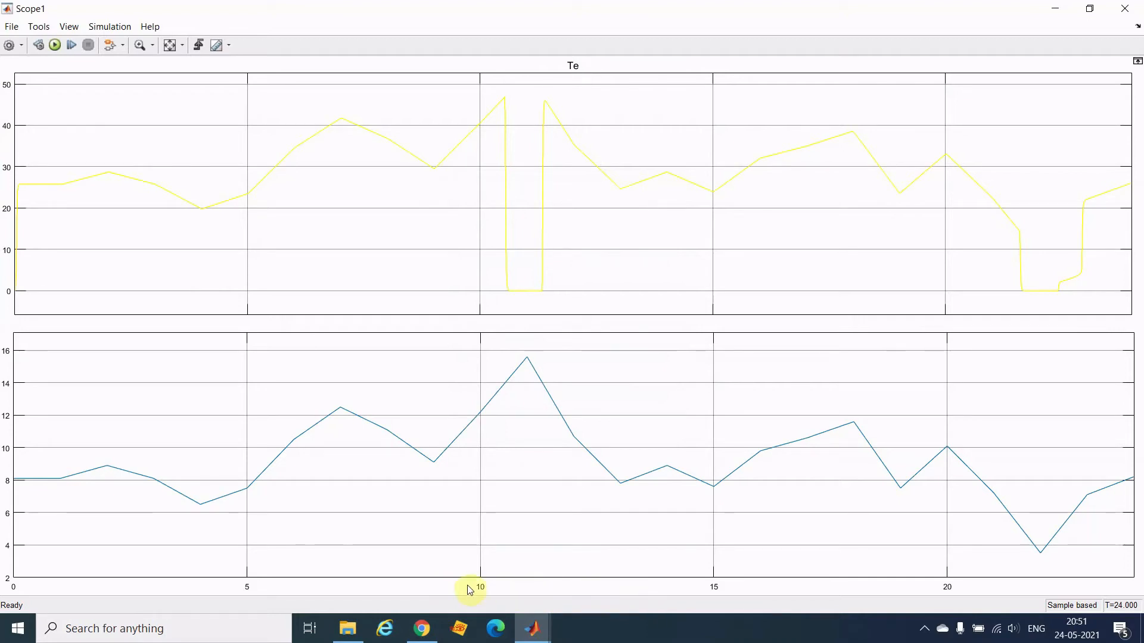
mouse_move(640, 590)
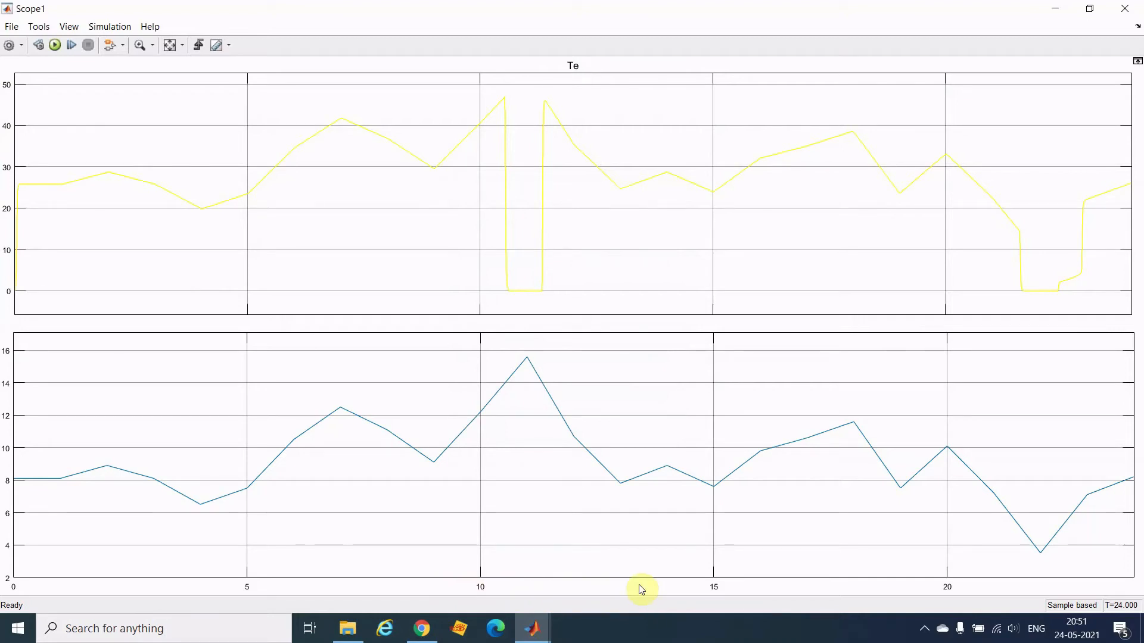
mouse_move(68, 26)
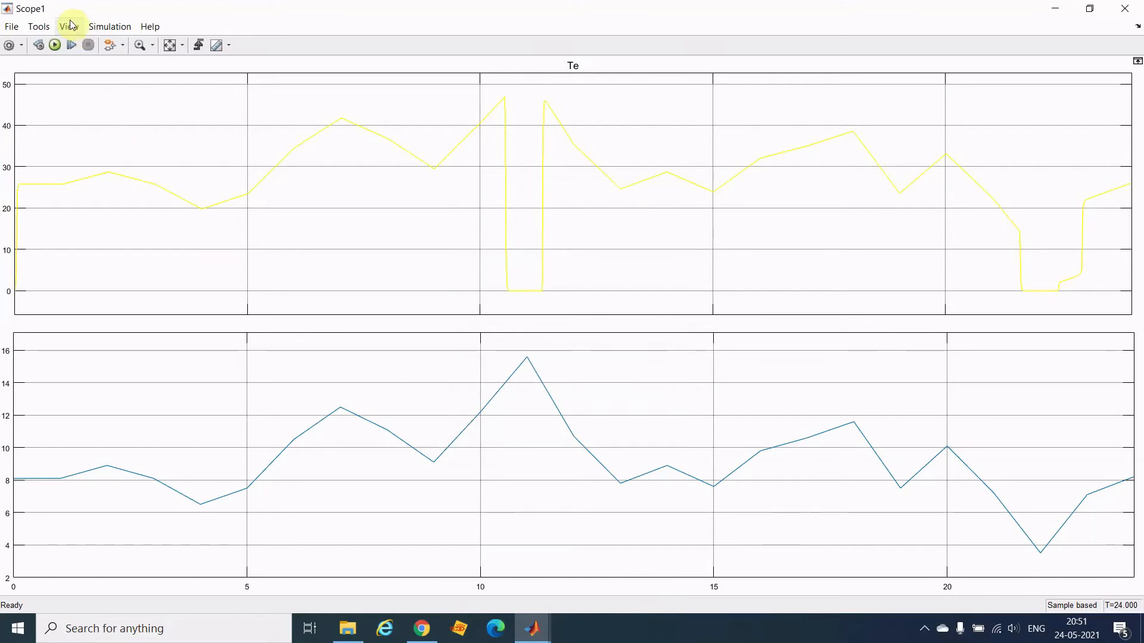
Turn on Show time-axis label in the scope's Configuration Properties and apply it.
click(64, 27)
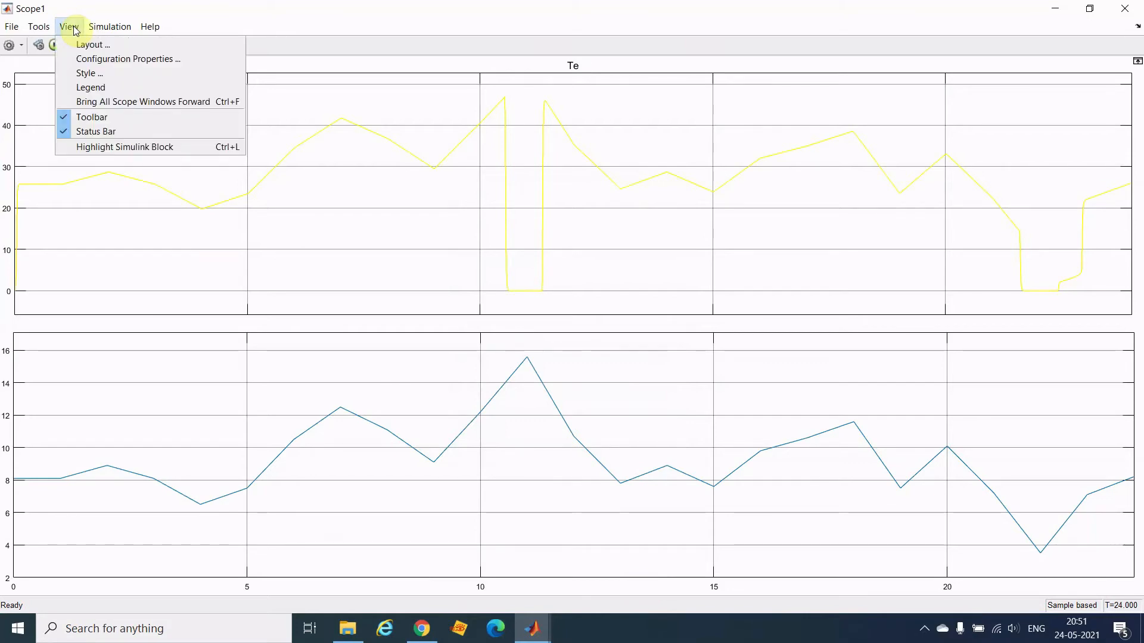
click(130, 58)
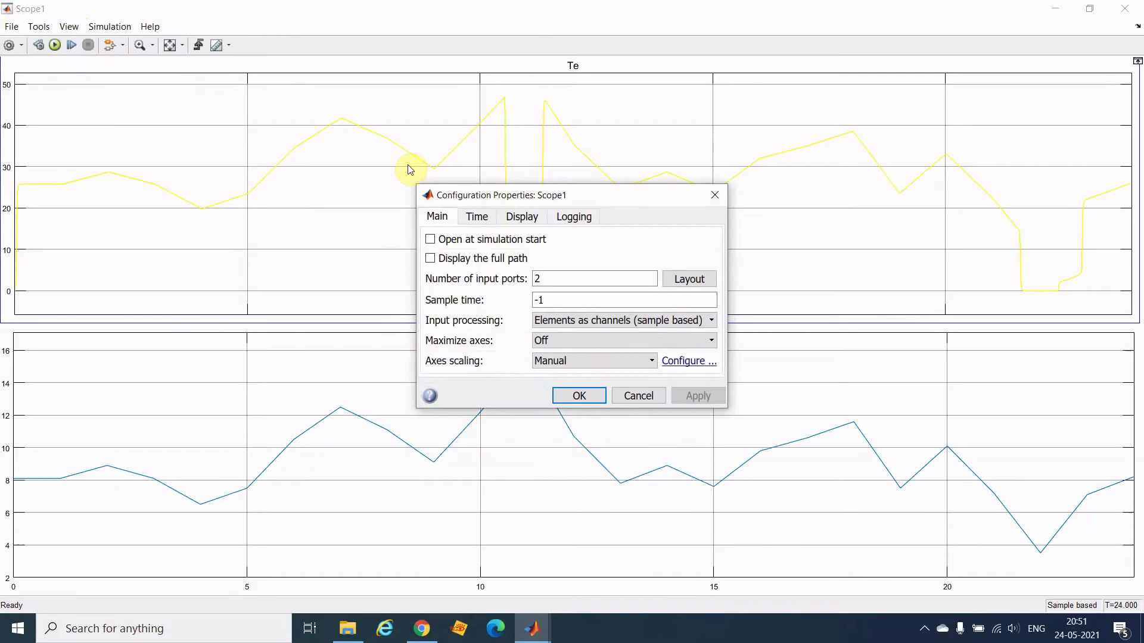
click(476, 217)
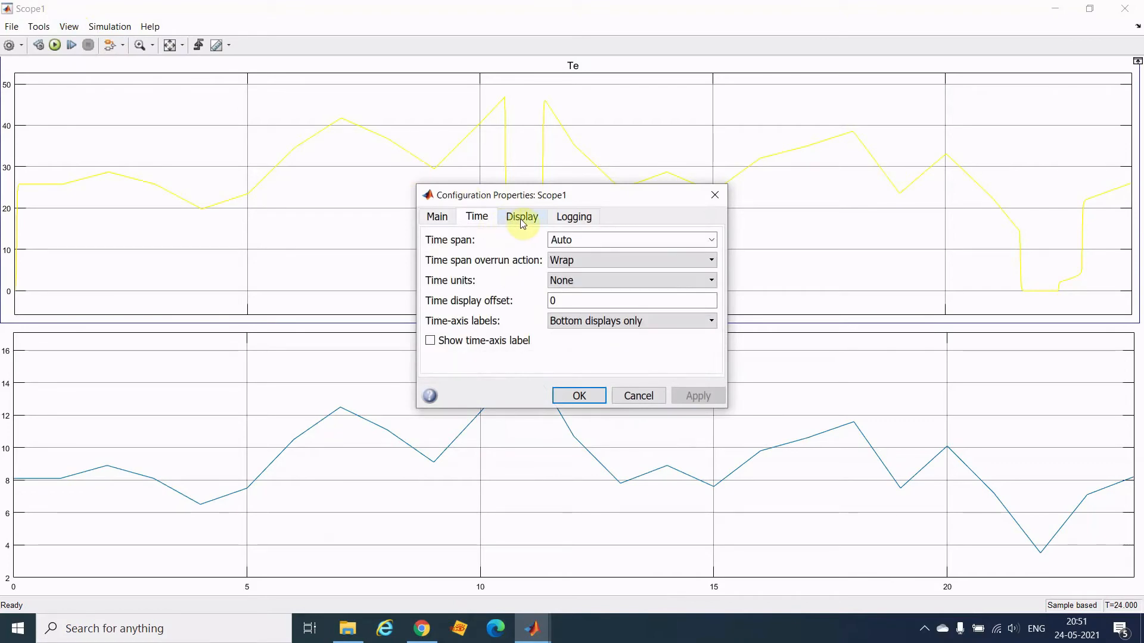
click(521, 216)
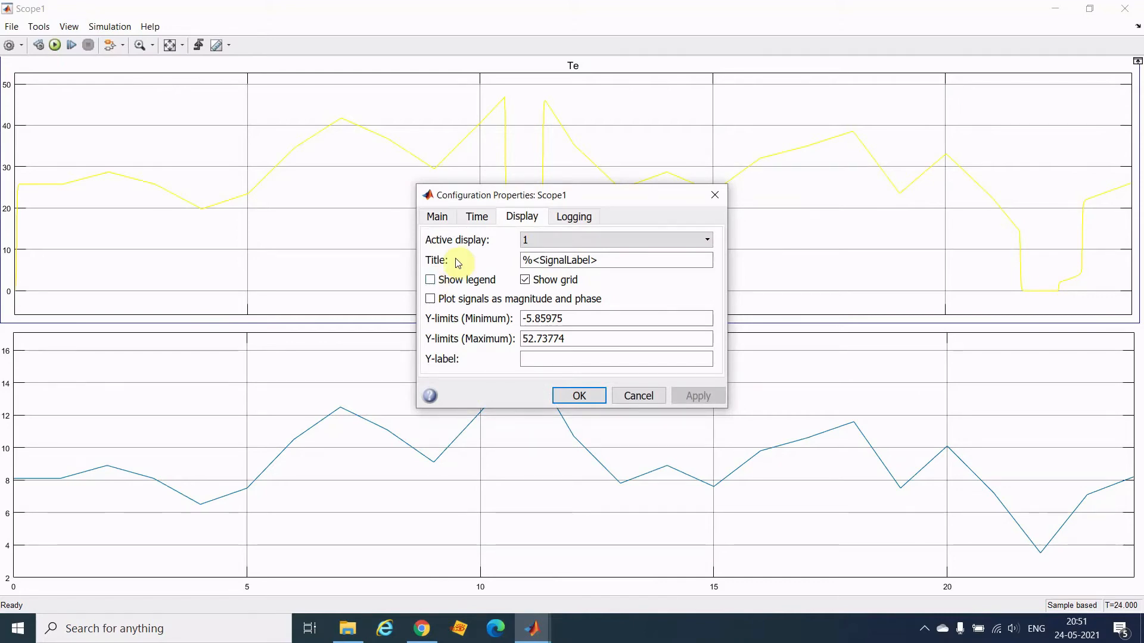
click(476, 217)
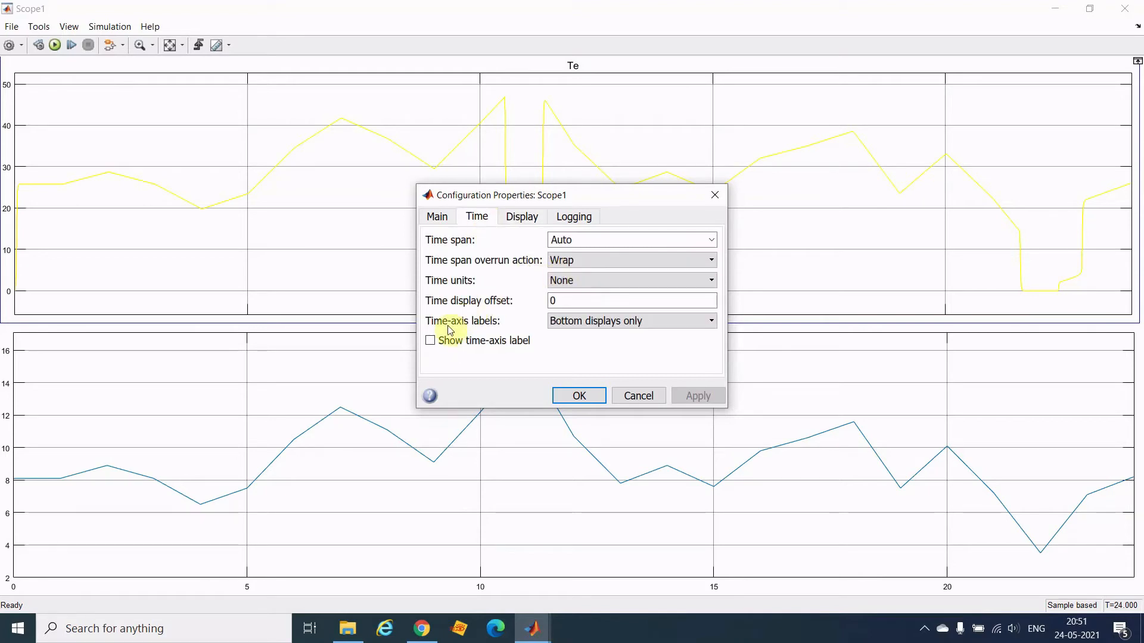
click(429, 340)
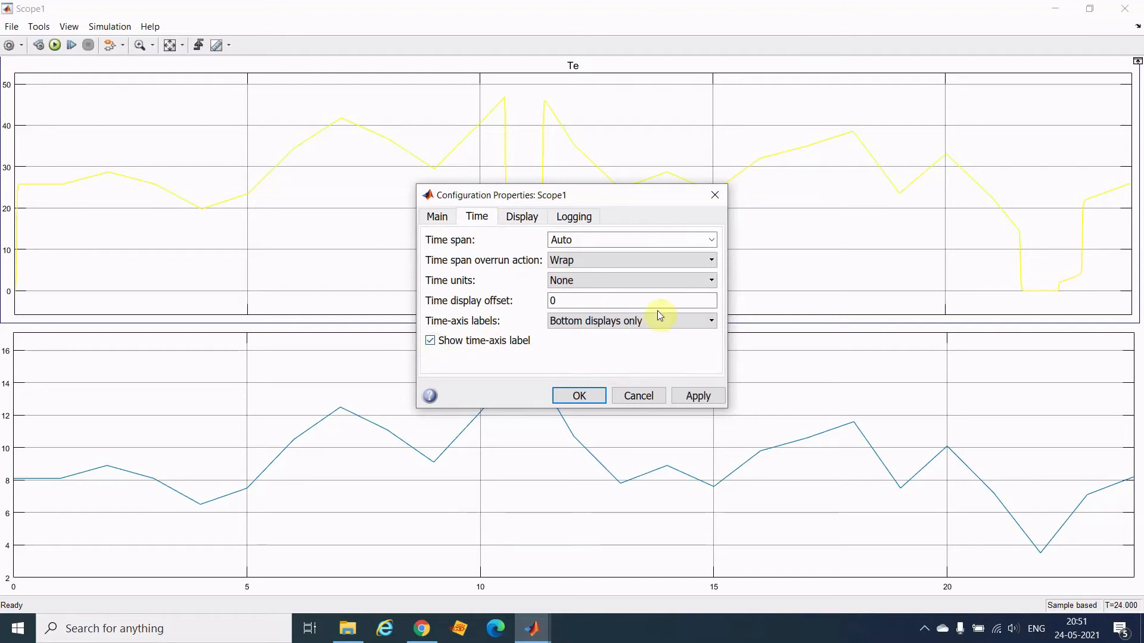
click(698, 396)
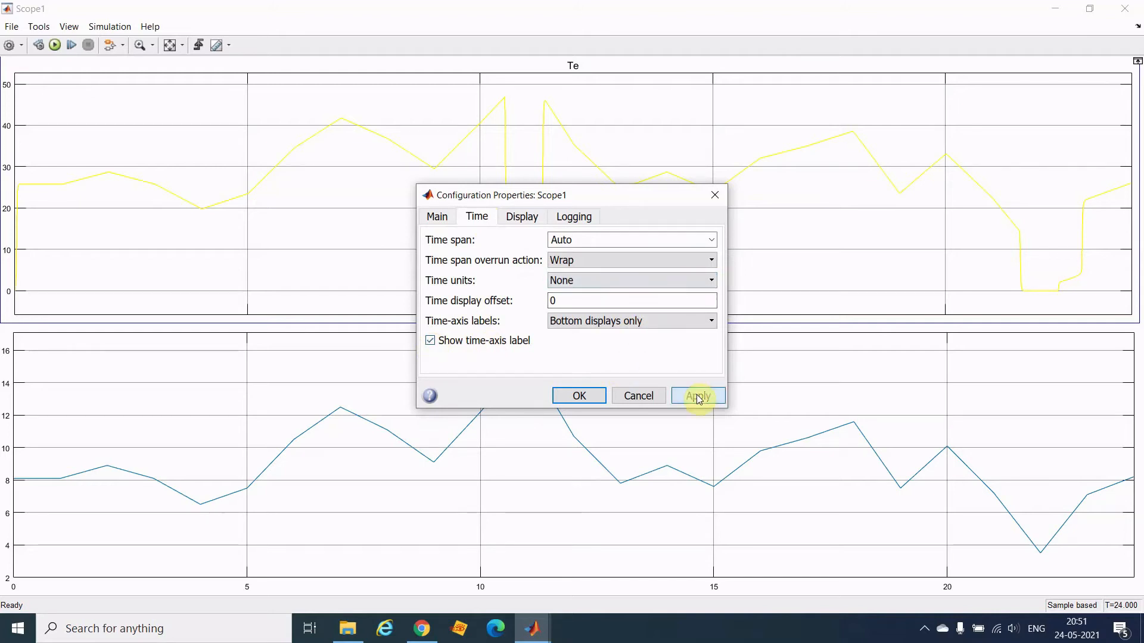
click(698, 395)
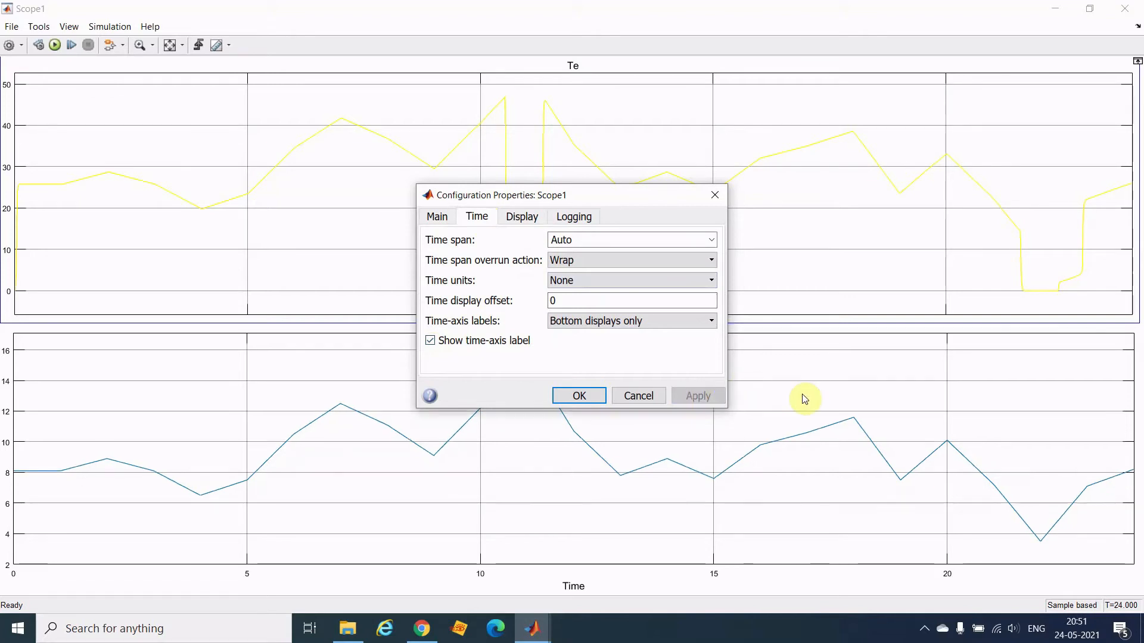
mouse_move(603, 594)
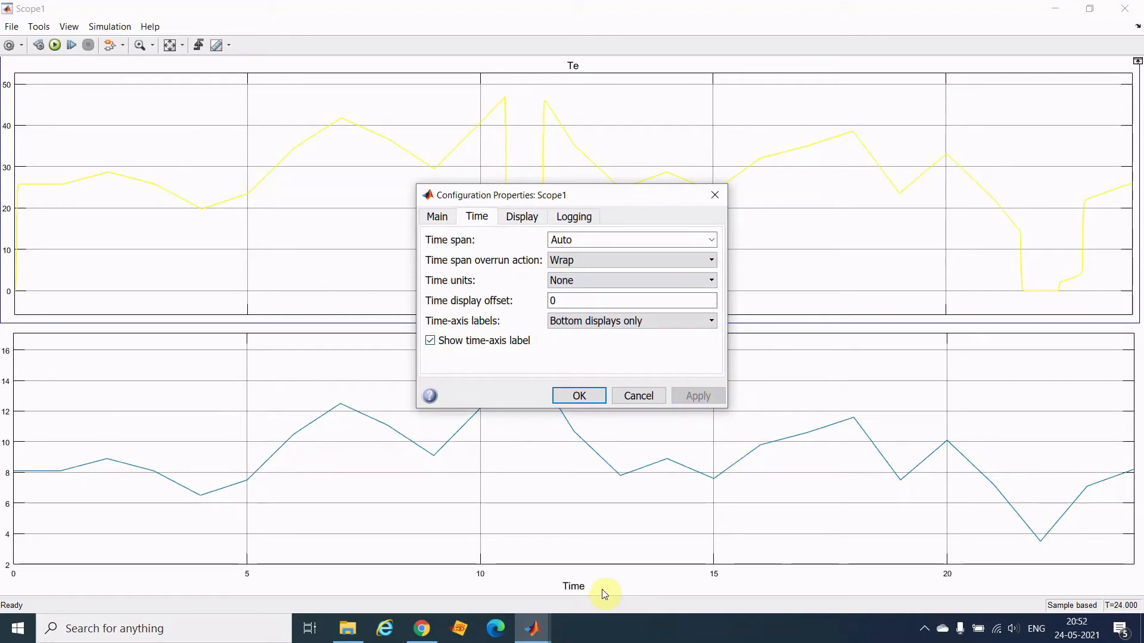
mouse_move(568, 593)
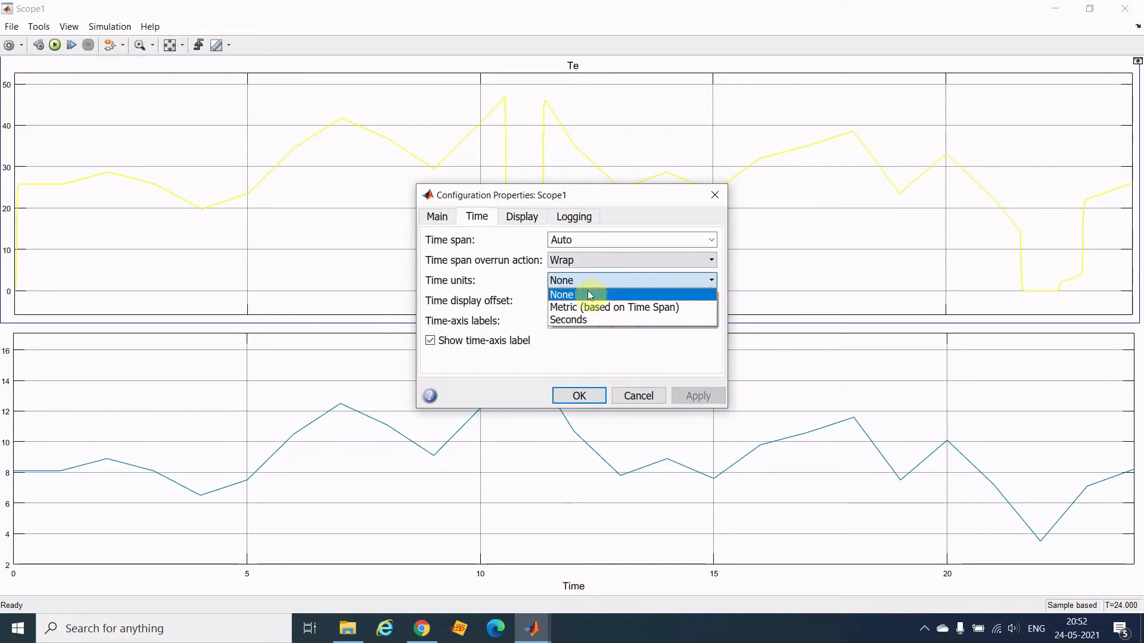
mouse_move(574, 320)
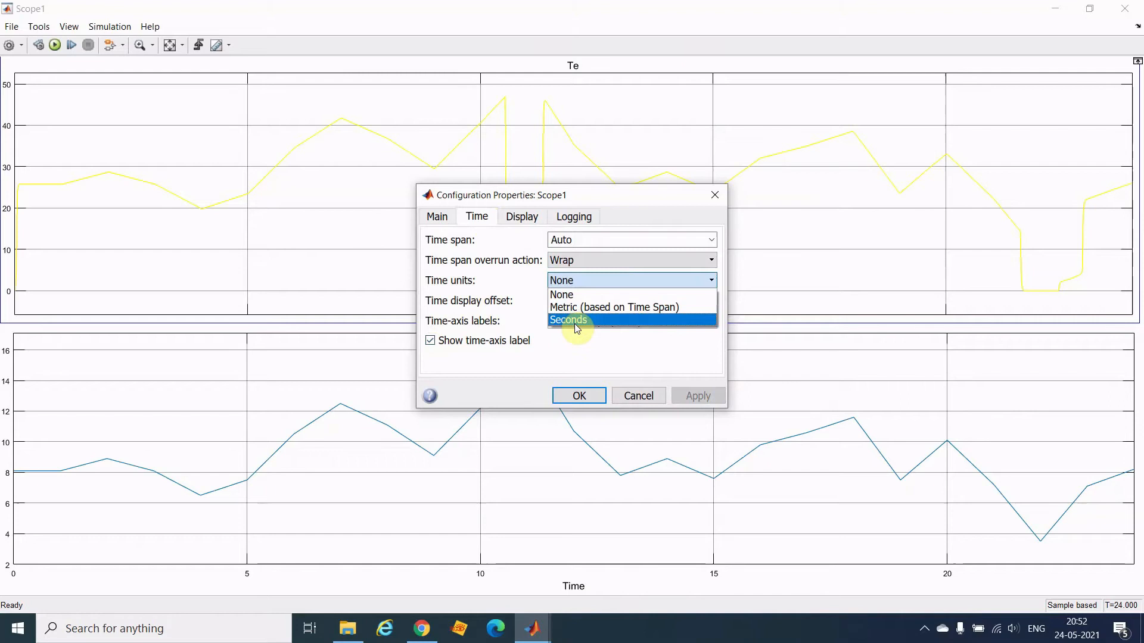
Set the time units to seconds, keeping labels on bottom displays only, and confirm.
click(568, 320)
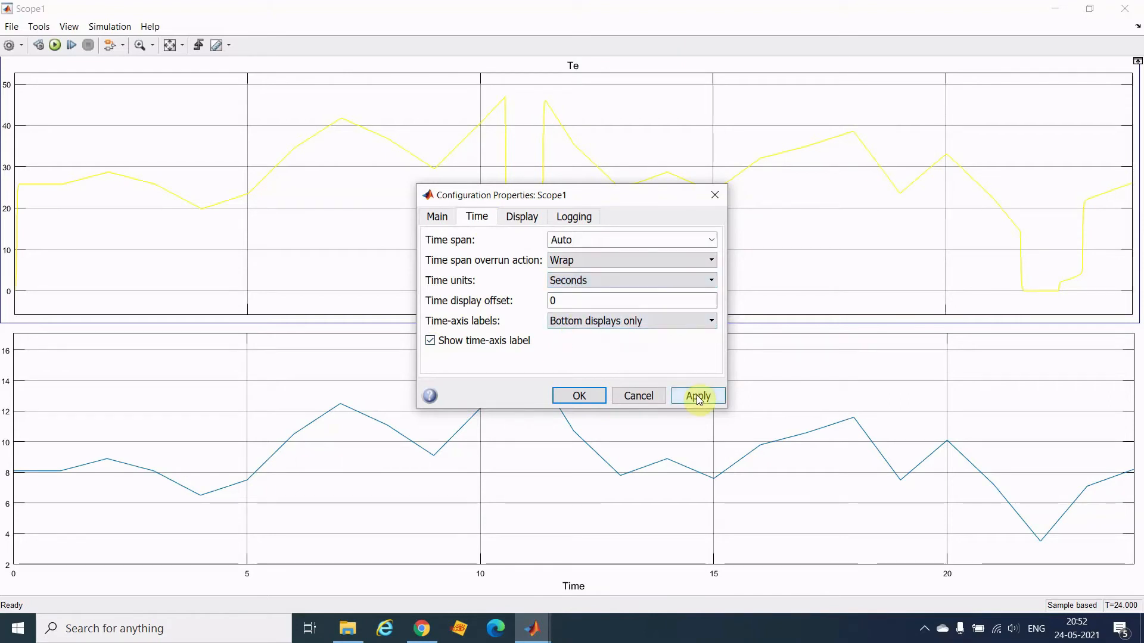
click(698, 396)
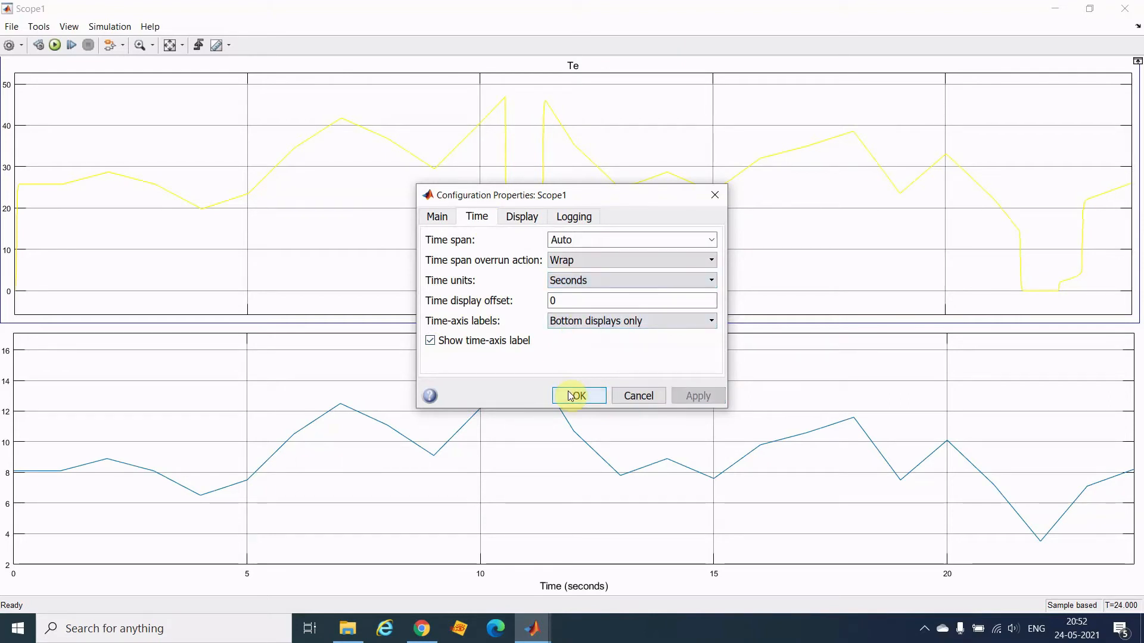
click(579, 395)
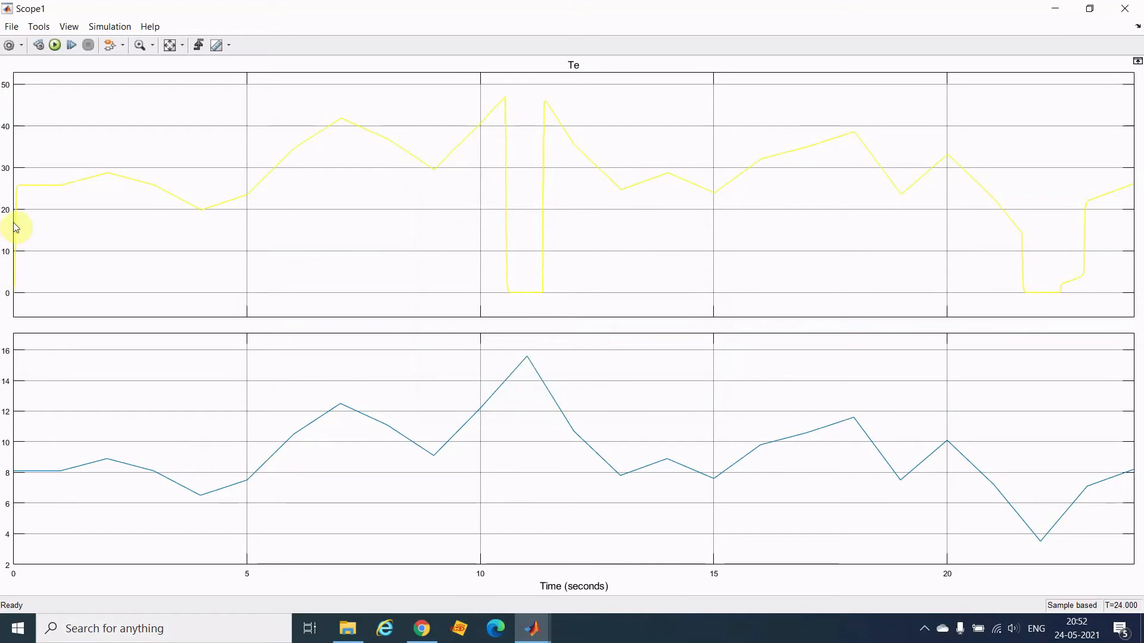
mouse_move(16, 370)
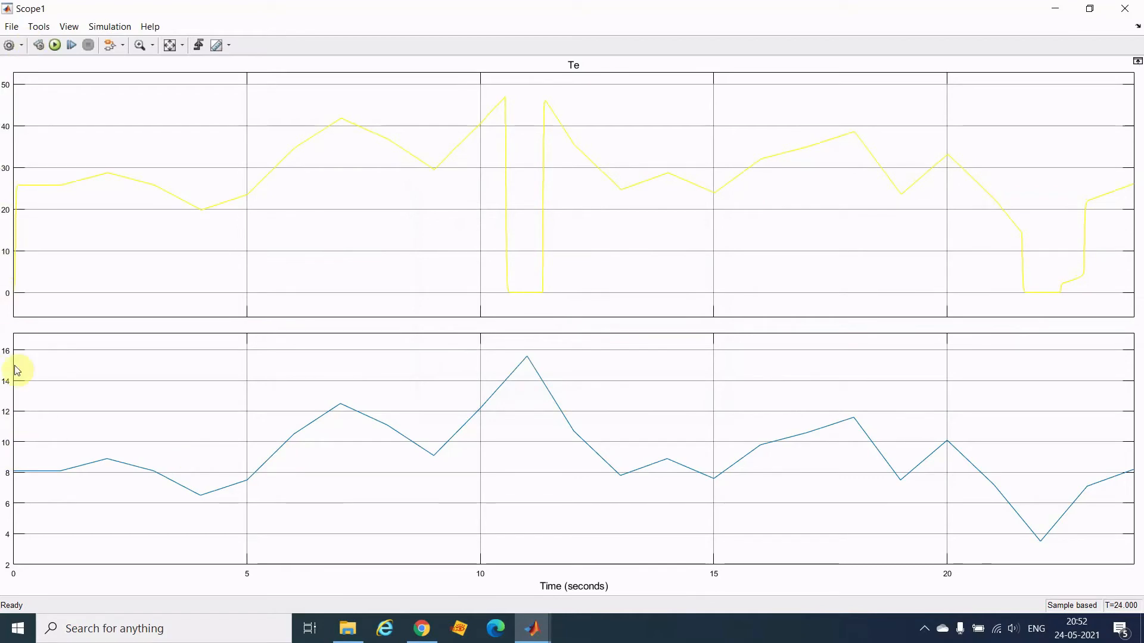
mouse_move(24, 505)
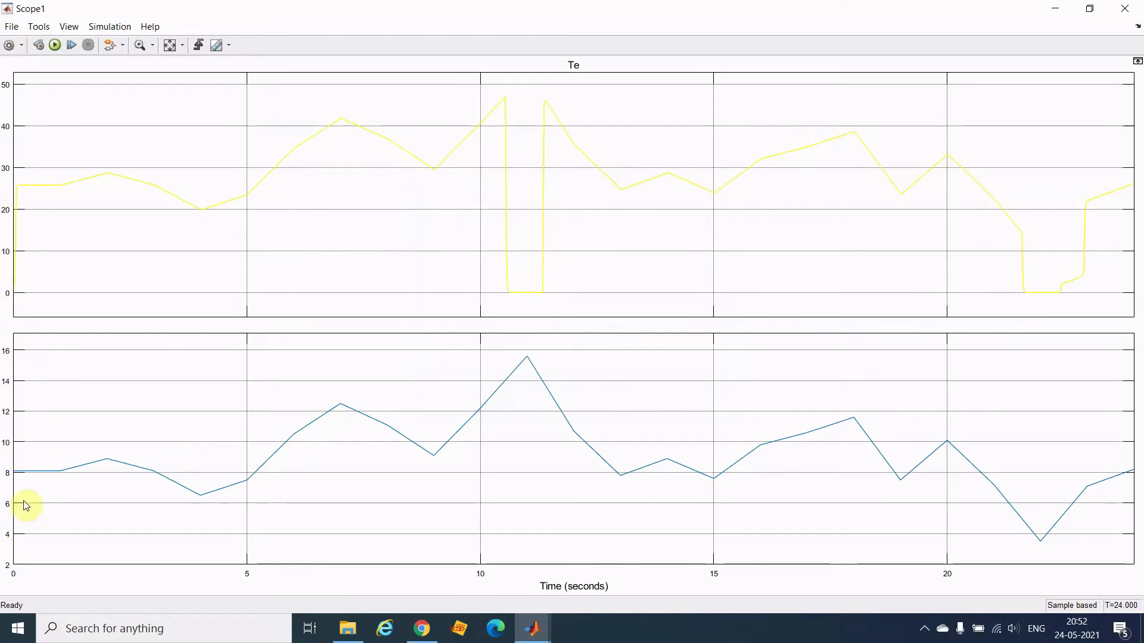
mouse_move(64, 402)
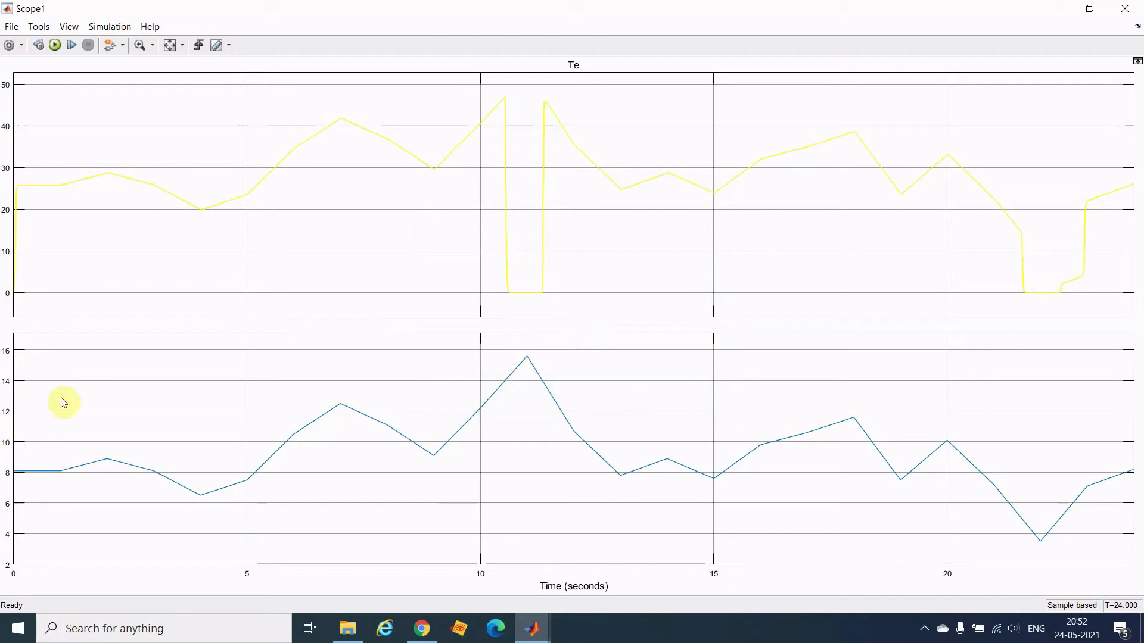
mouse_move(59, 431)
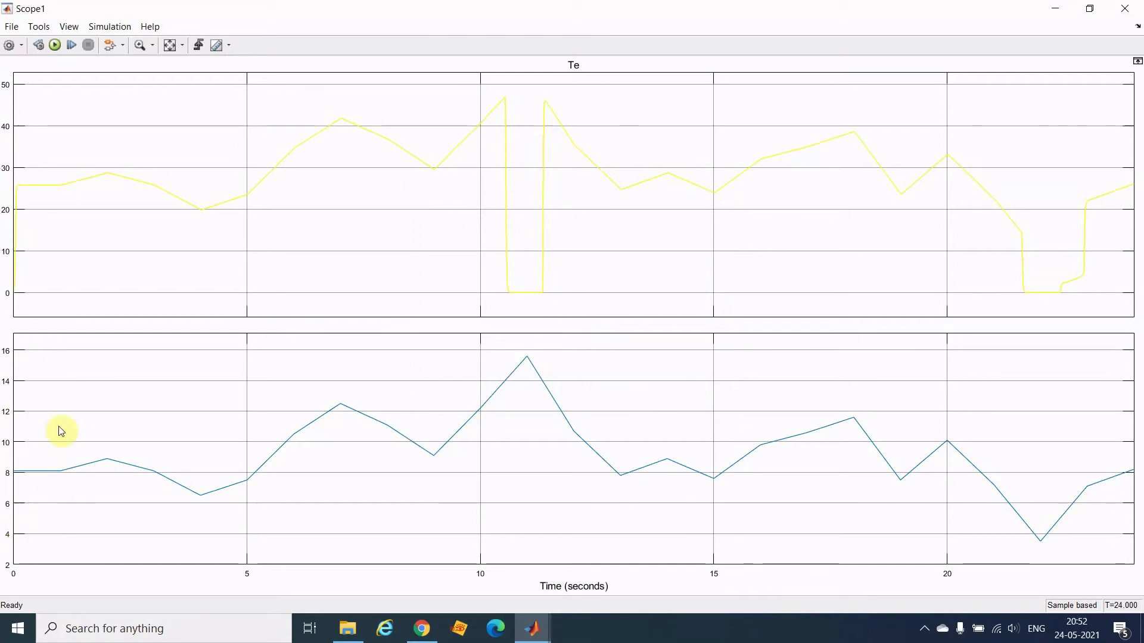
mouse_move(43, 150)
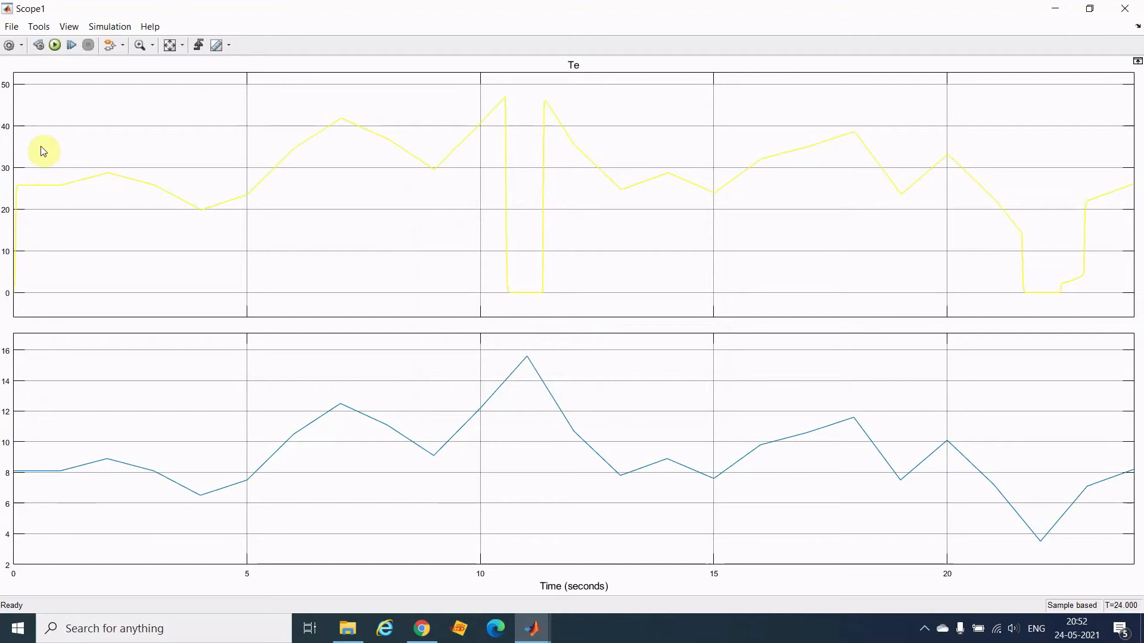
mouse_move(58, 254)
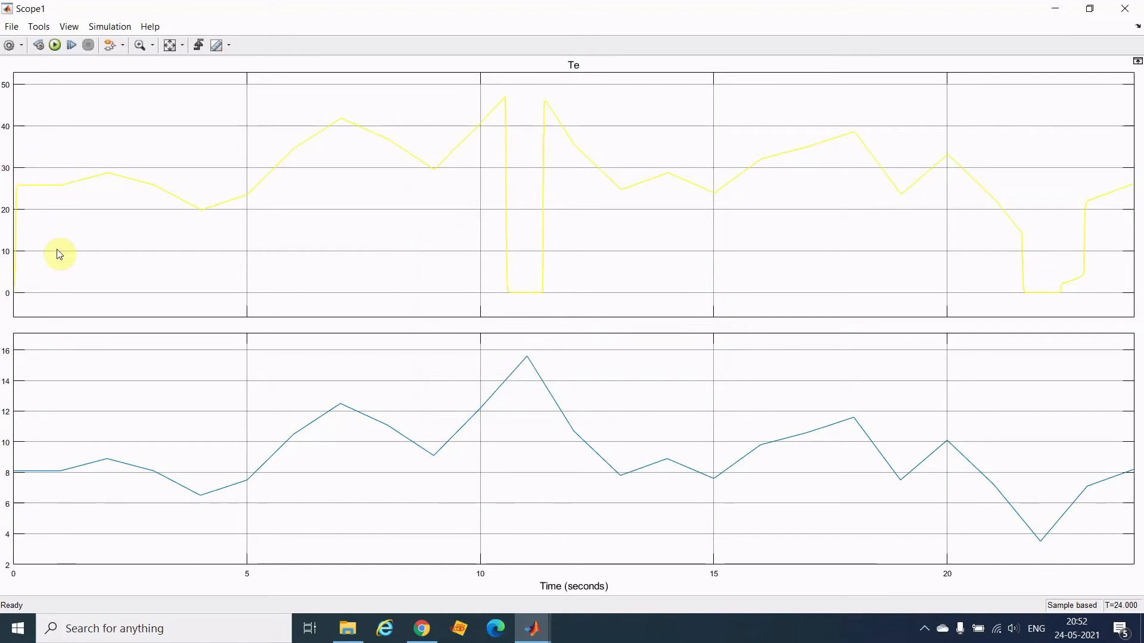
mouse_move(40, 226)
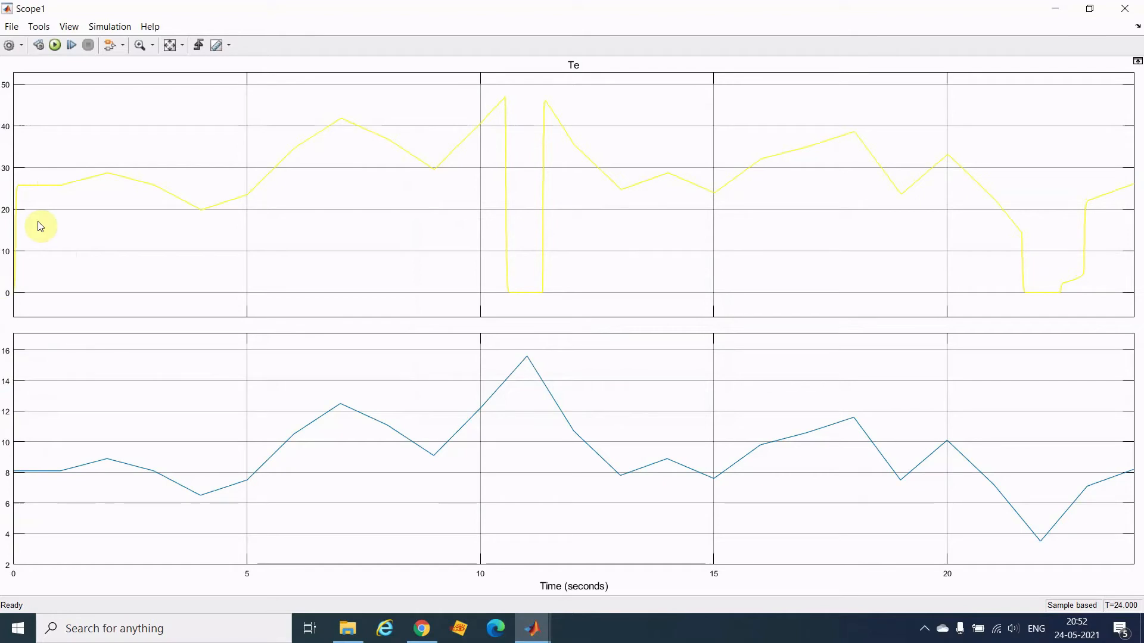
mouse_move(83, 299)
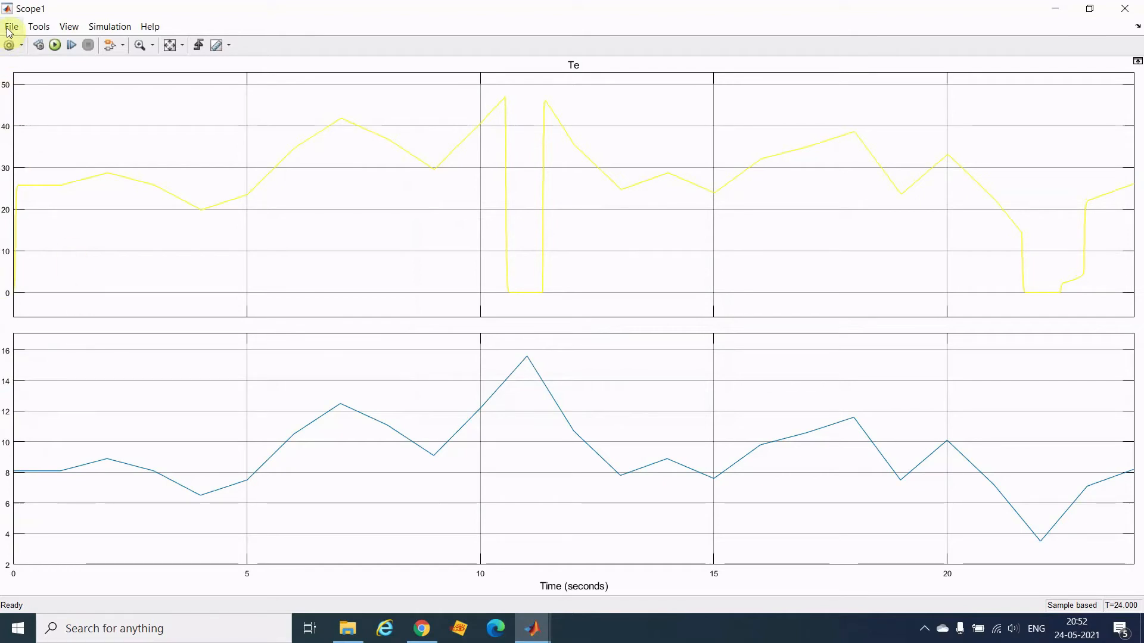
Print the scope plots to a MATLAB figure and show its plot tools.
click(15, 27)
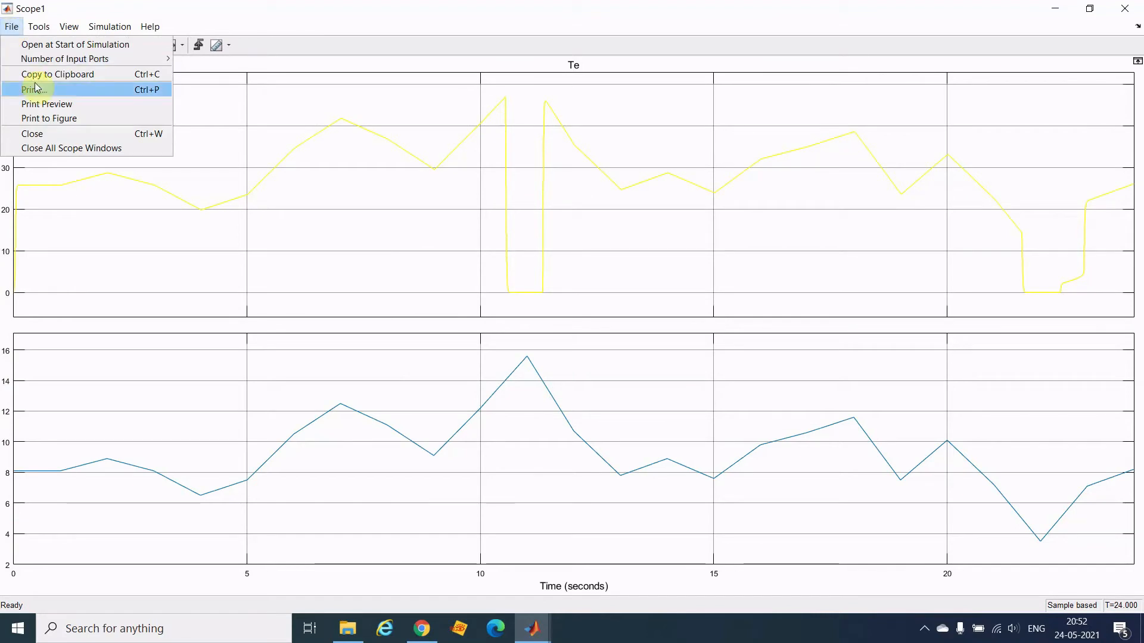
mouse_move(50, 123)
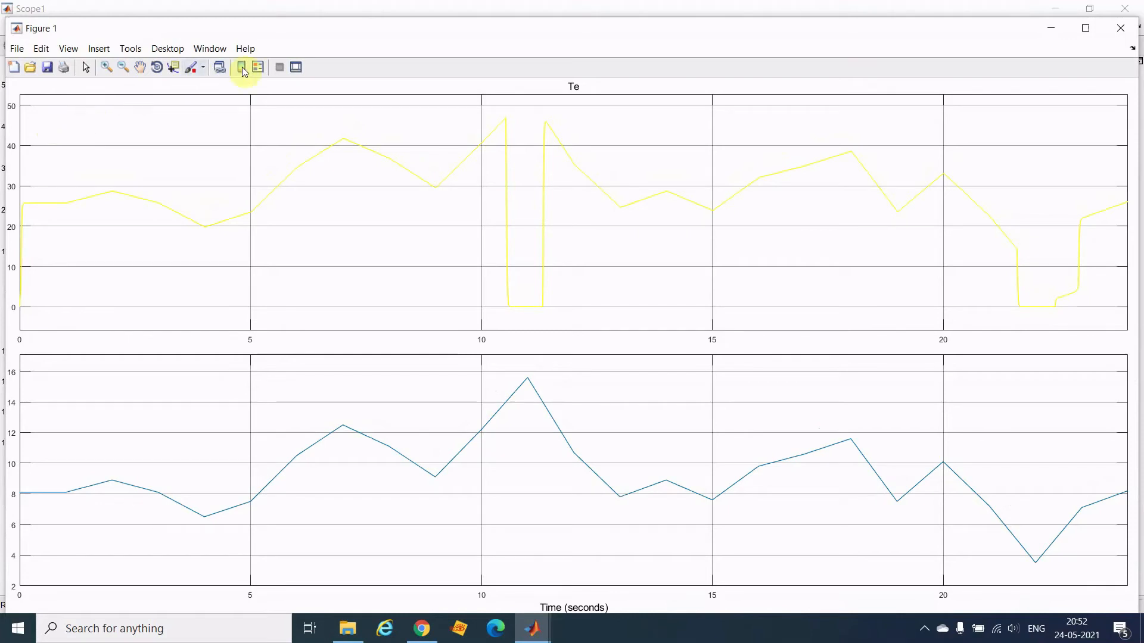
click(295, 67)
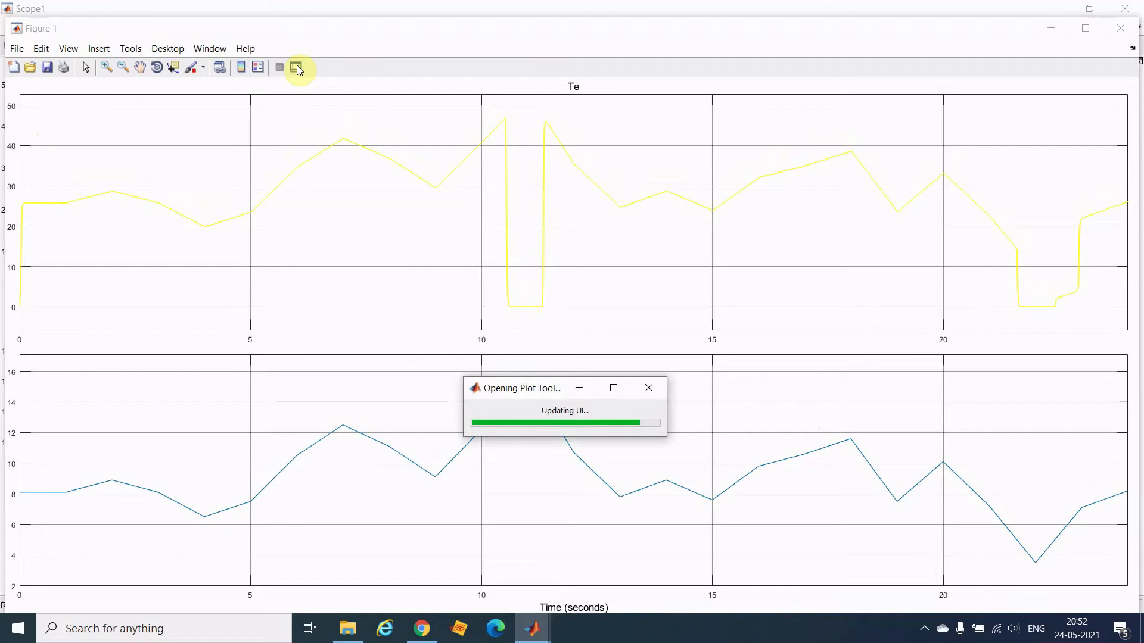
click(295, 68)
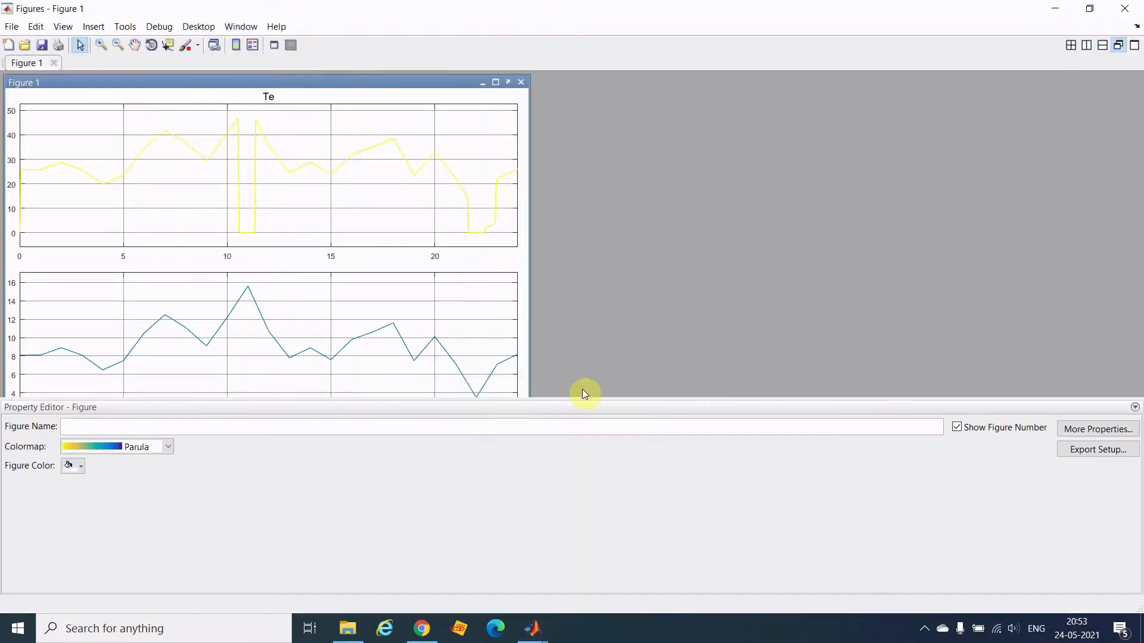
mouse_move(598, 404)
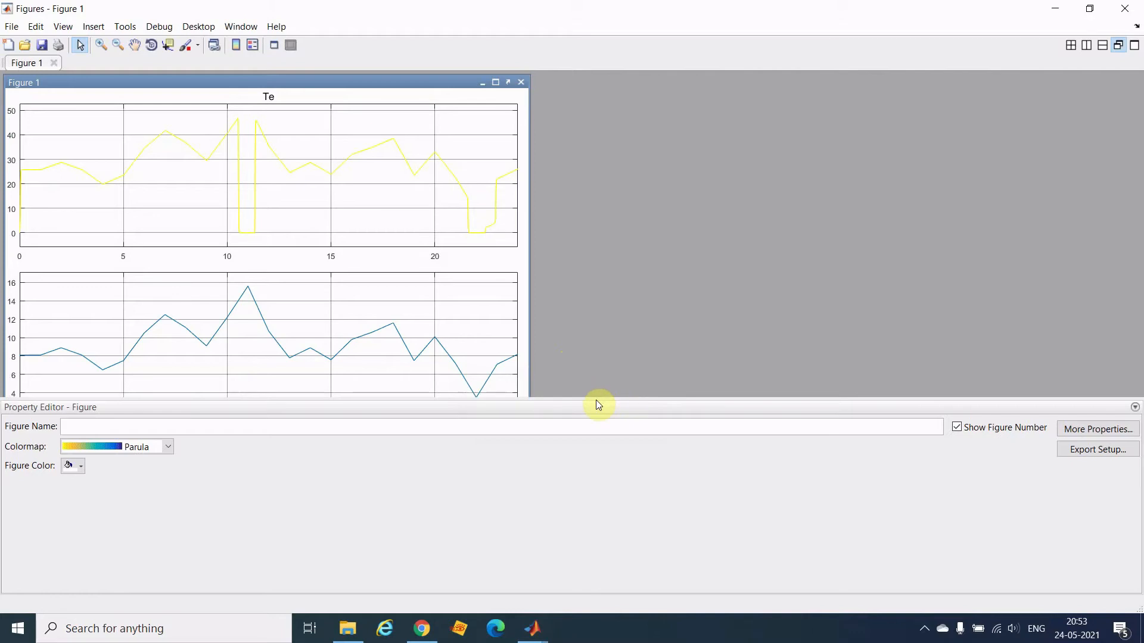
mouse_move(596, 399)
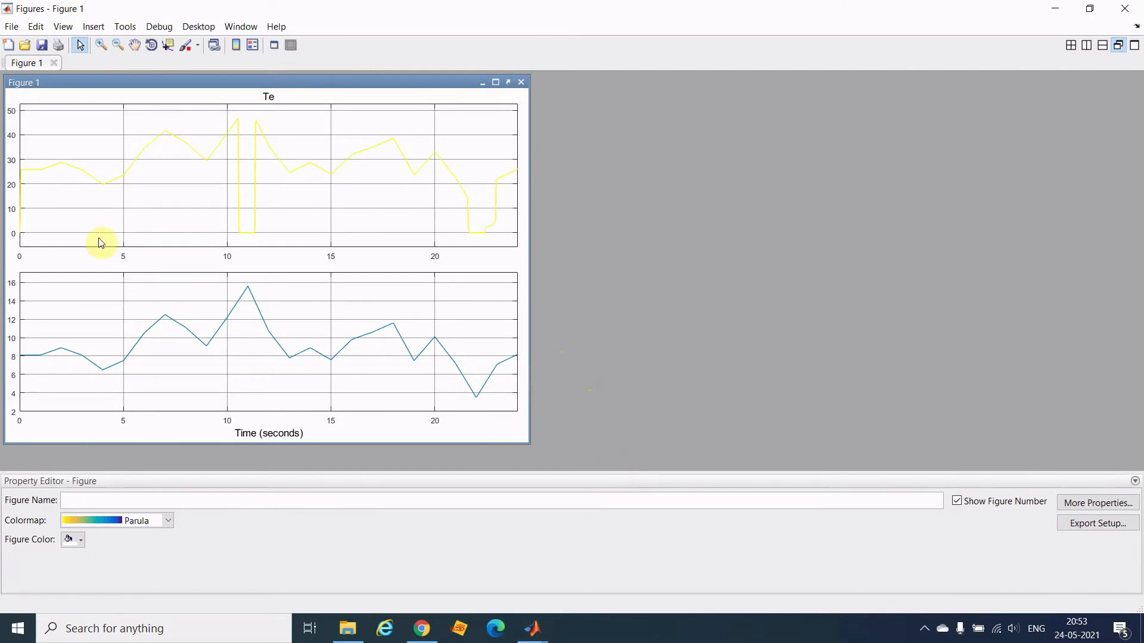
mouse_move(161, 132)
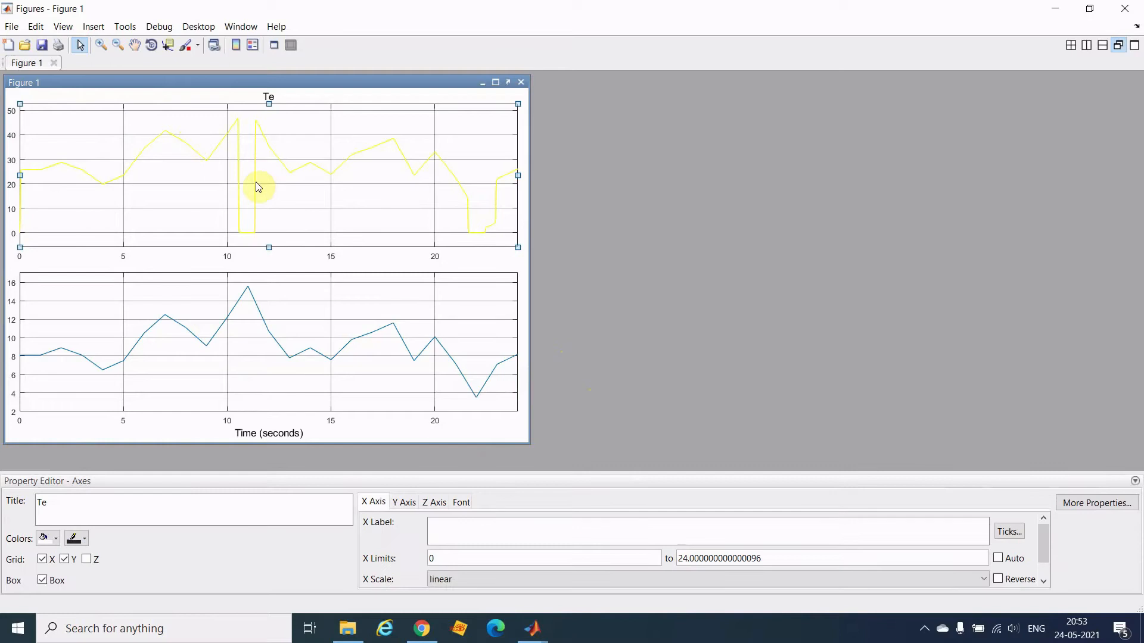
Give the top Te plot an 'sss' x-axis label and a 'torque' y-axis label.
click(373, 503)
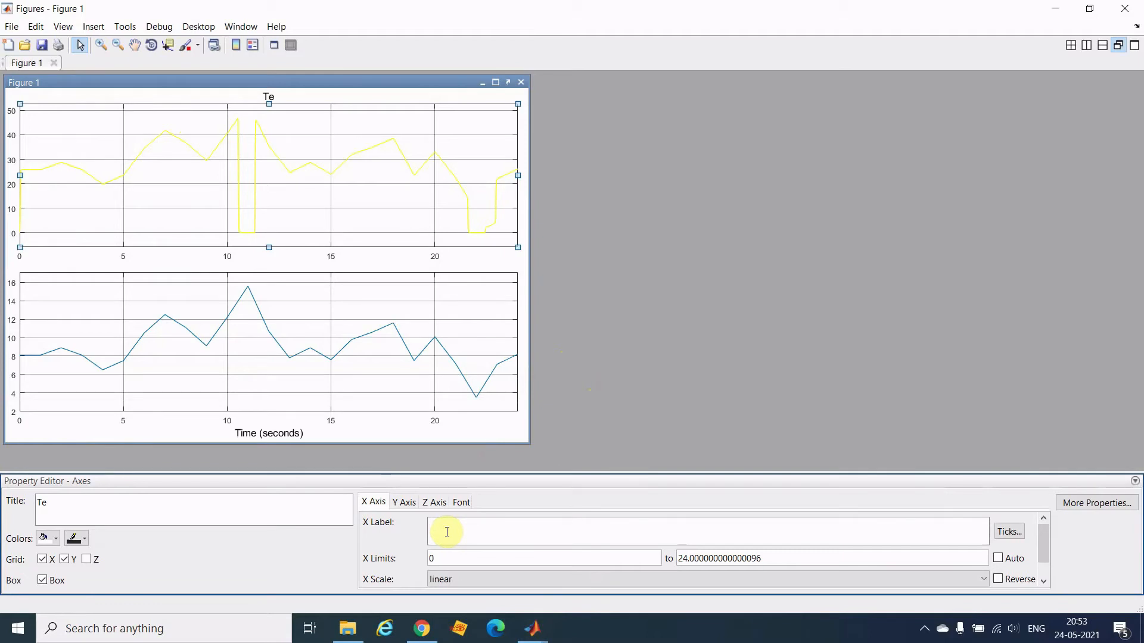
text(ssssssssss)
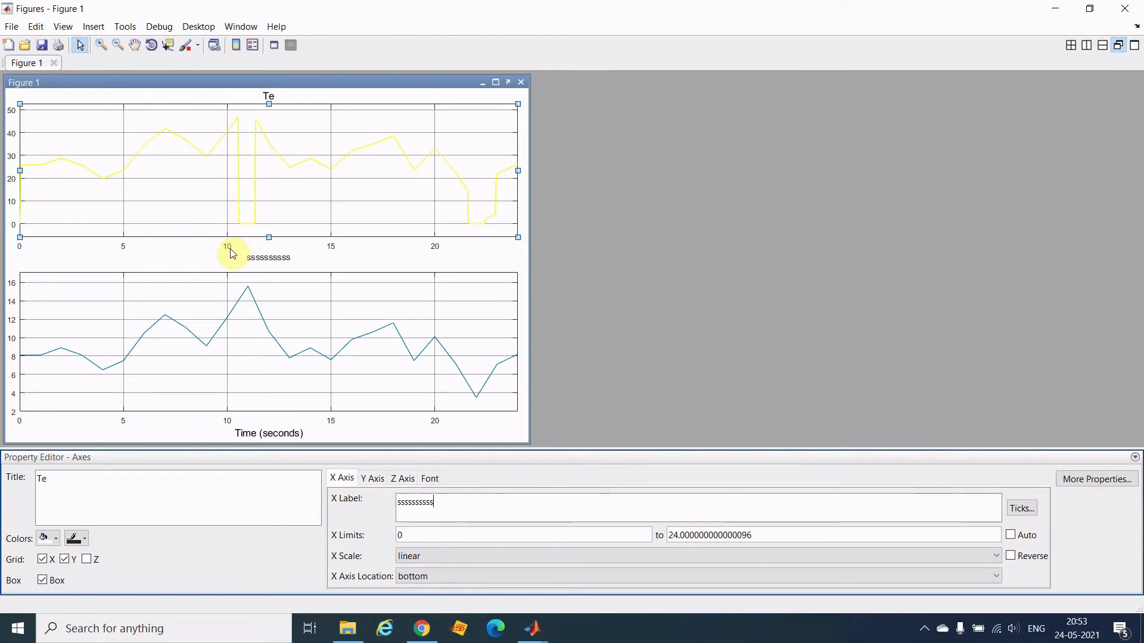
mouse_move(300, 259)
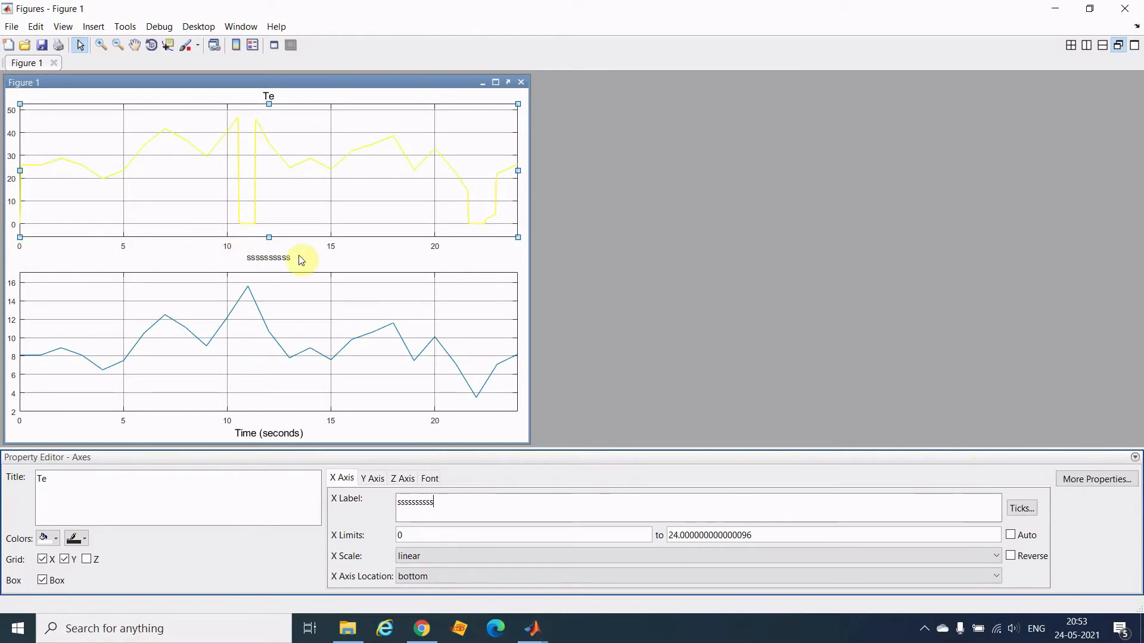
mouse_move(440, 261)
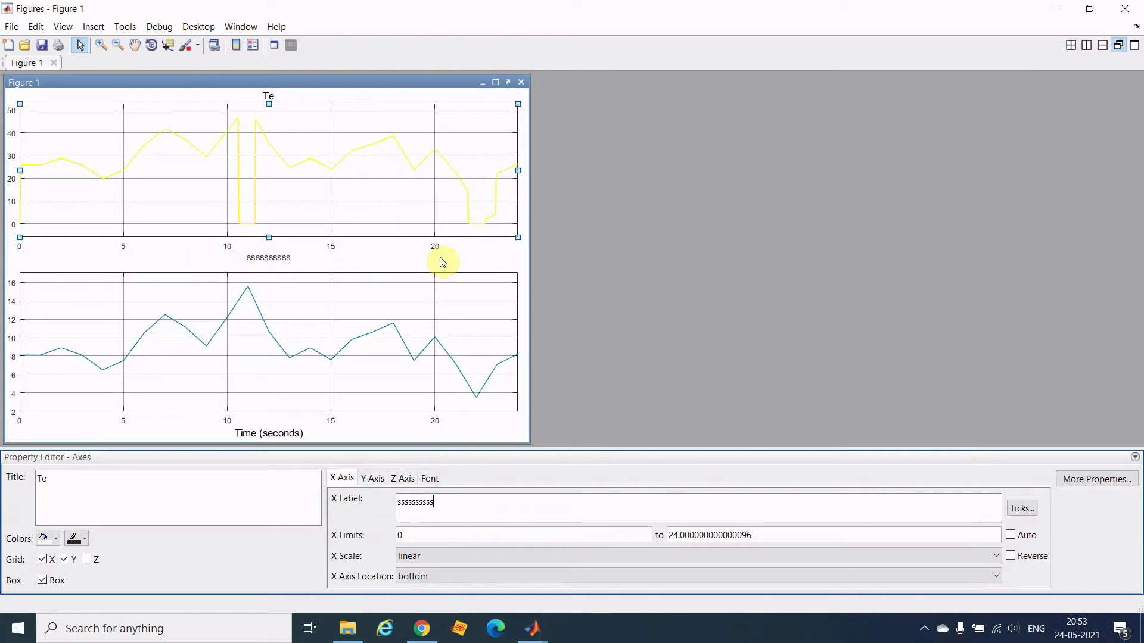
click(429, 478)
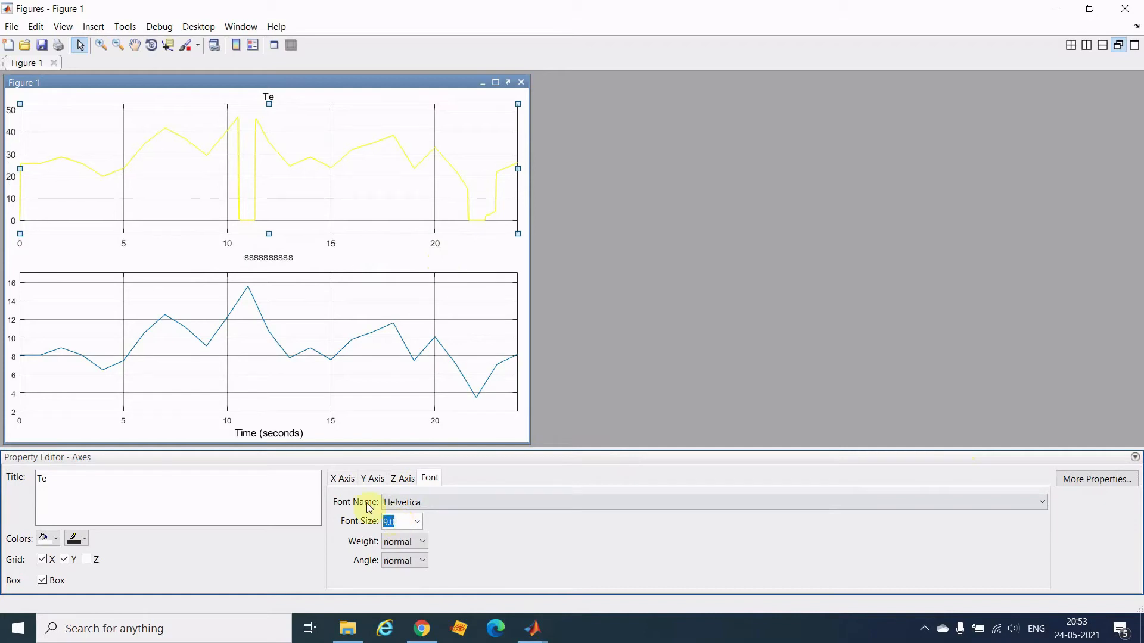
click(372, 478)
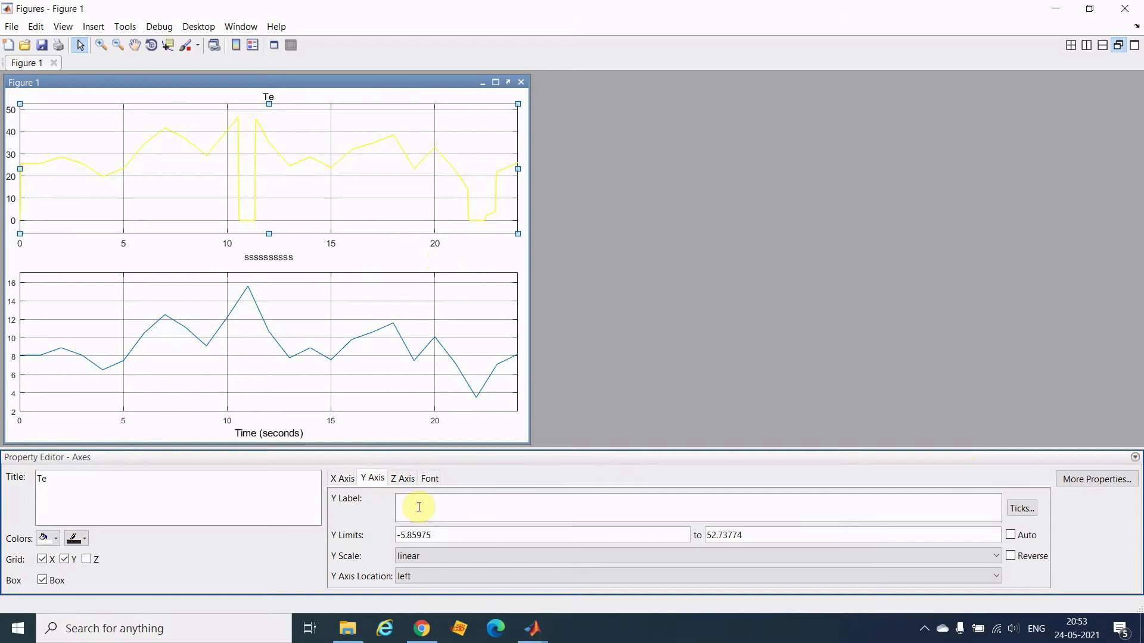
text(t)
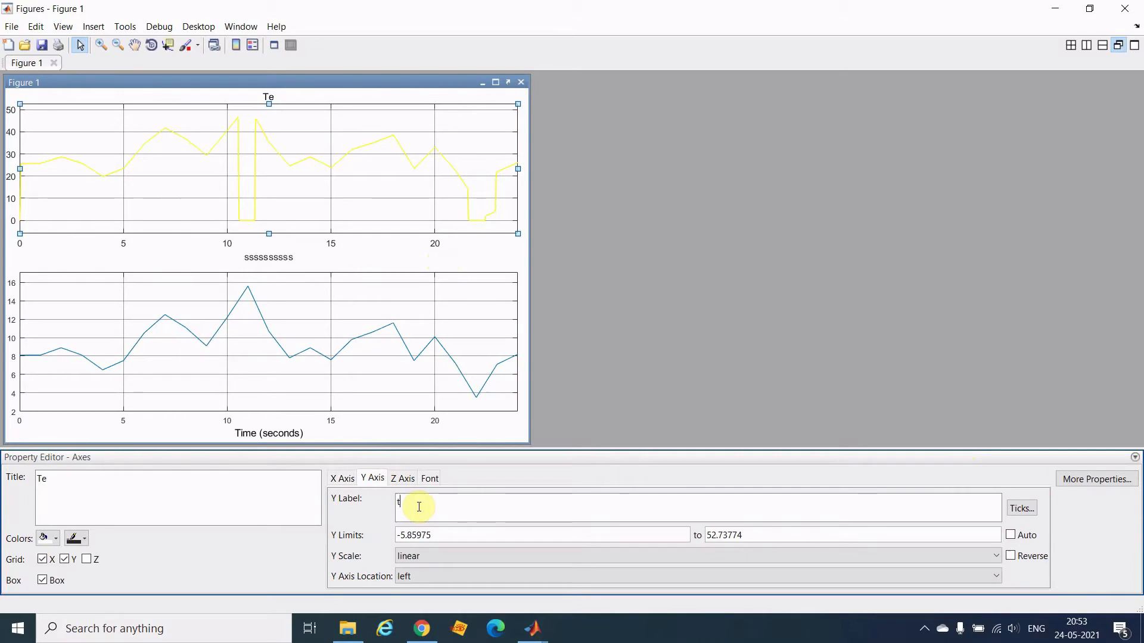
text(orque)
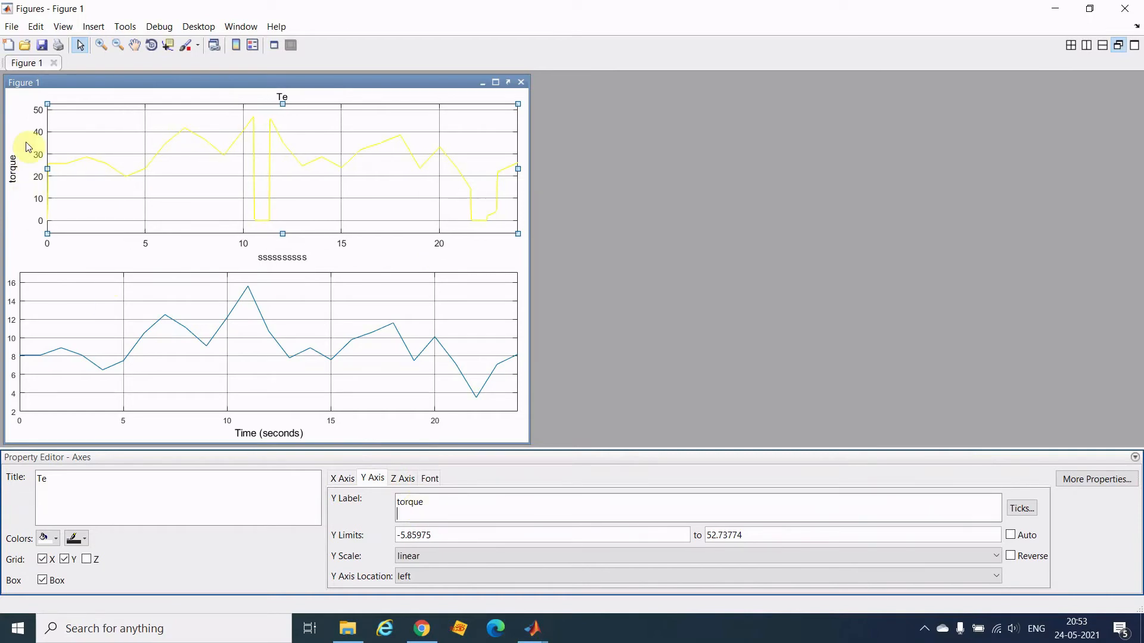
mouse_move(307, 273)
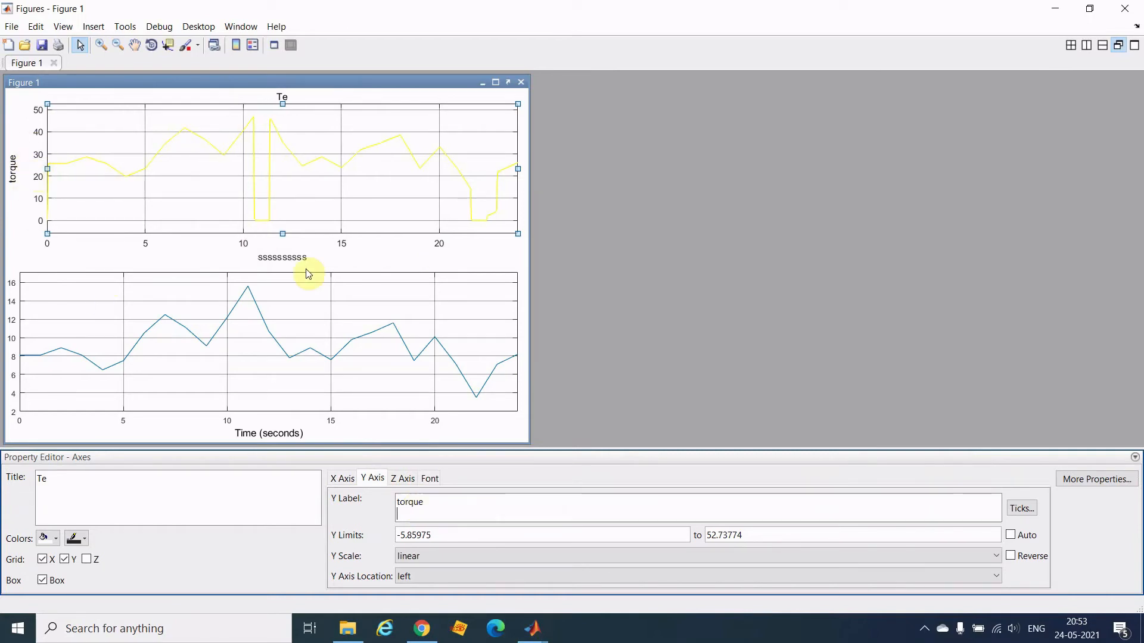
mouse_move(495, 164)
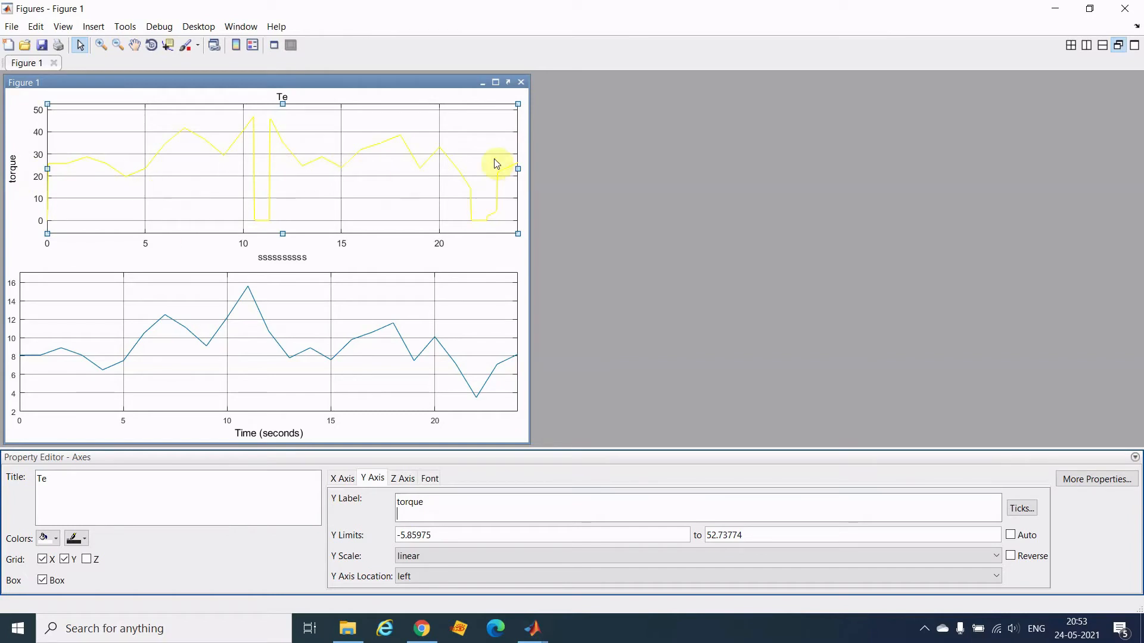
mouse_move(445, 188)
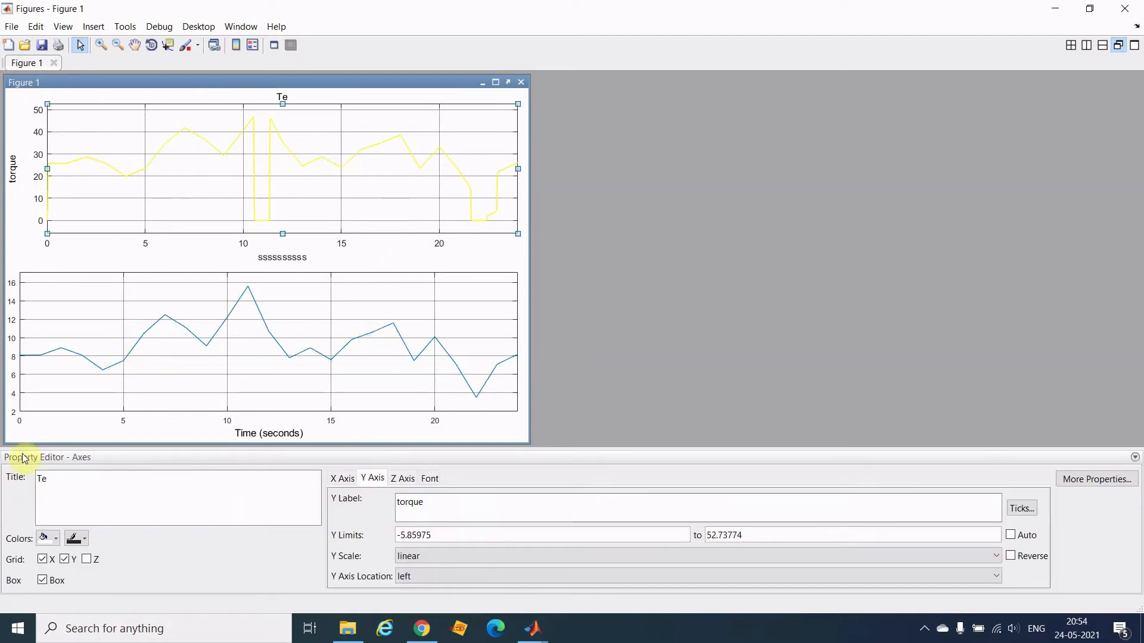
Toggle off the top plot's vertical and horizontal grid lines.
click(42, 560)
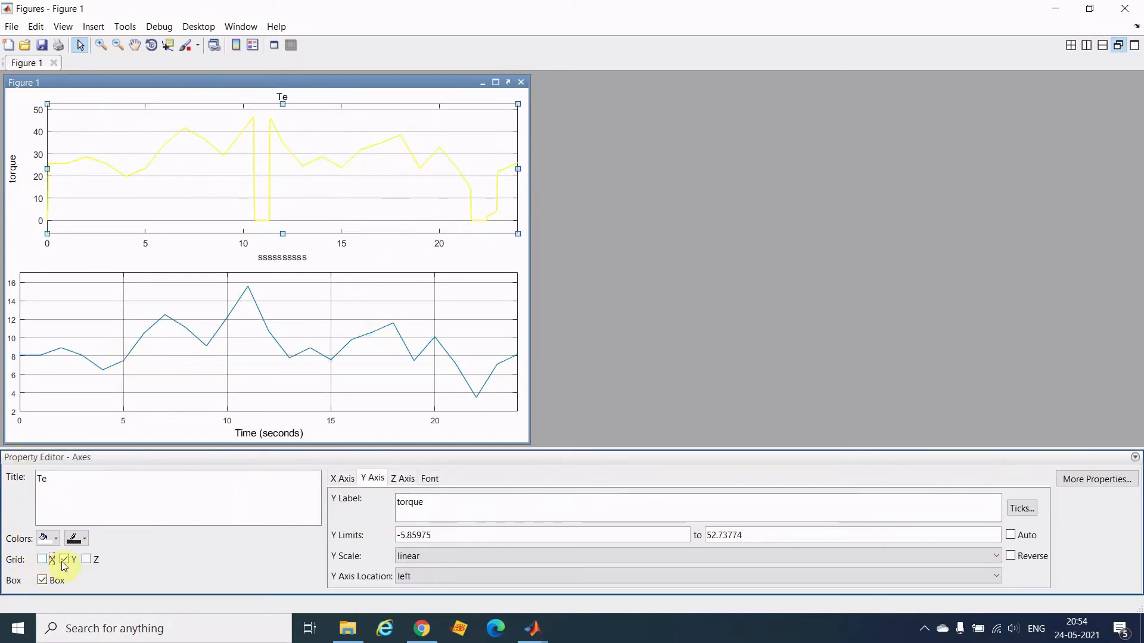
click(66, 560)
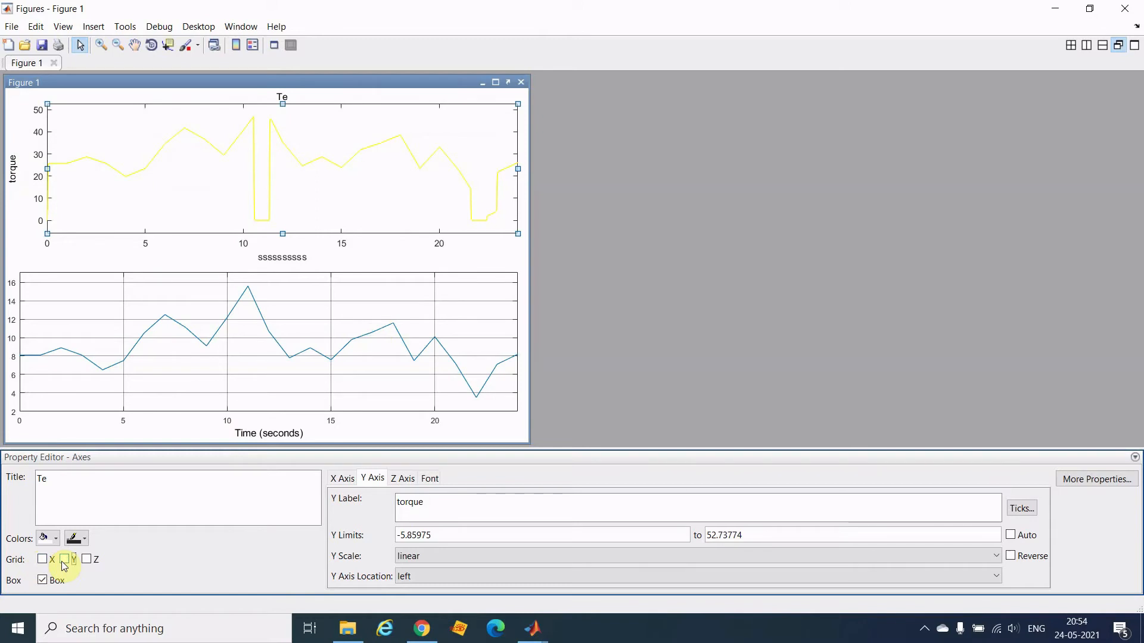
click(439, 223)
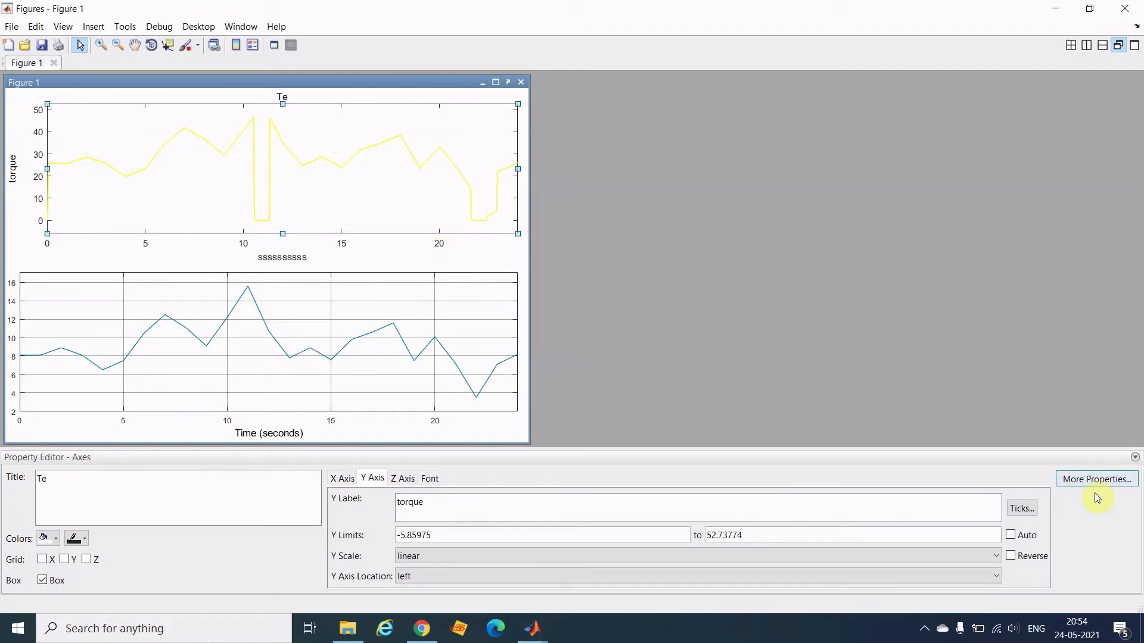
Enable XMinorGrid and YMinorGrid in the Property Inspector, leaving style and colour unchanged.
click(1096, 479)
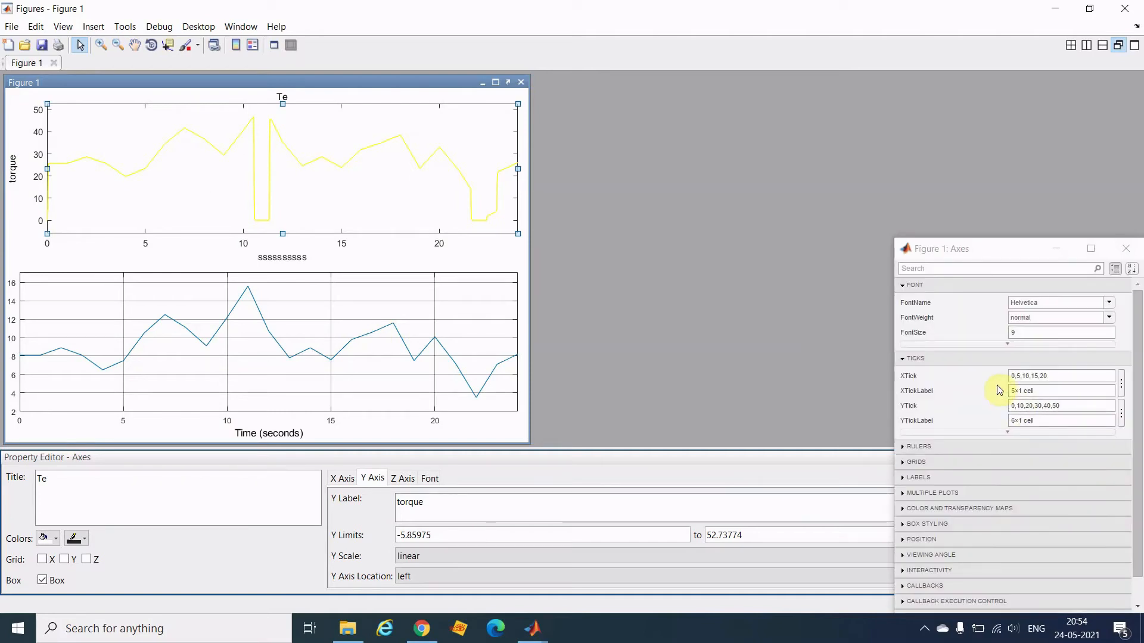
click(915, 461)
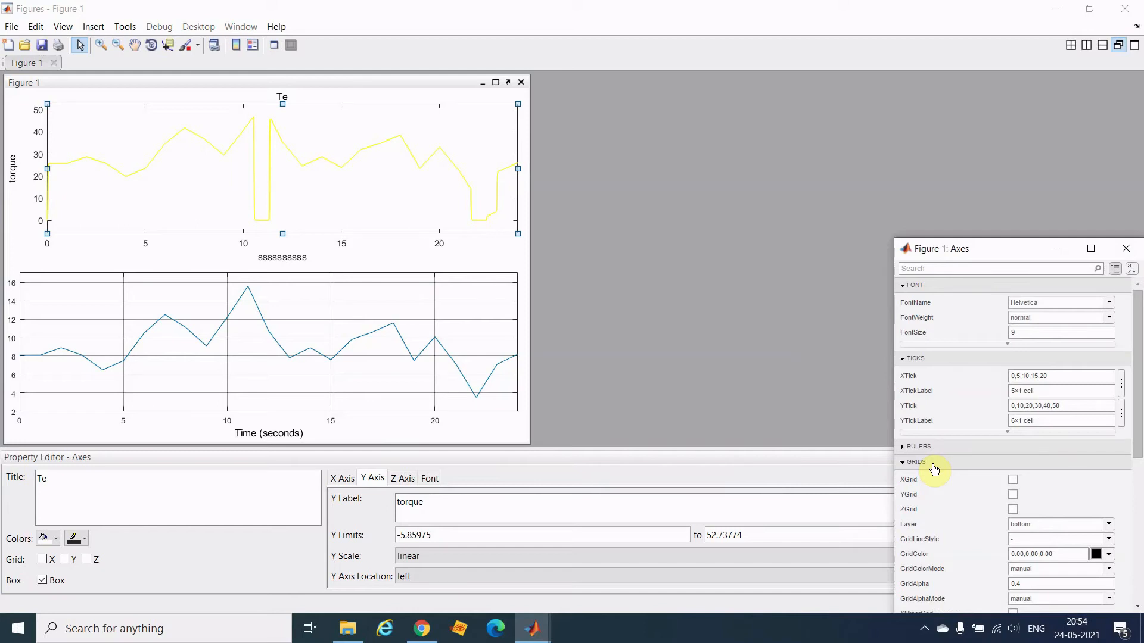
scroll(down, 3)
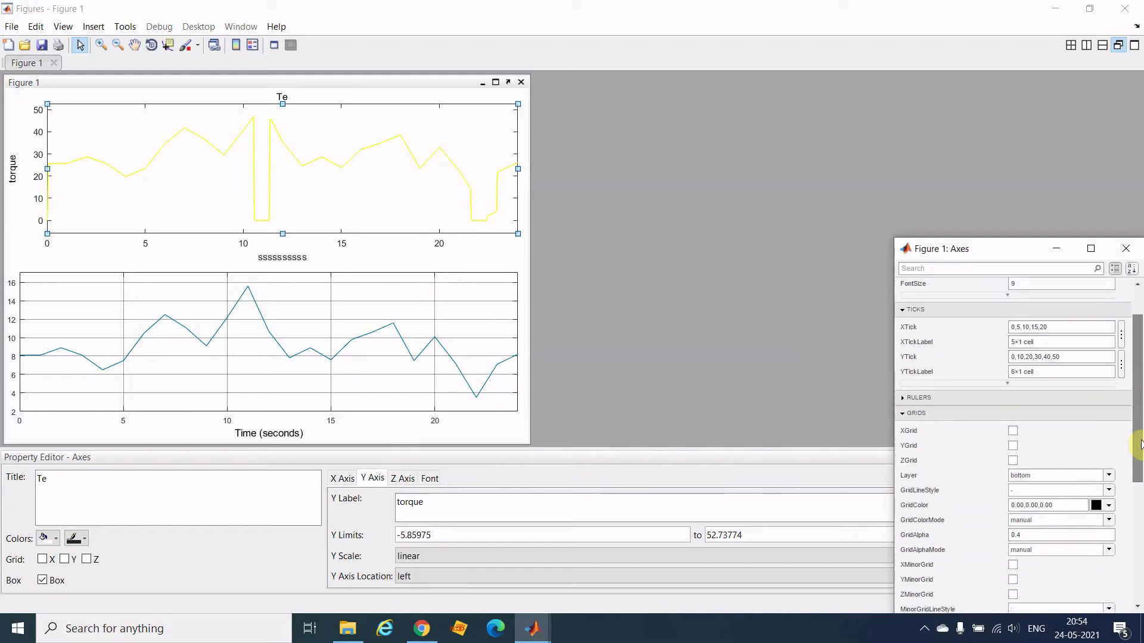
scroll(down, 3)
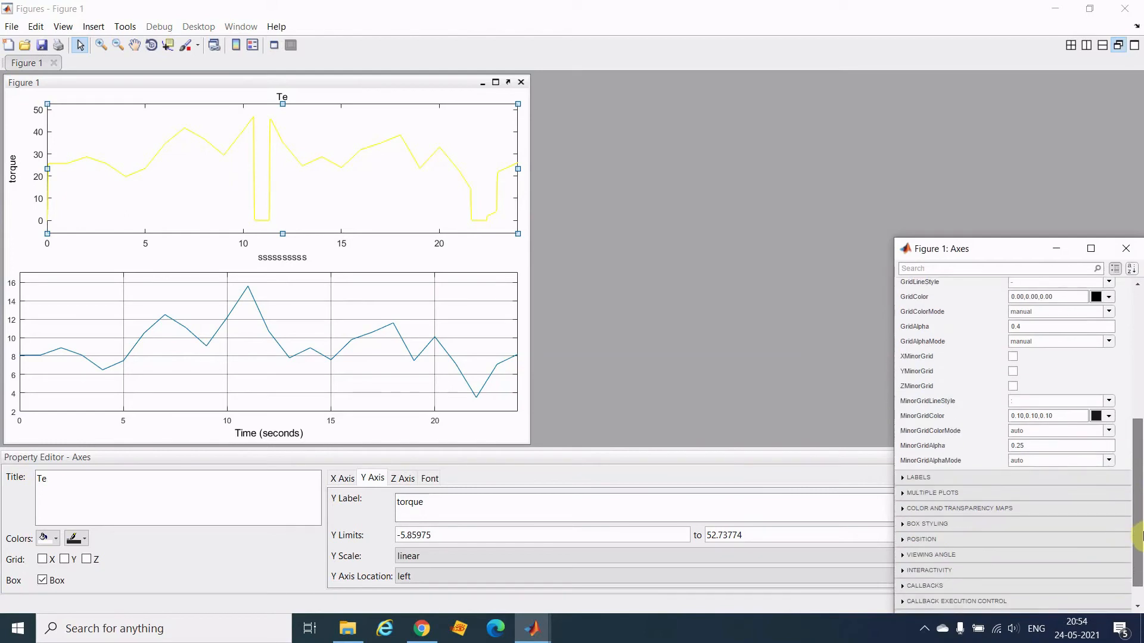
mouse_move(955, 368)
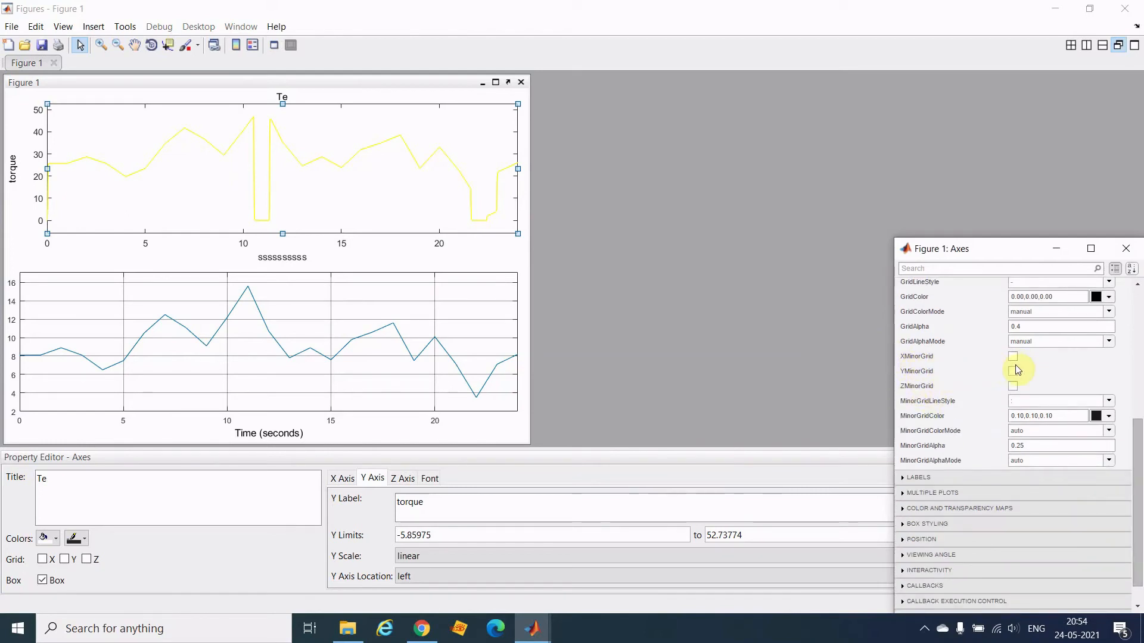
click(1012, 356)
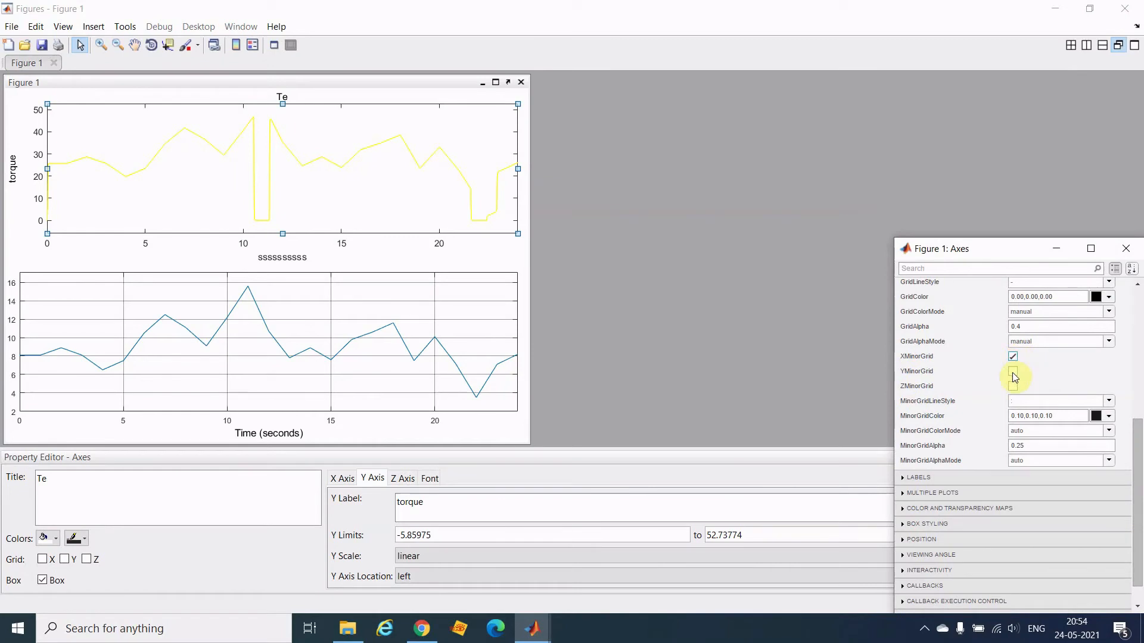
click(1012, 372)
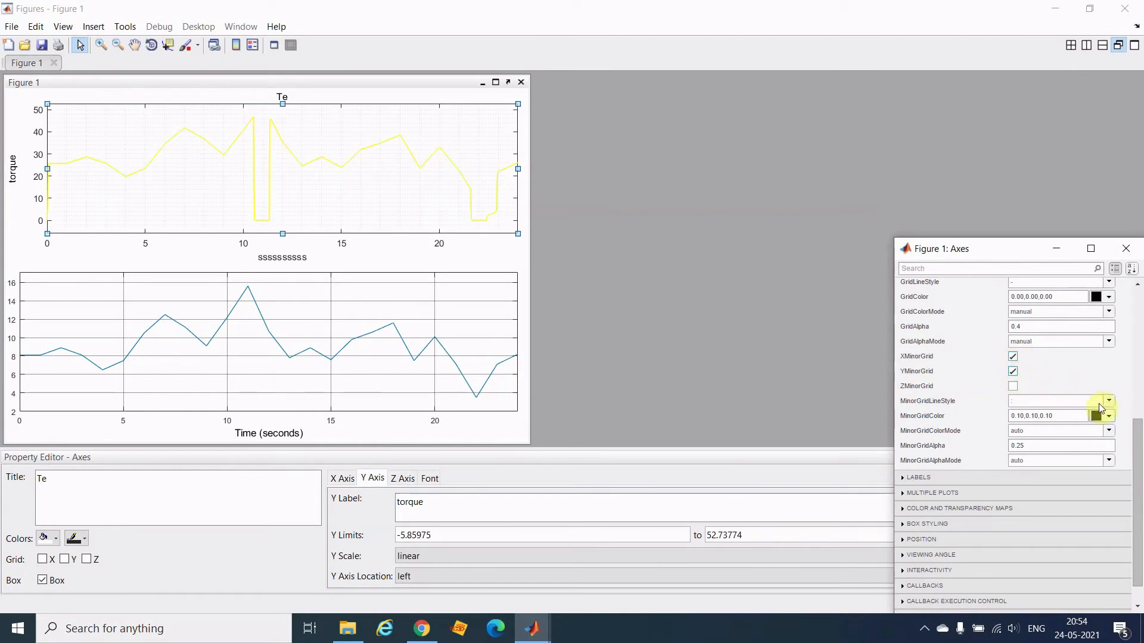
click(1108, 401)
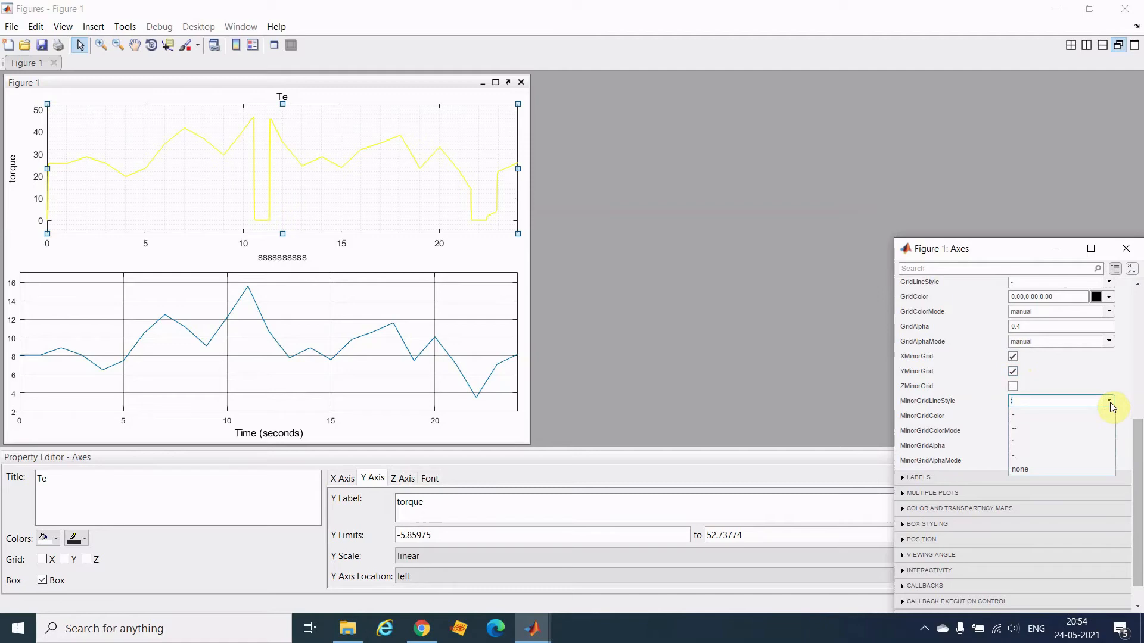
click(1013, 442)
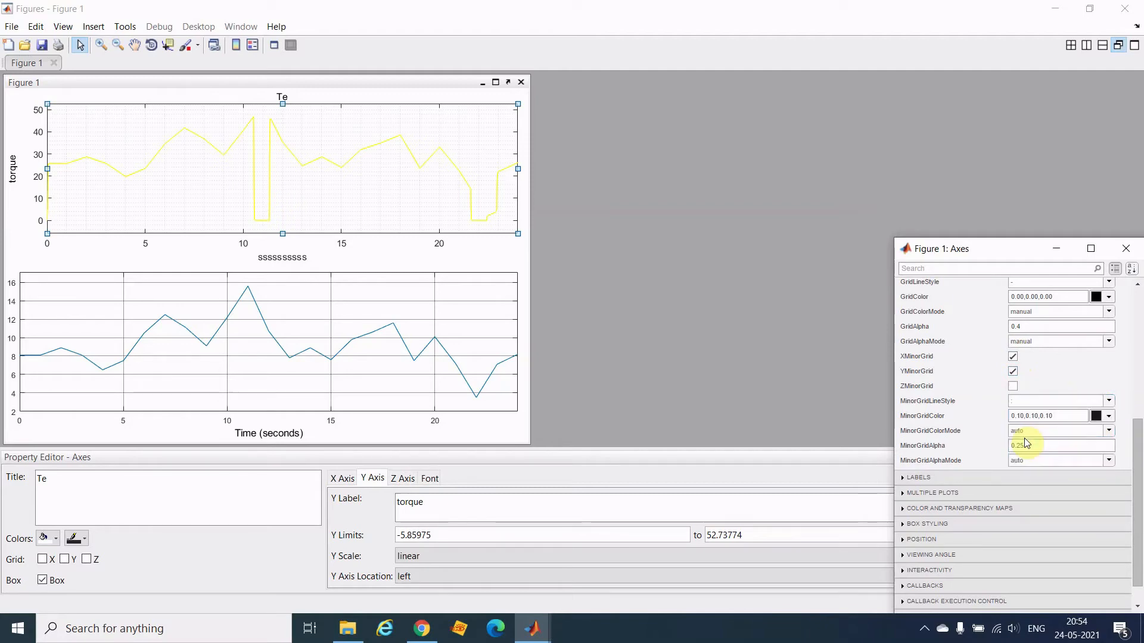
click(1108, 416)
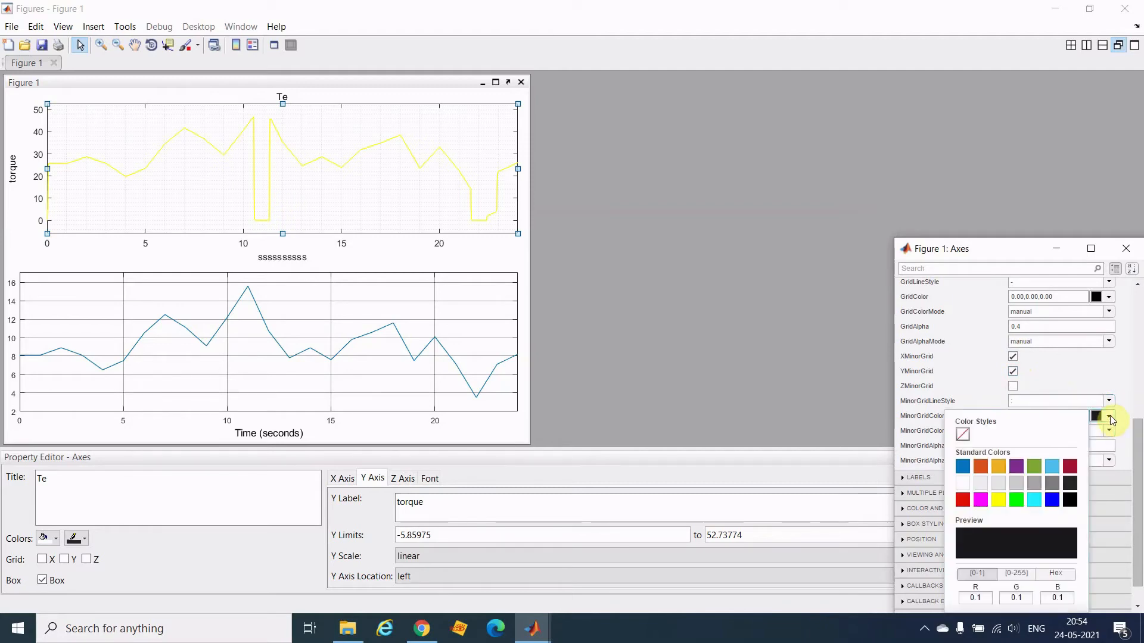
click(980, 500)
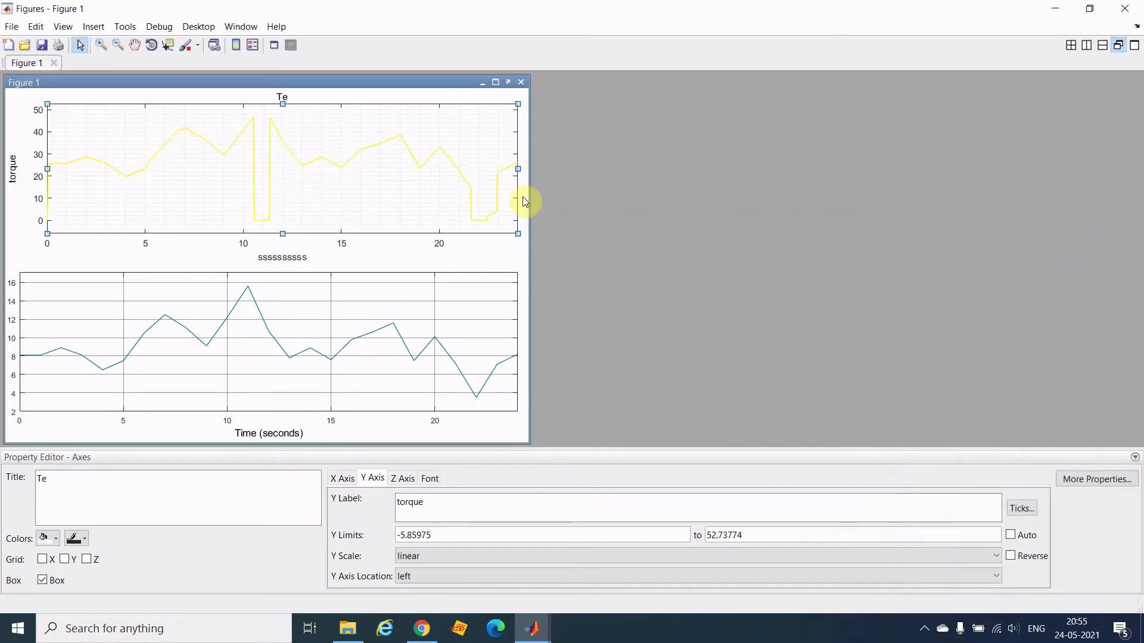
mouse_move(485, 259)
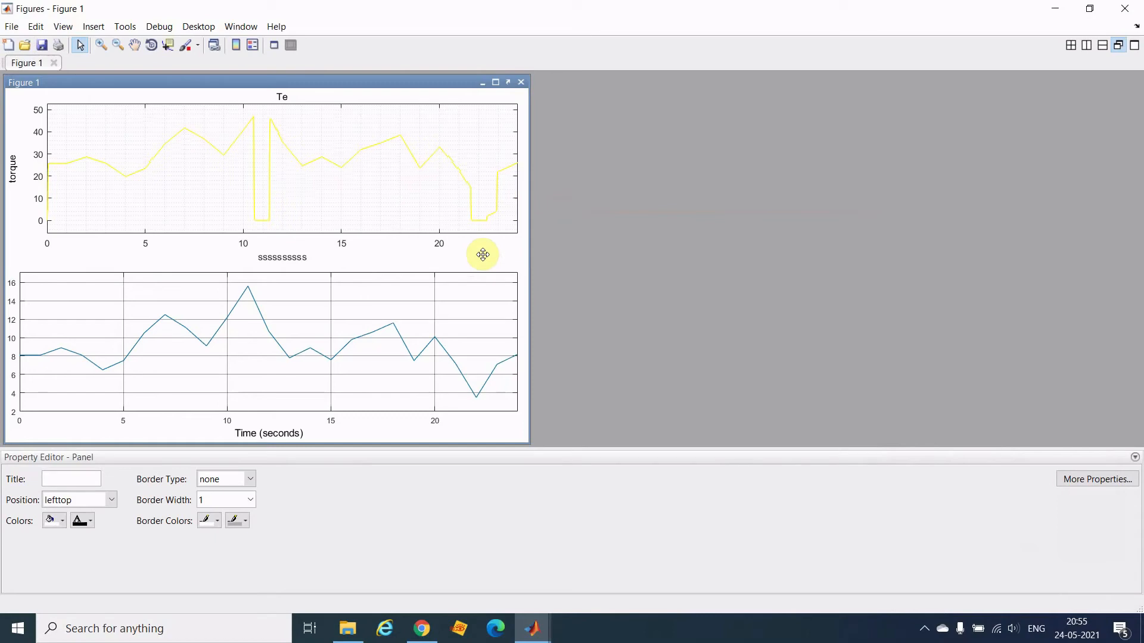
mouse_move(419, 138)
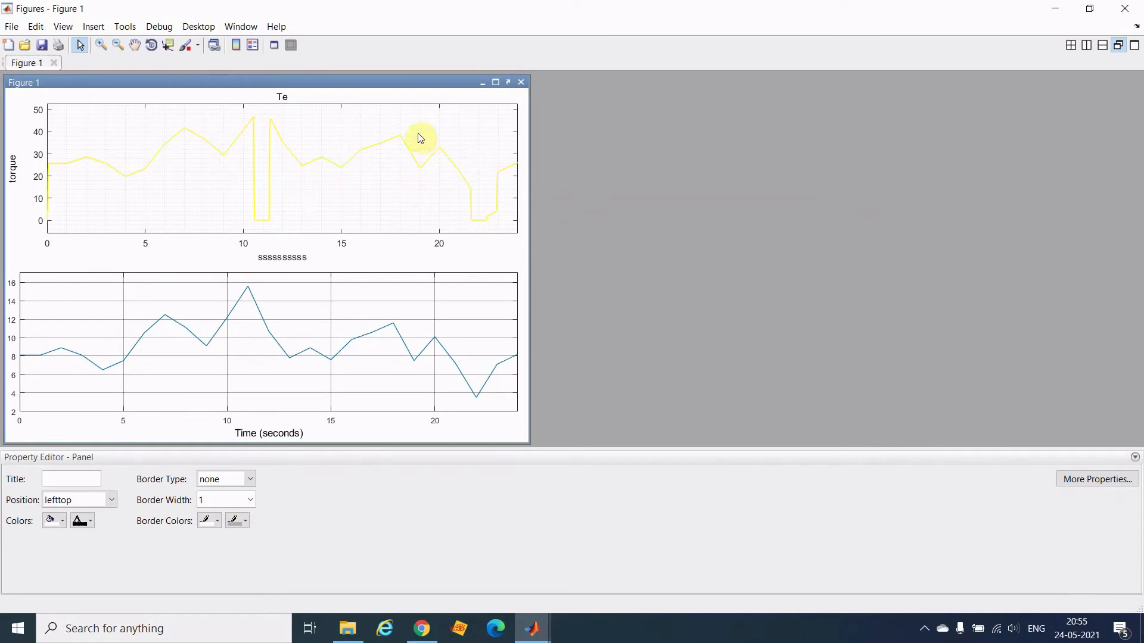
mouse_move(237, 196)
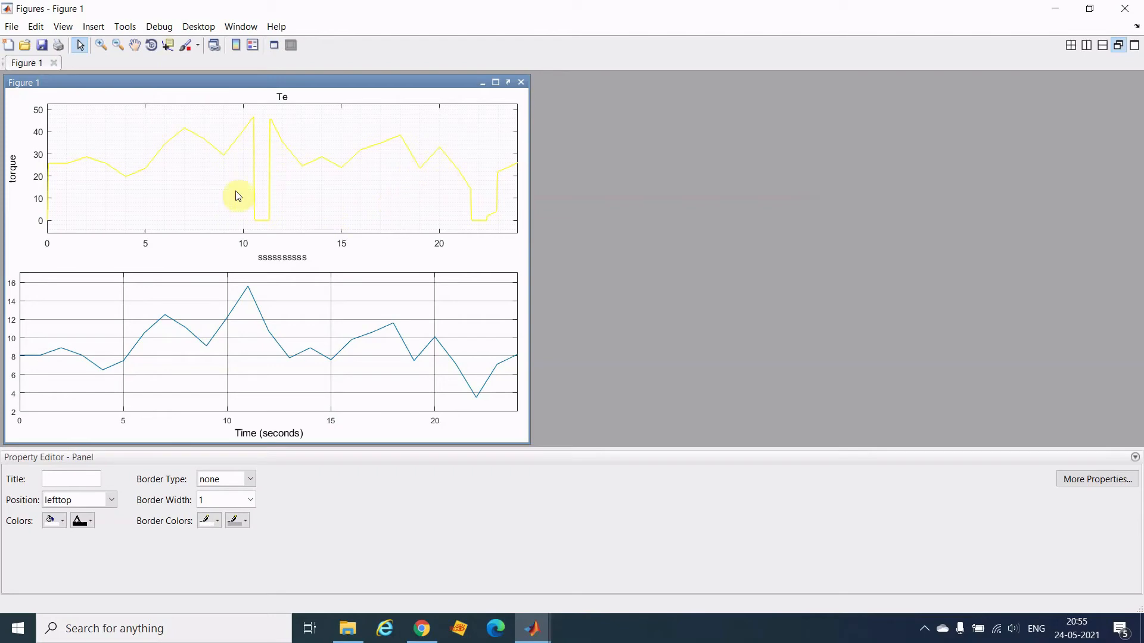
mouse_move(407, 234)
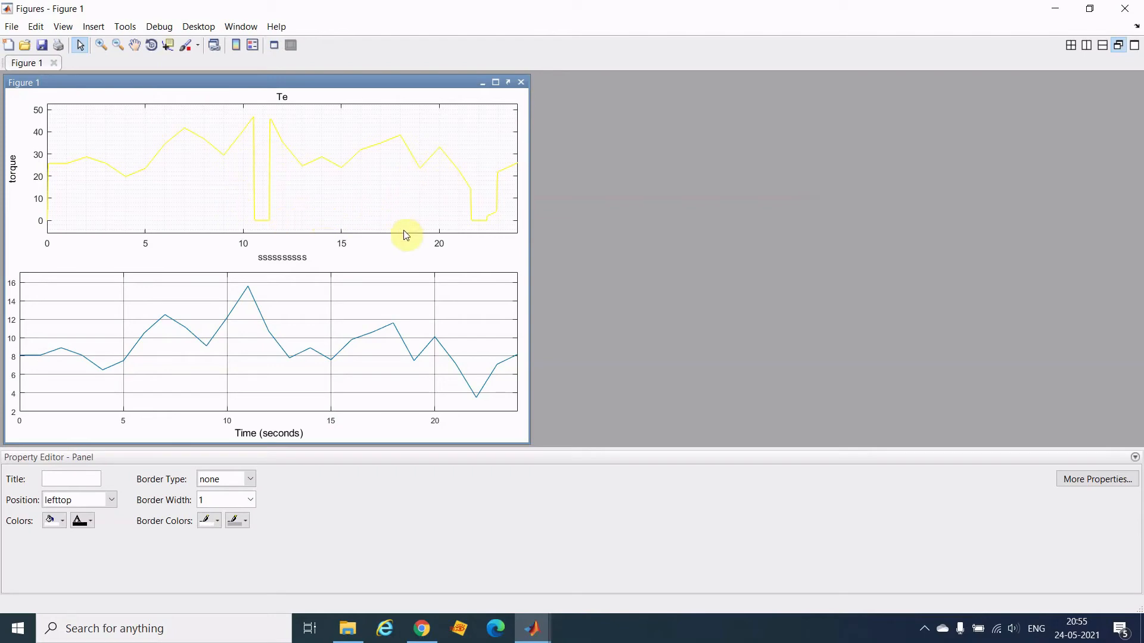
mouse_move(257, 209)
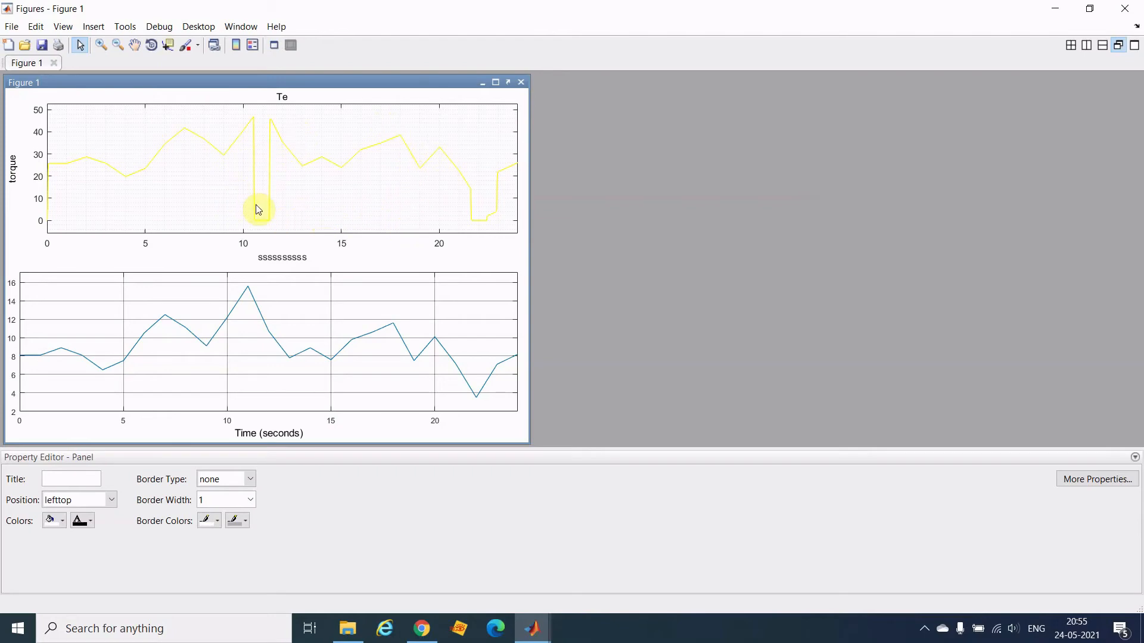
mouse_move(359, 155)
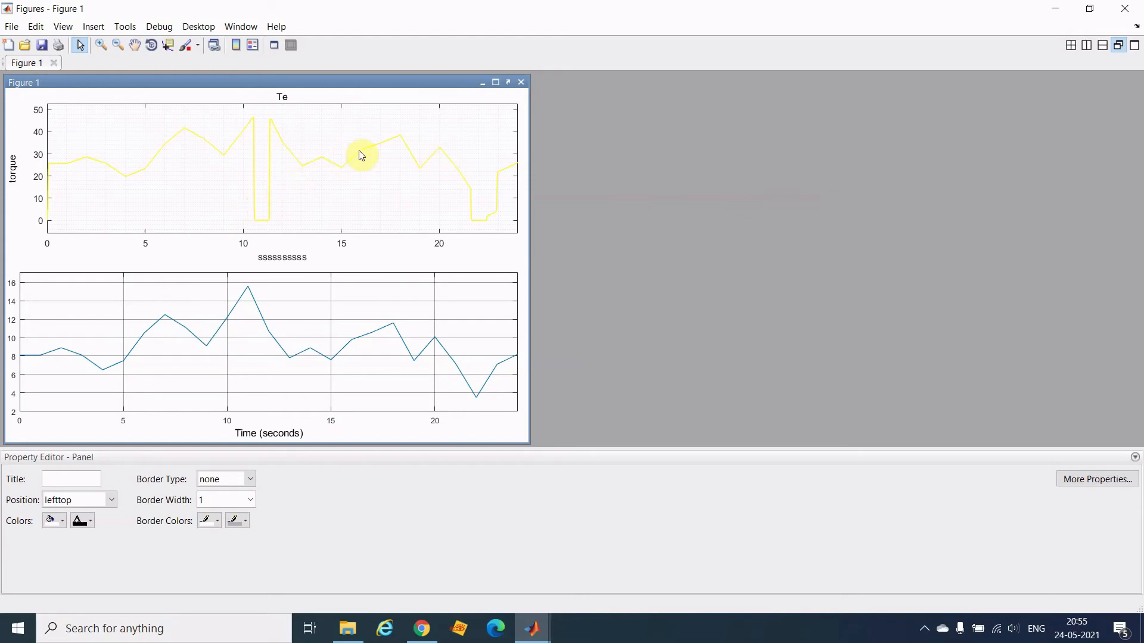
Set the selected torque curve's line colour to dark blue.
click(360, 150)
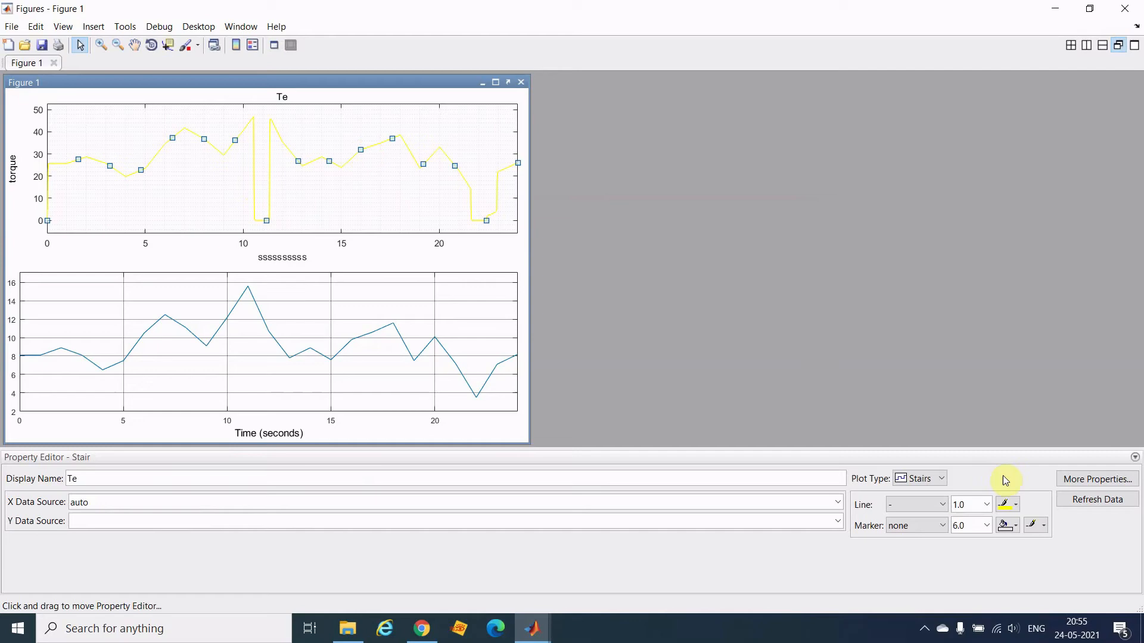
click(1015, 525)
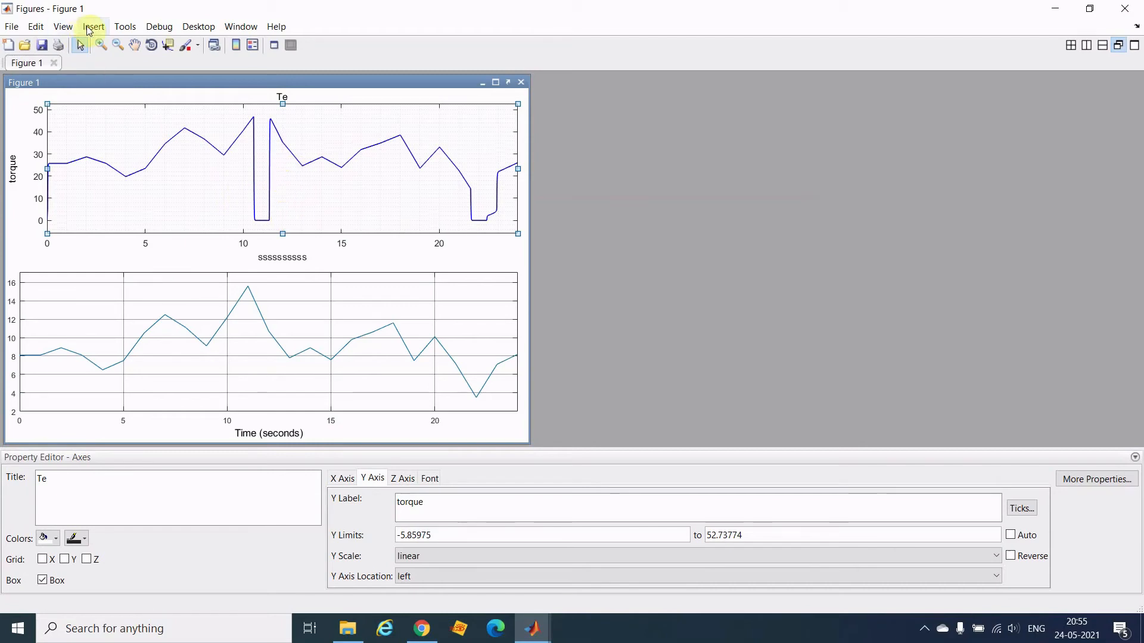
Add a text arrow at the zero-torque dip near 11 s, labelled 'Cutout Speed'.
click(92, 27)
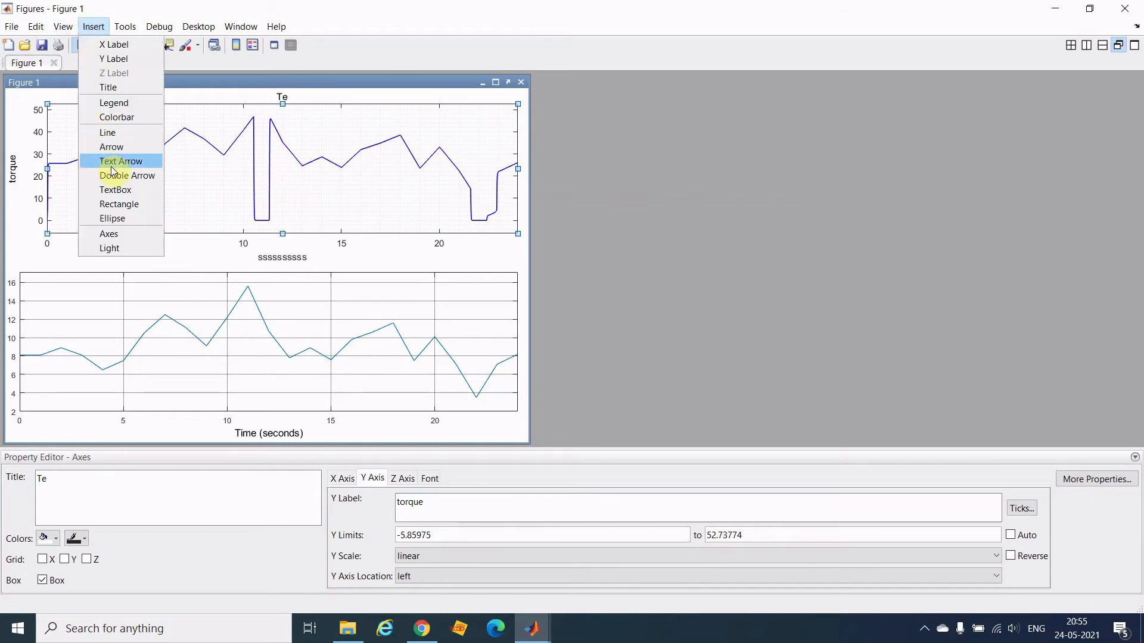
click(121, 161)
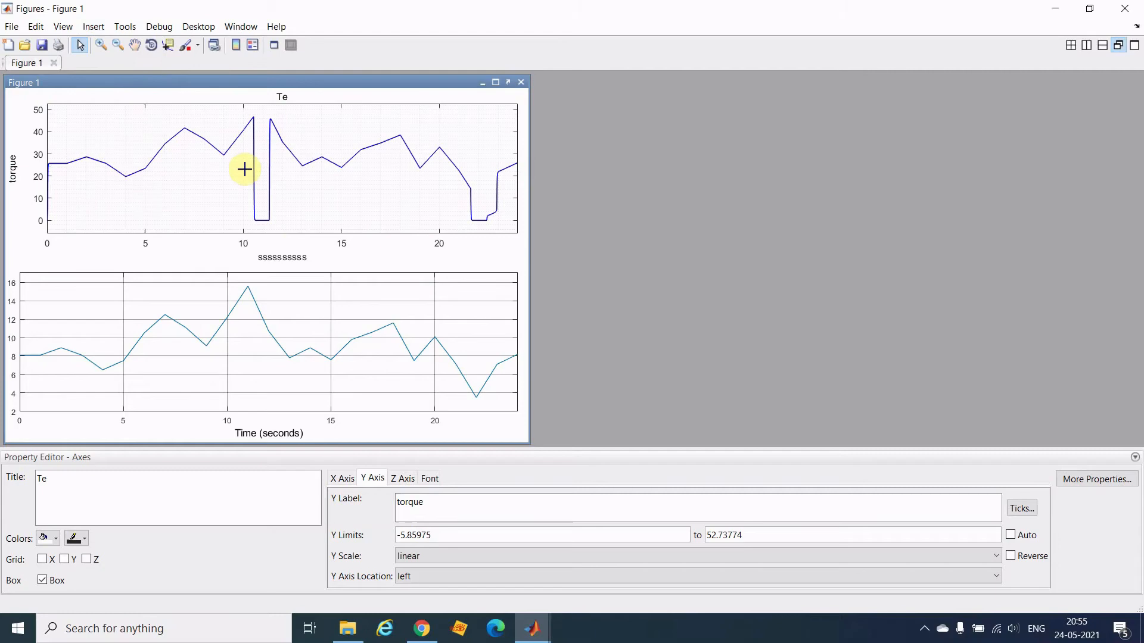
mouse_move(256, 216)
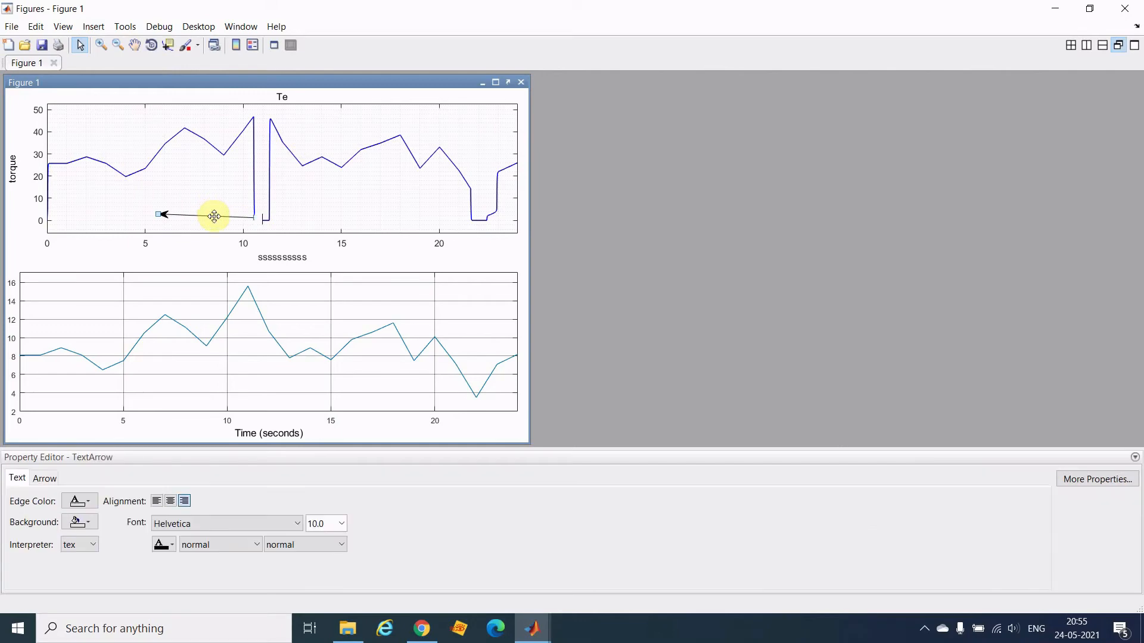
drag(214, 215, 326, 169)
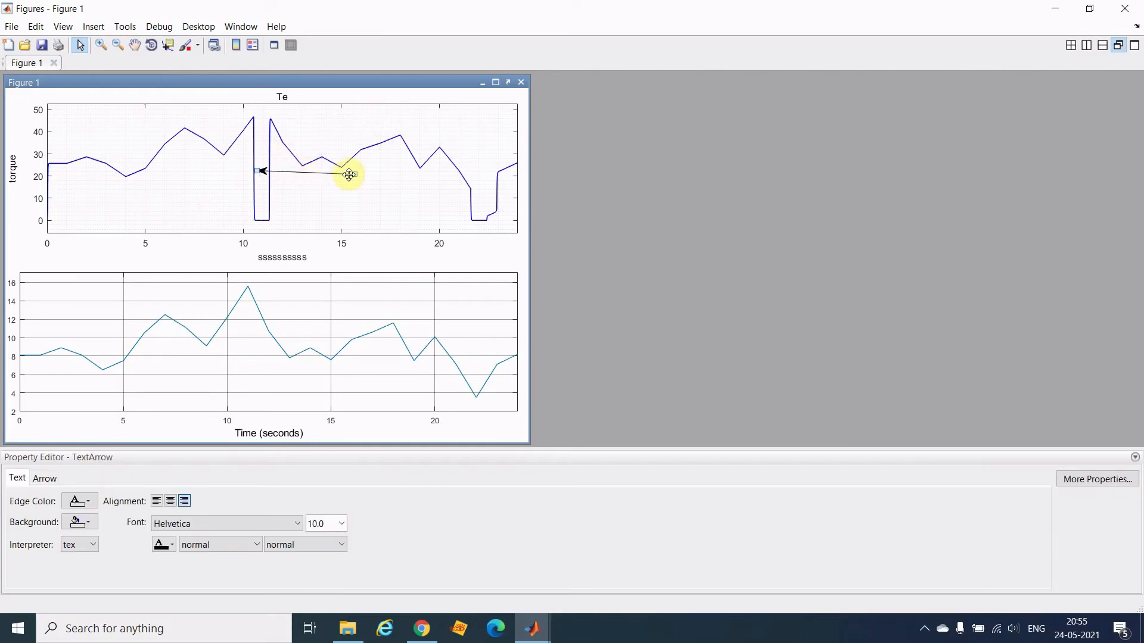
drag(349, 174, 349, 211)
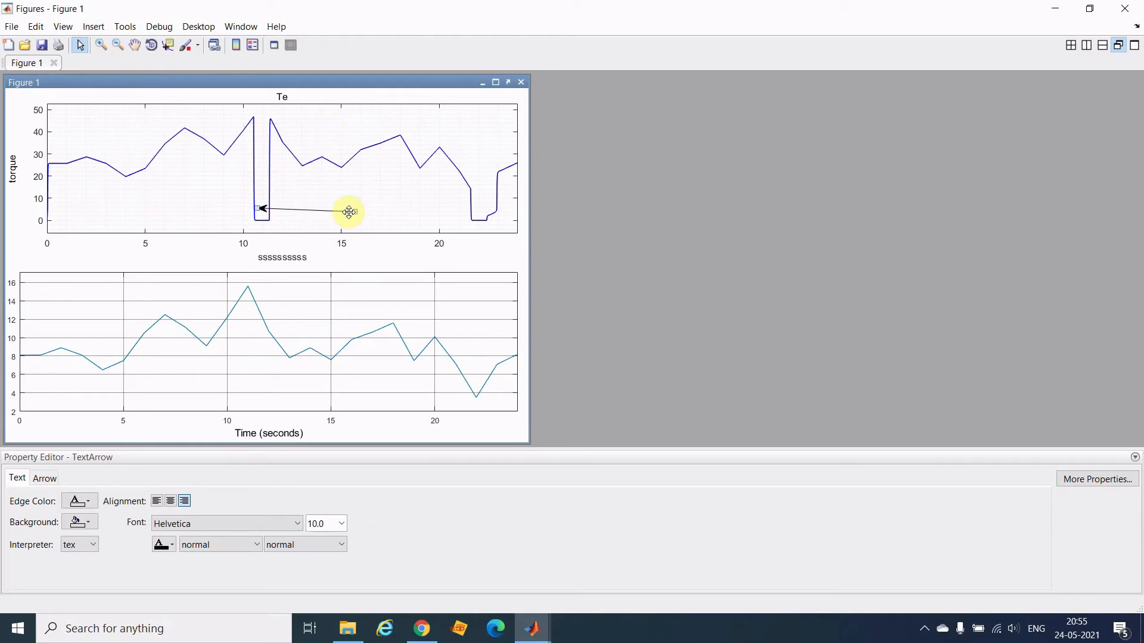
drag(348, 211, 263, 208)
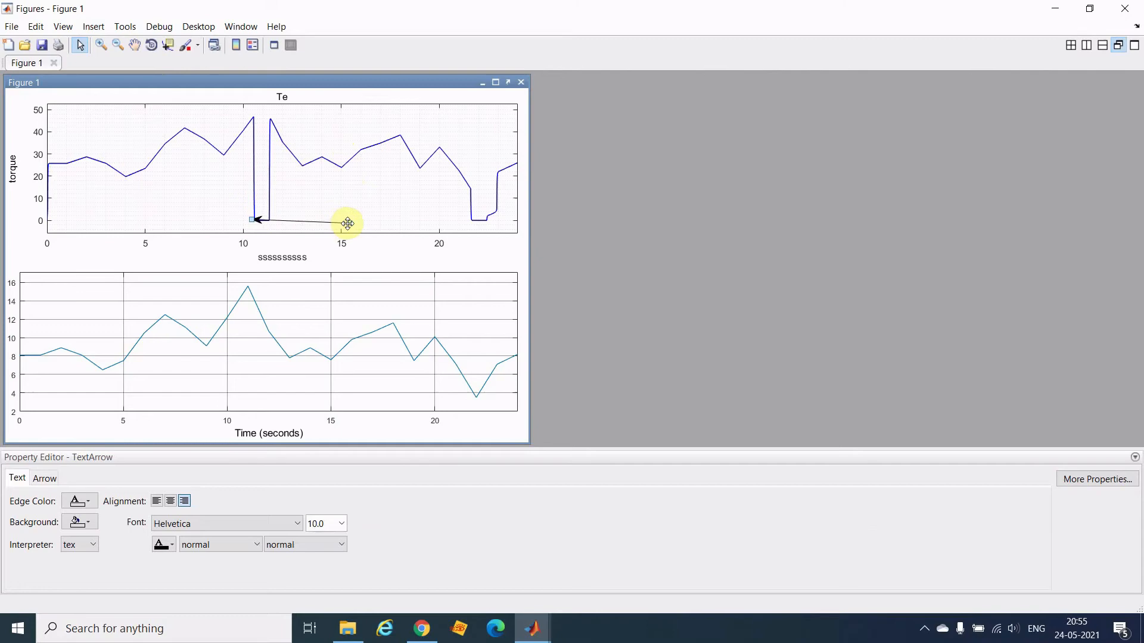
drag(346, 222, 305, 128)
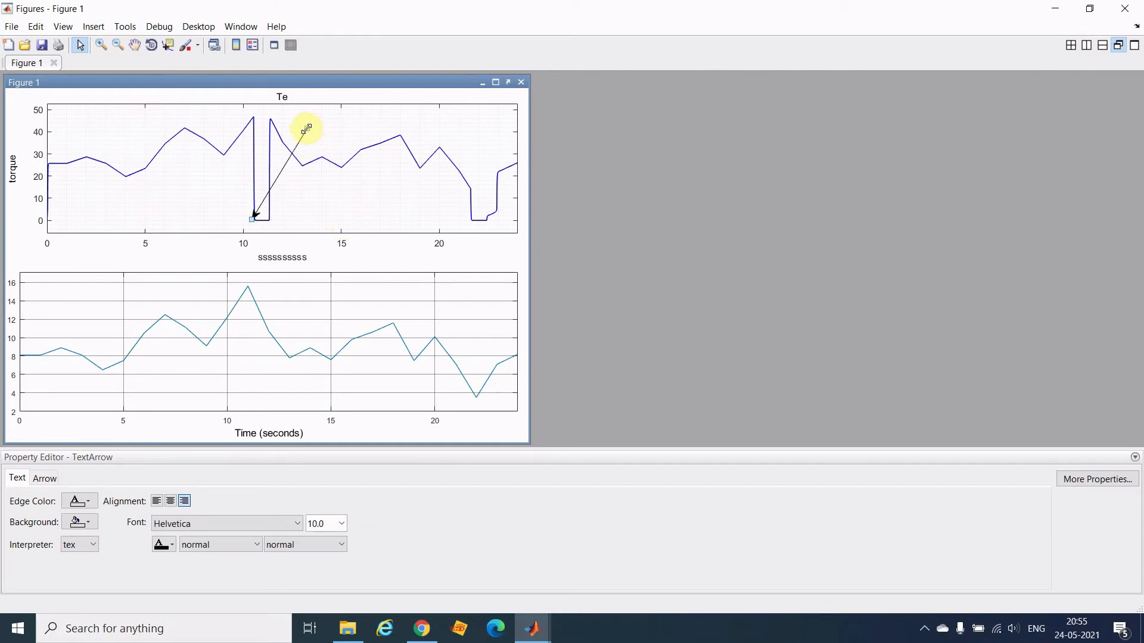
mouse_move(303, 135)
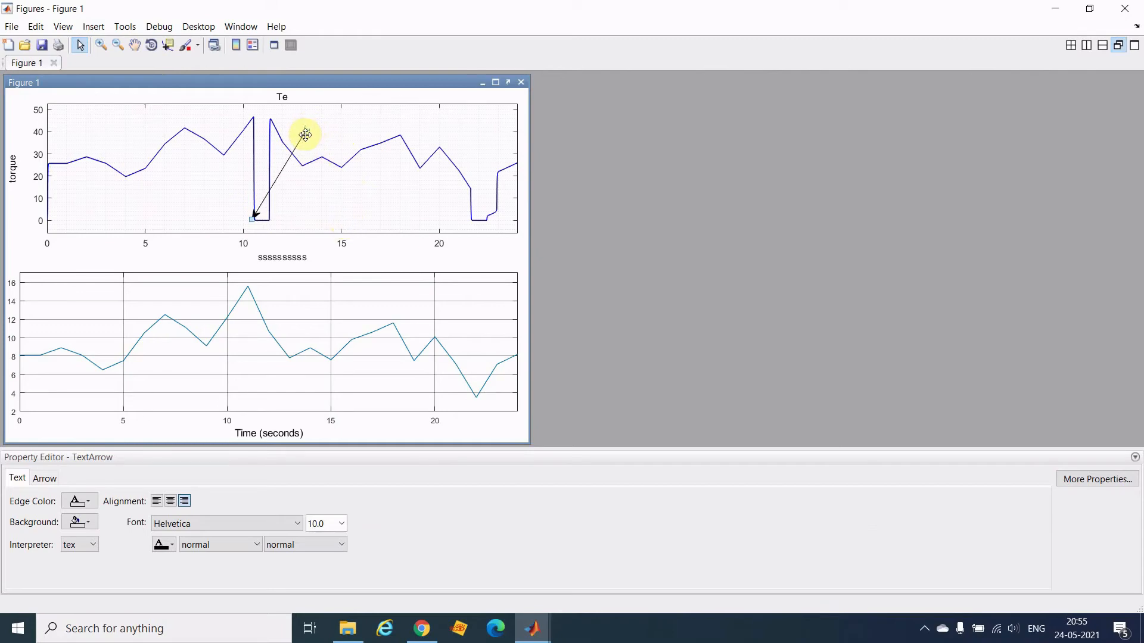
text(Cutout Speed)
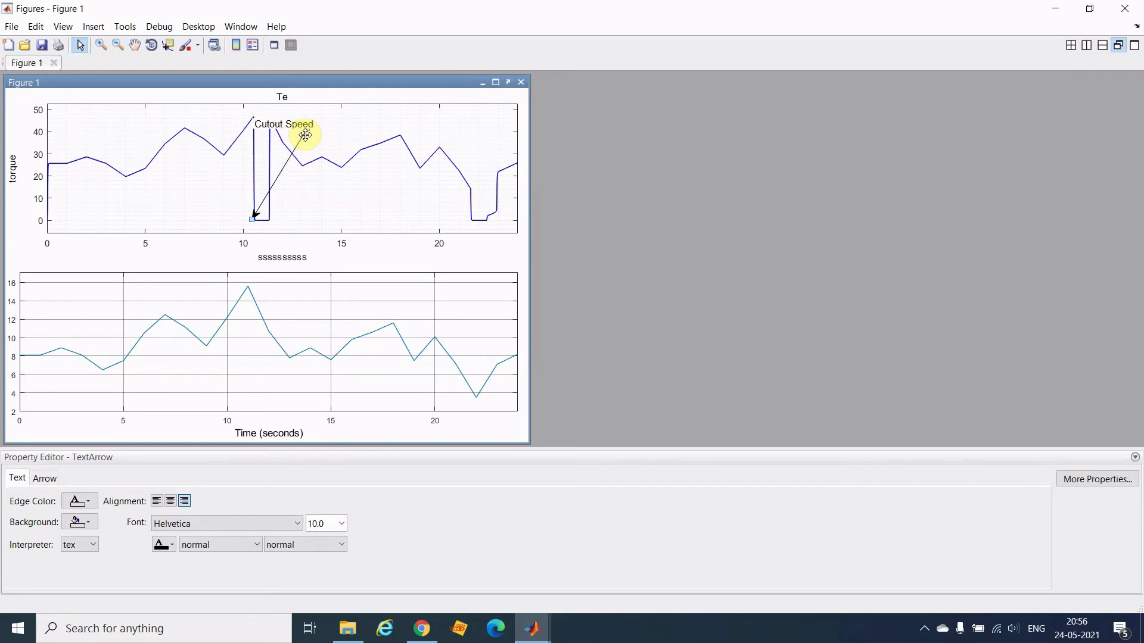
Set the 'Cutout Speed' annotation's font size to 8.0.
click(359, 203)
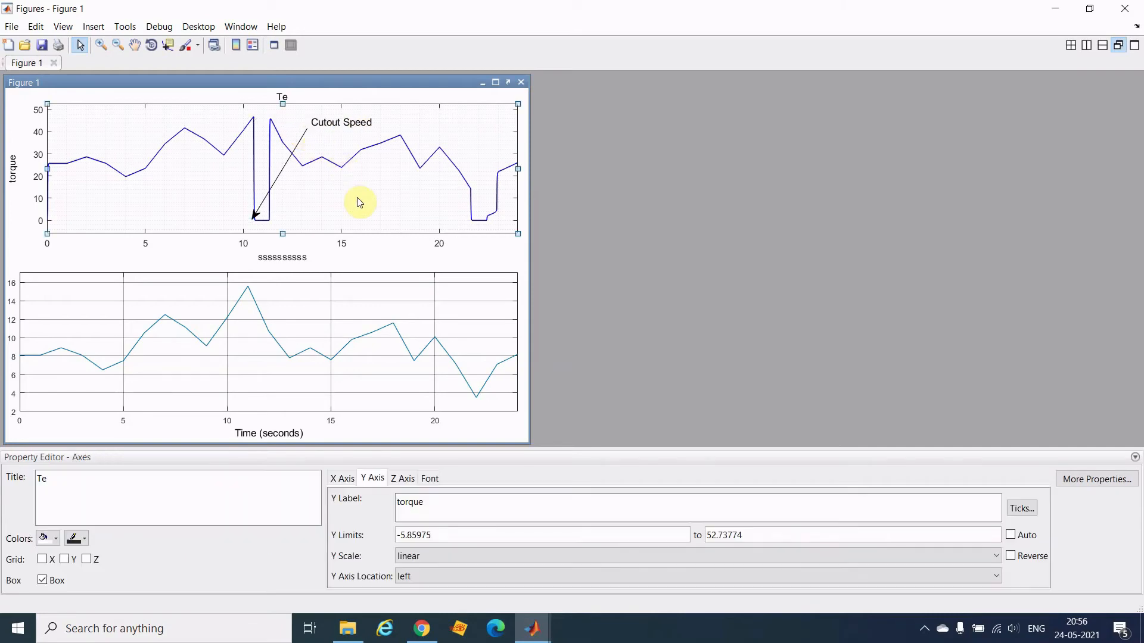
mouse_move(349, 159)
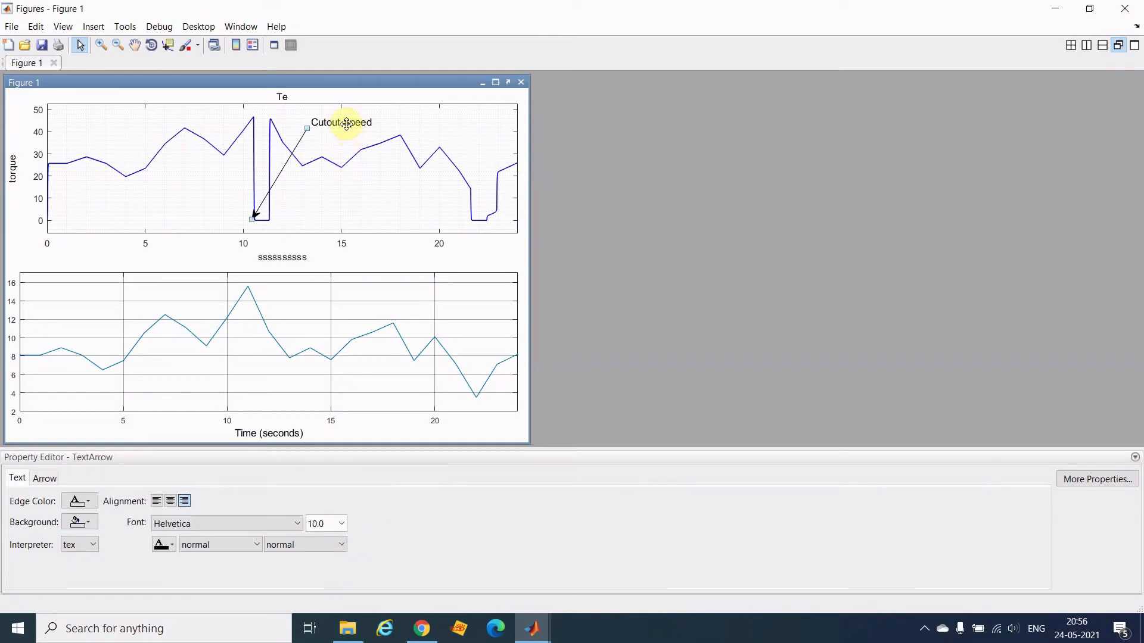
click(319, 523)
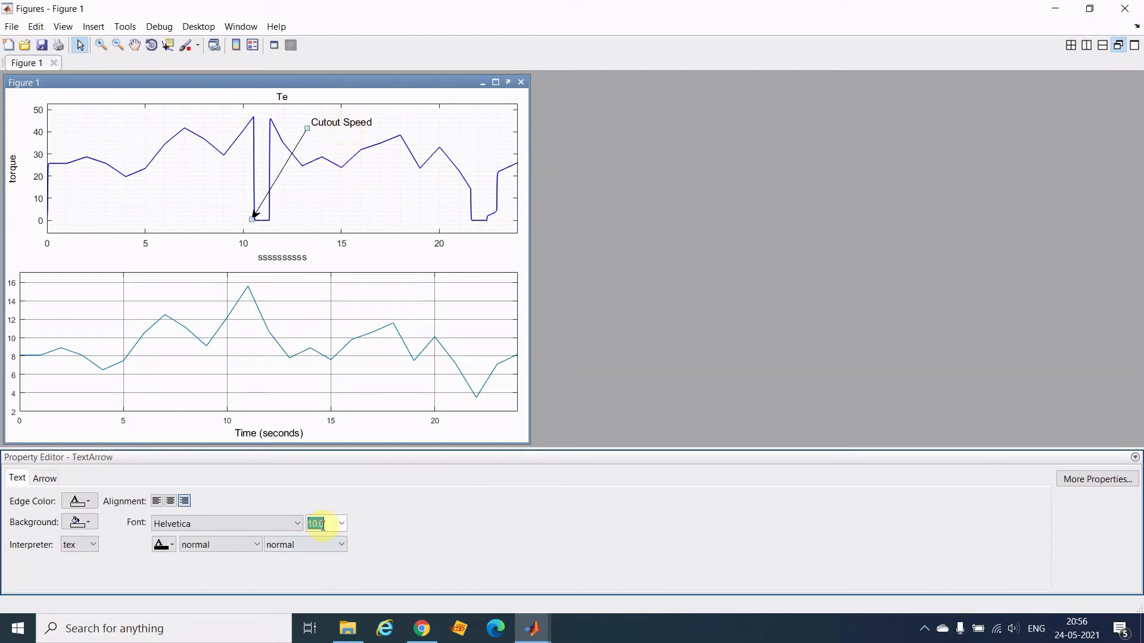
text(8.0)
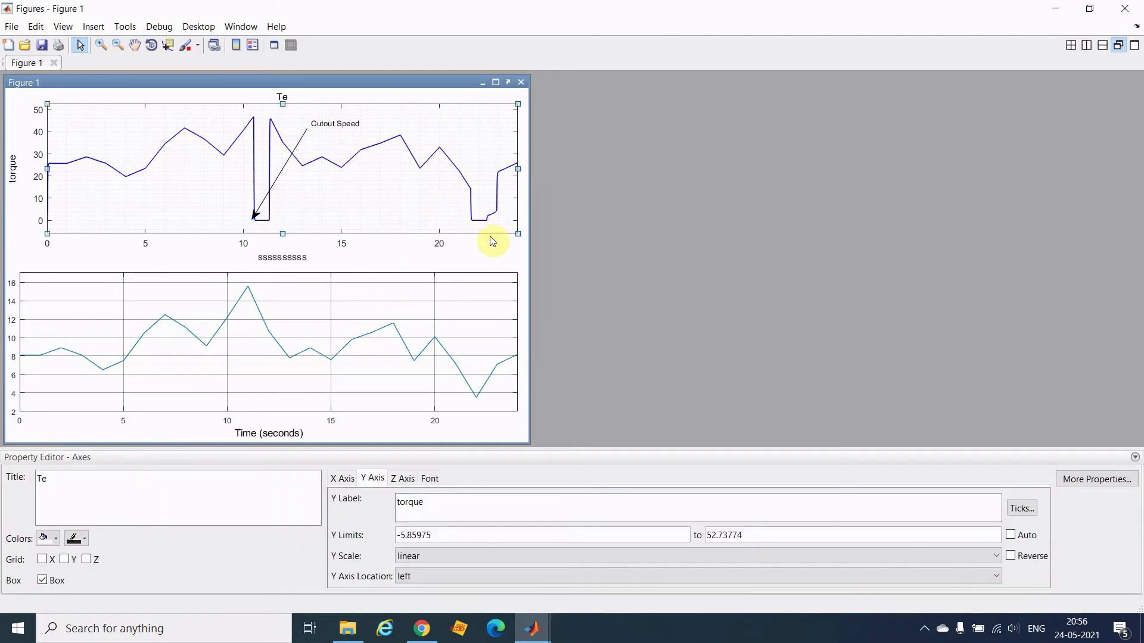
click(585, 265)
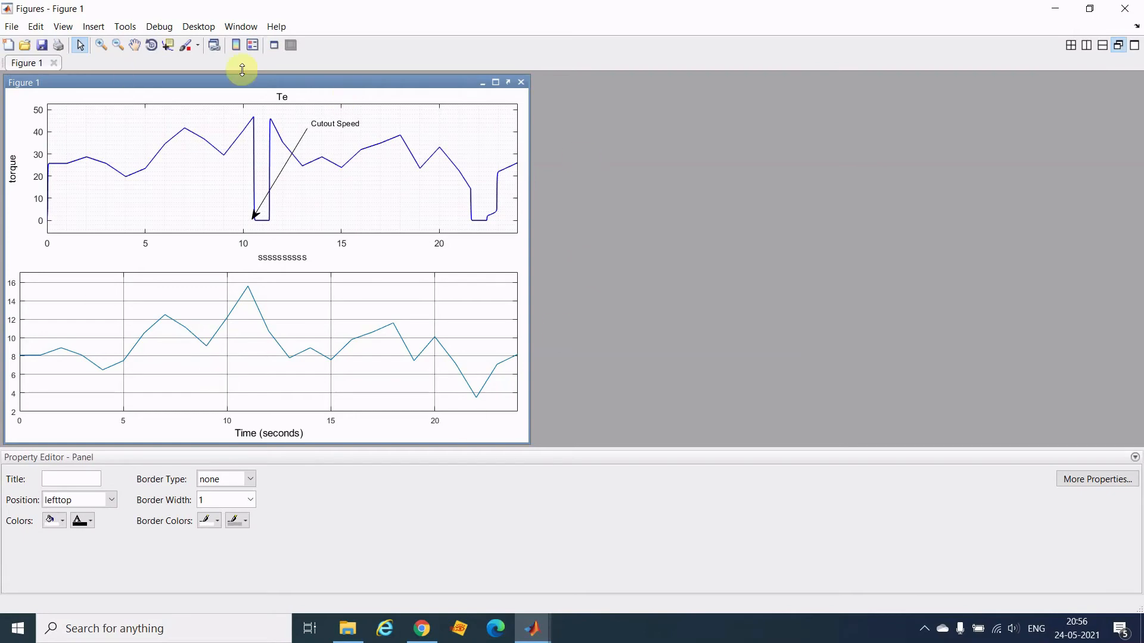
mouse_move(270, 336)
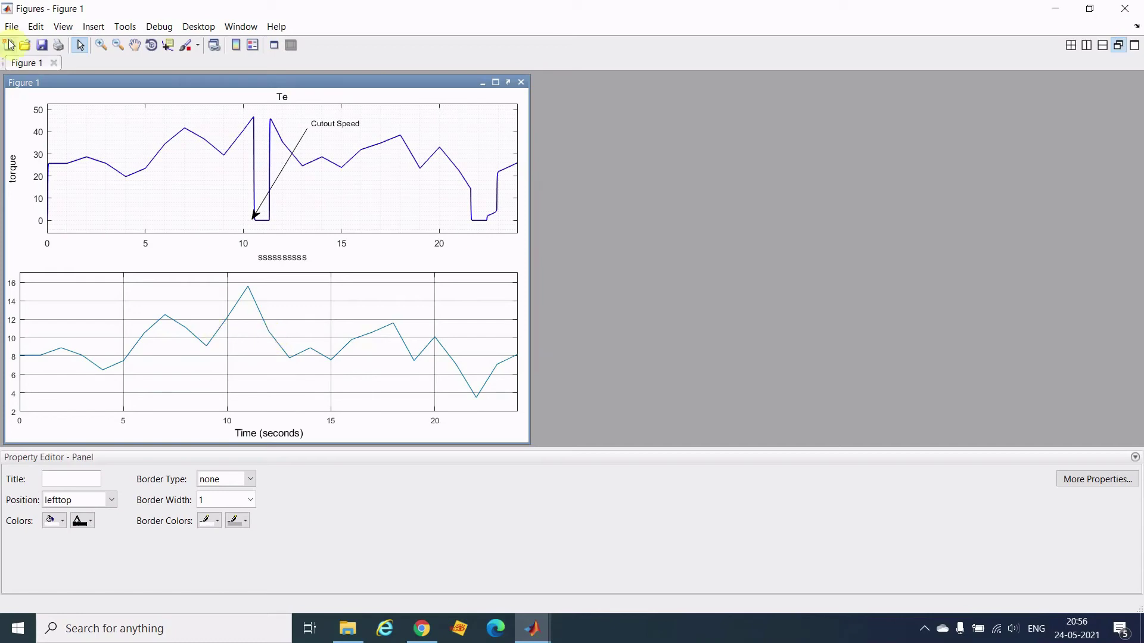
Cancel the figure's Save As dialog without saving and show the File menu.
click(45, 45)
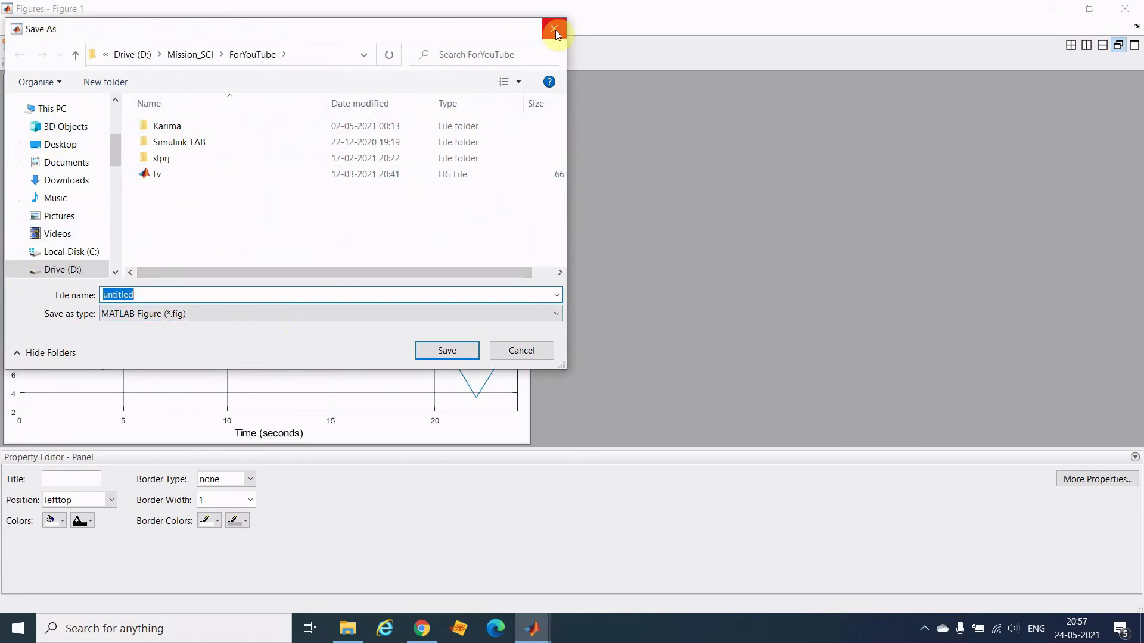
click(551, 29)
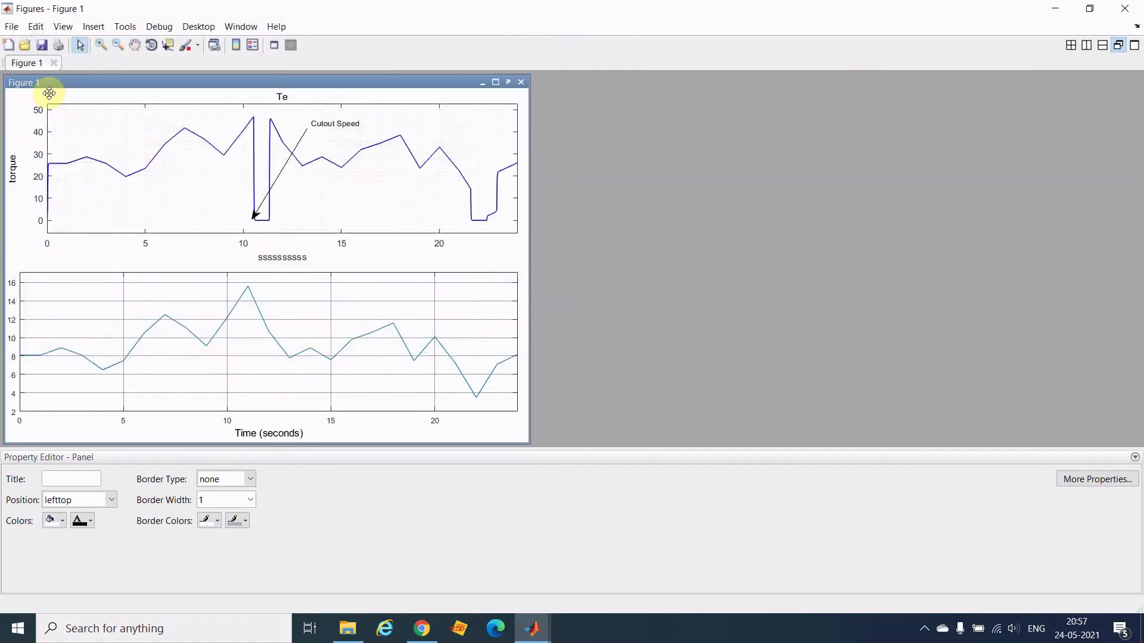
click(11, 26)
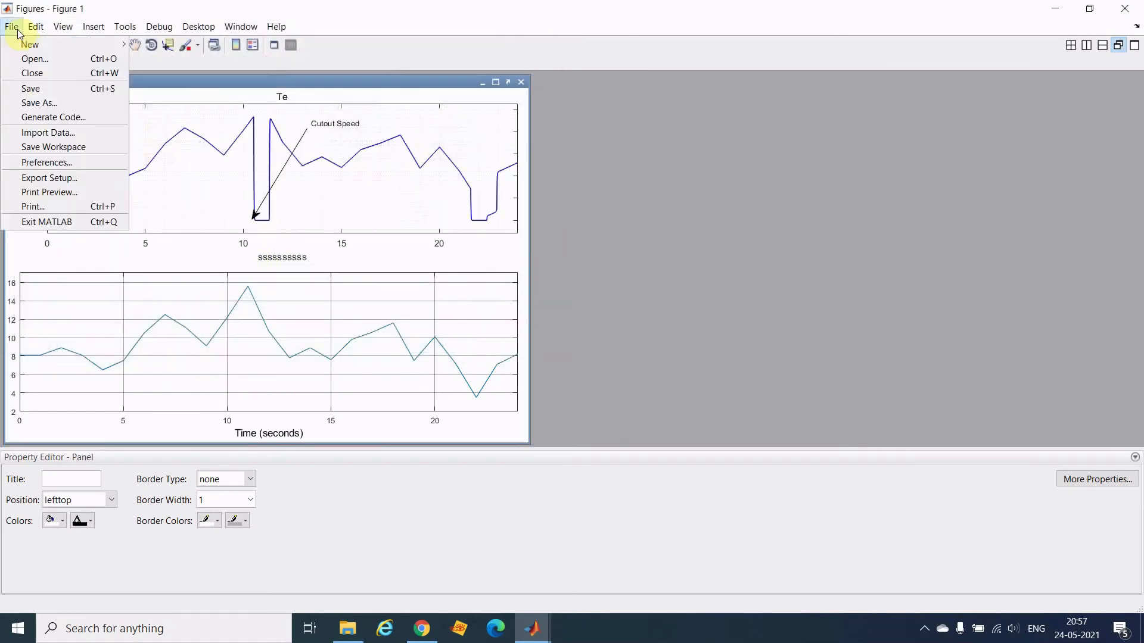
mouse_move(48, 179)
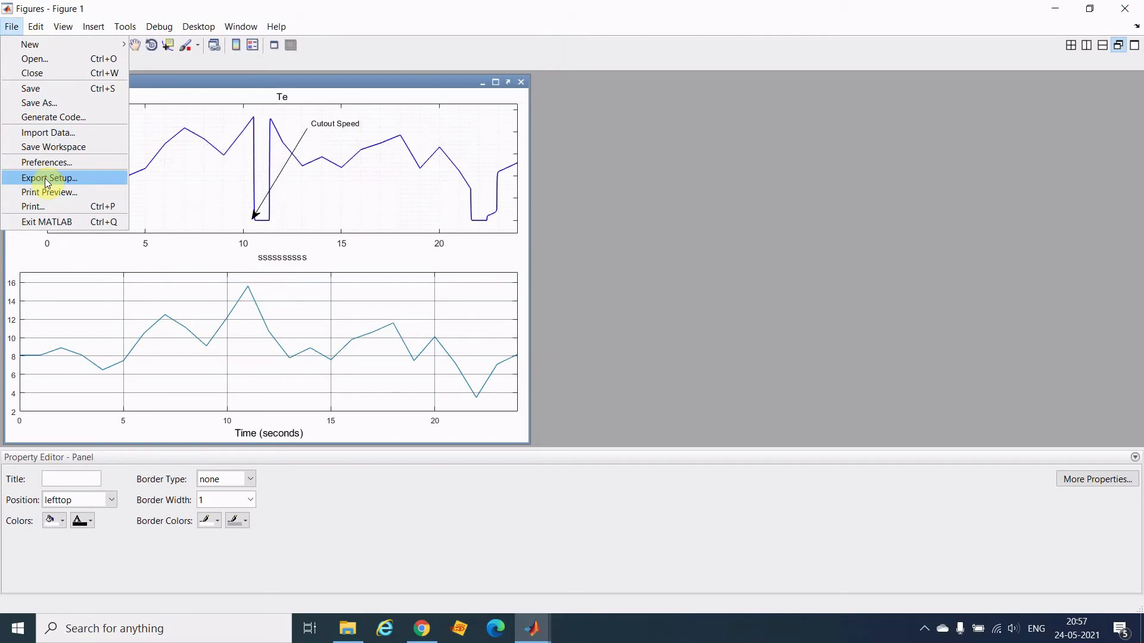
Open Export Setup and view the Rendering properties with colorspace choices.
click(45, 178)
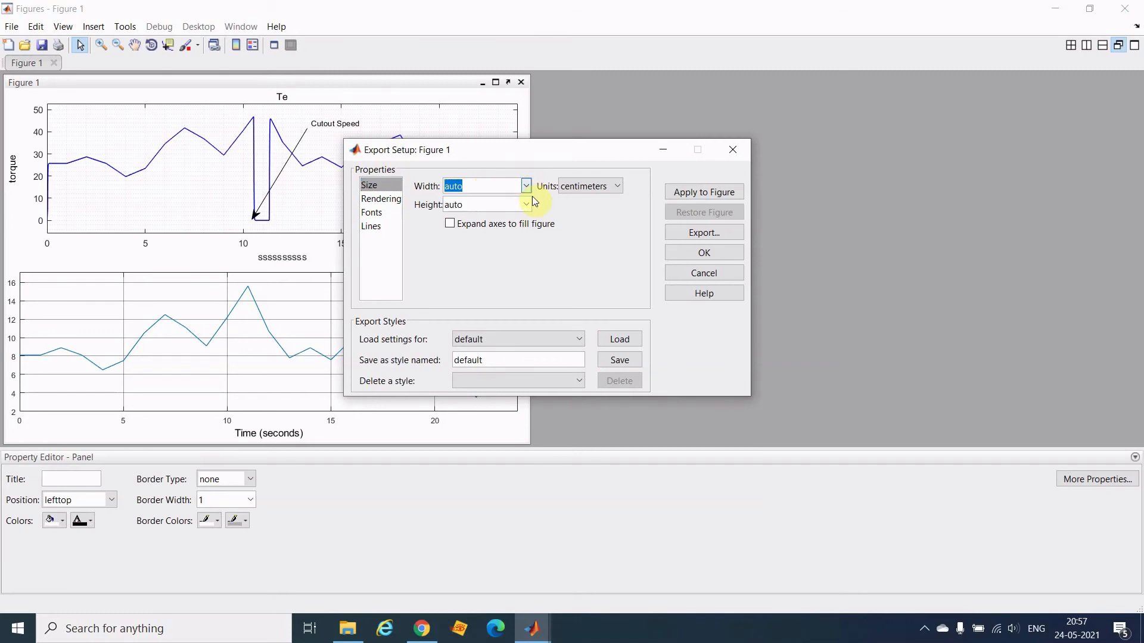
mouse_move(516, 216)
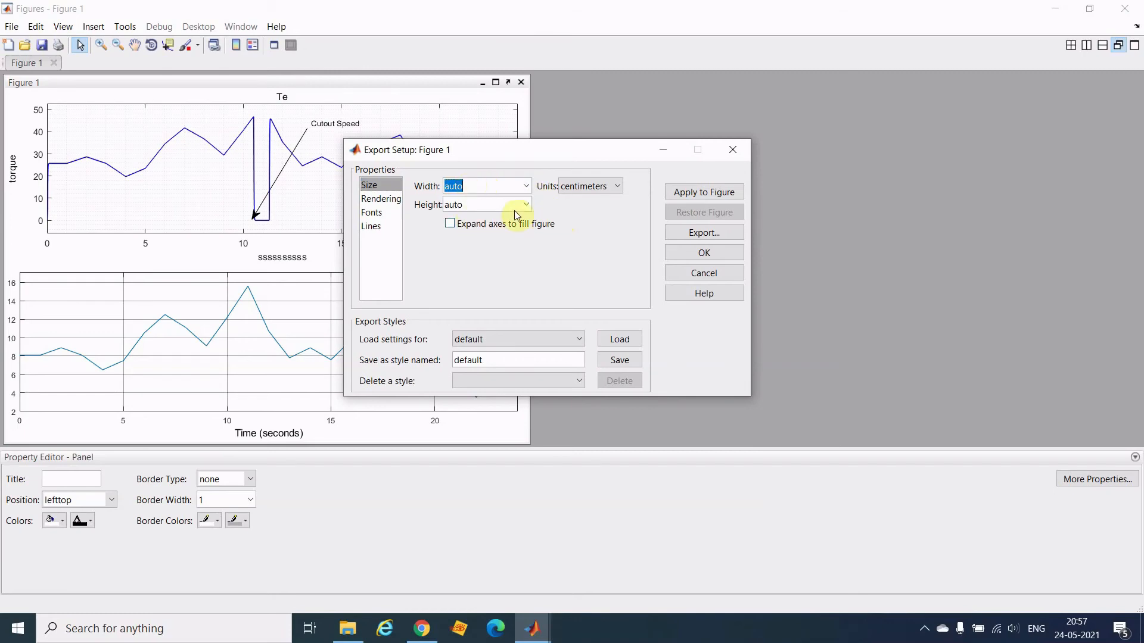
mouse_move(576, 209)
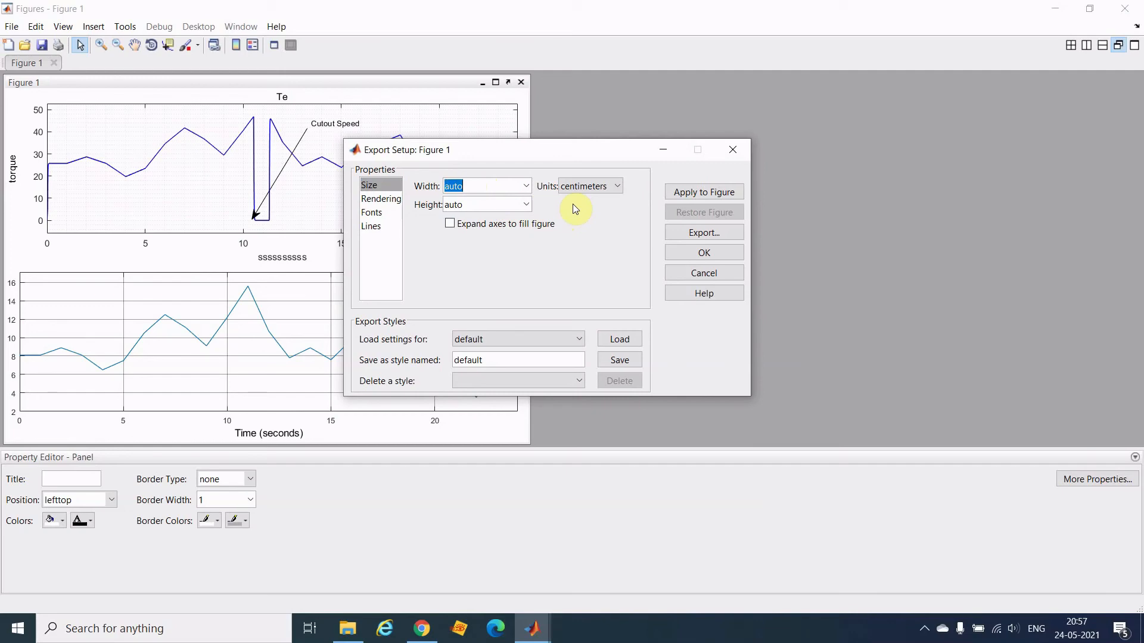
click(381, 198)
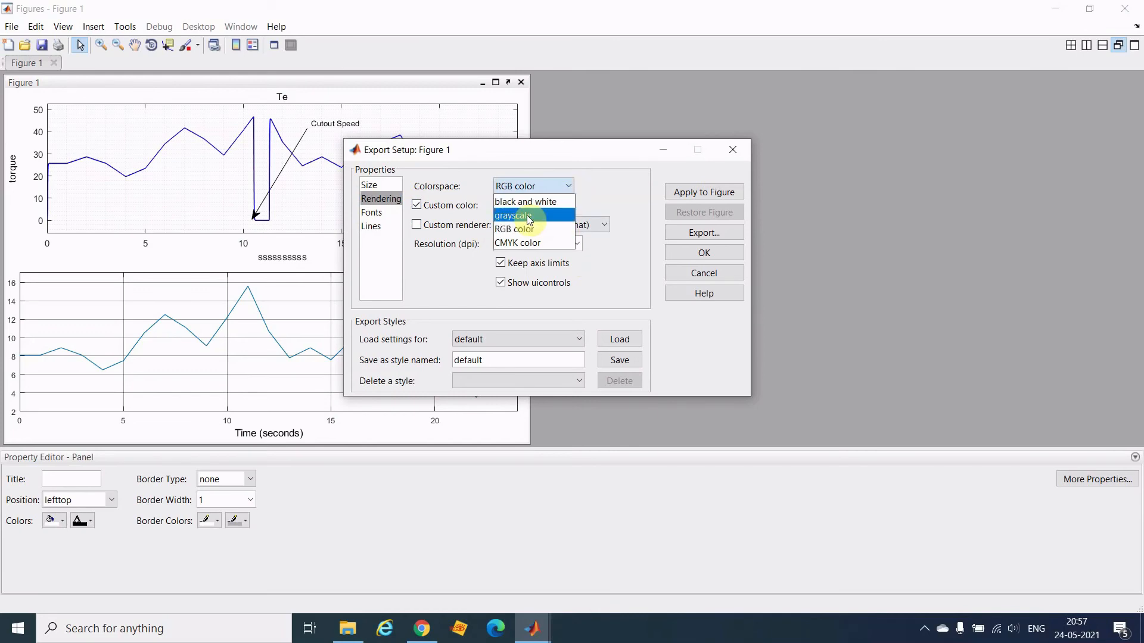
Try grayscale colorspace, then settle on RGB color.
click(517, 216)
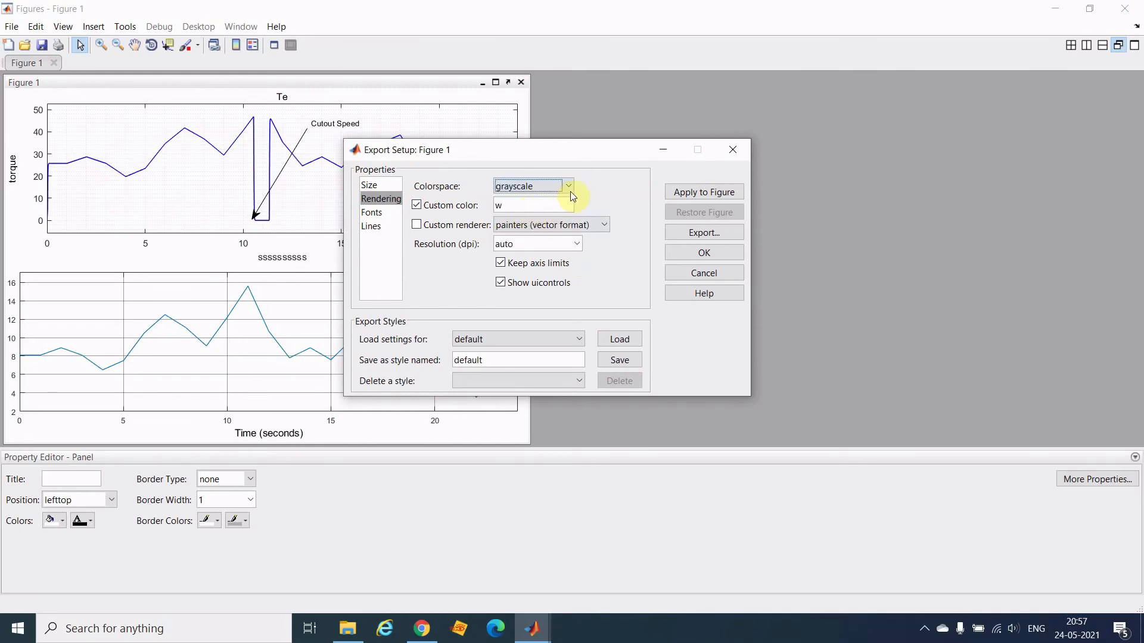
click(569, 186)
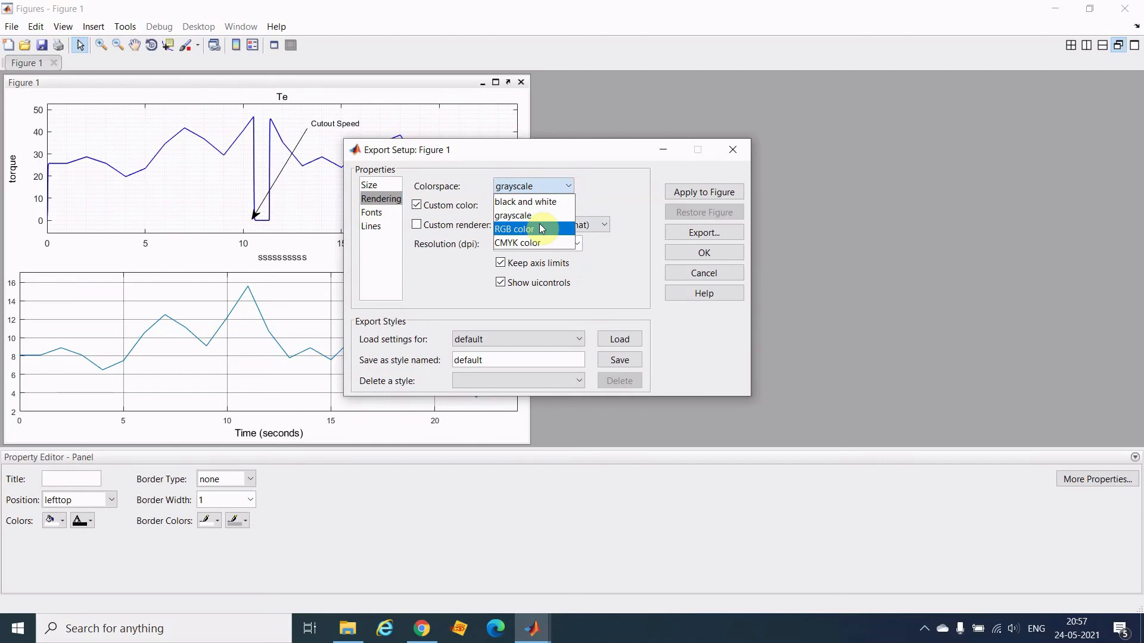
click(514, 229)
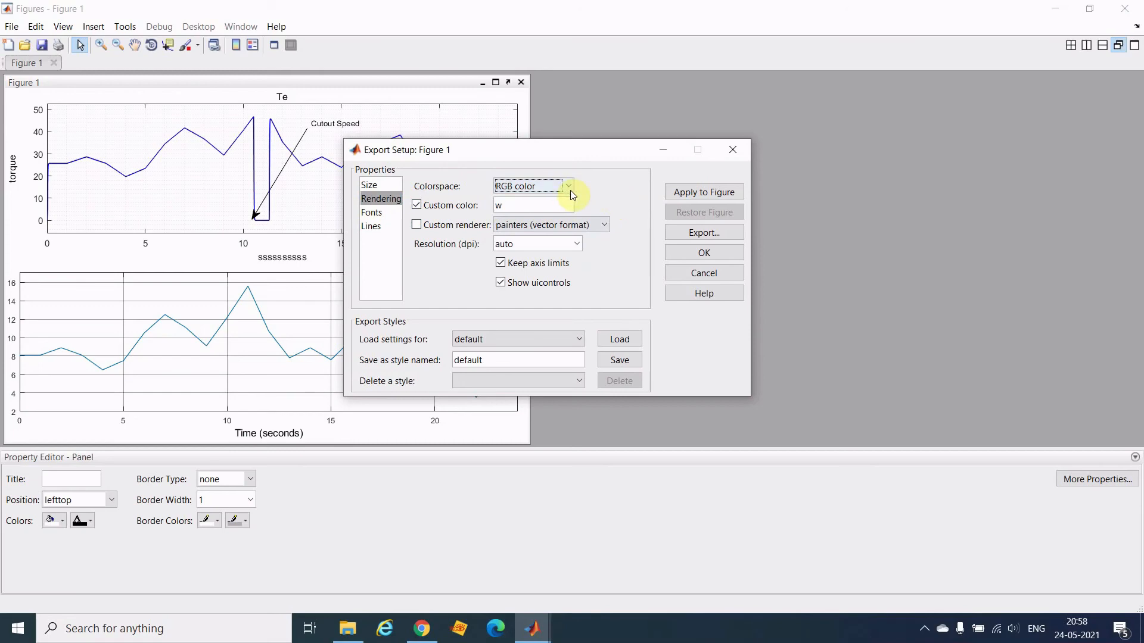
click(570, 186)
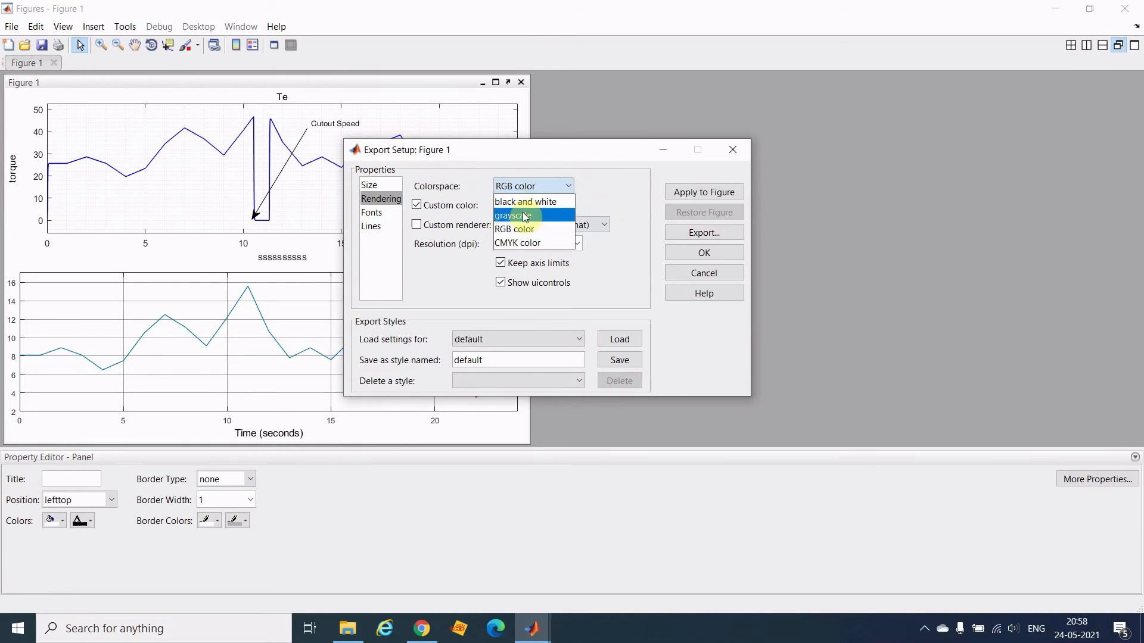
click(514, 216)
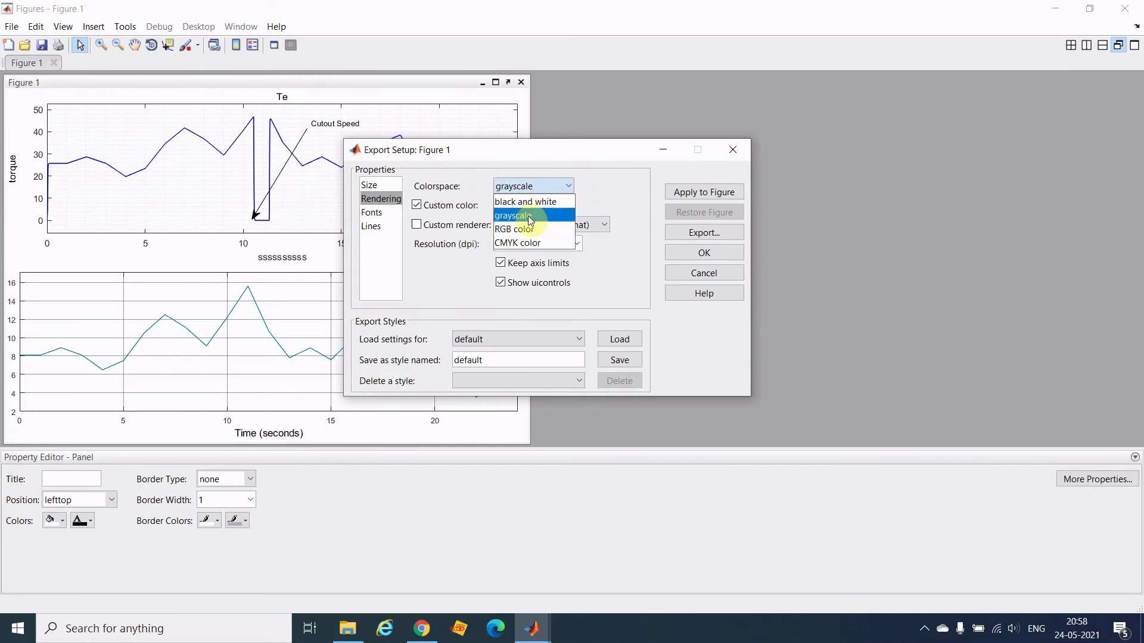
click(513, 229)
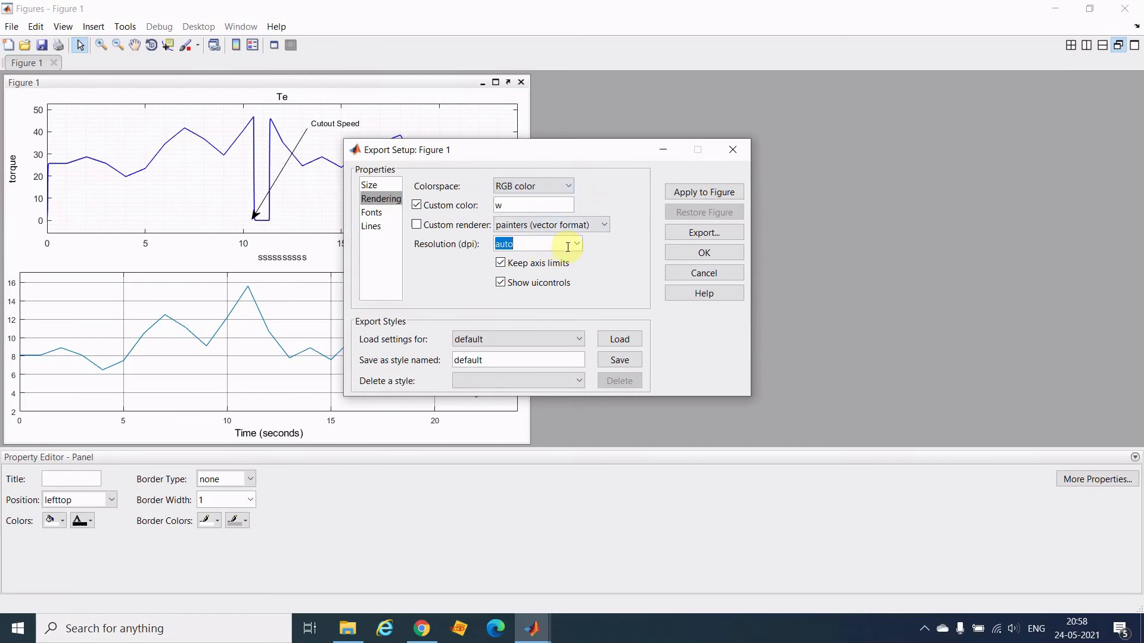
Set resolution to 450 dpi and apply the export settings to the figure.
text(4)
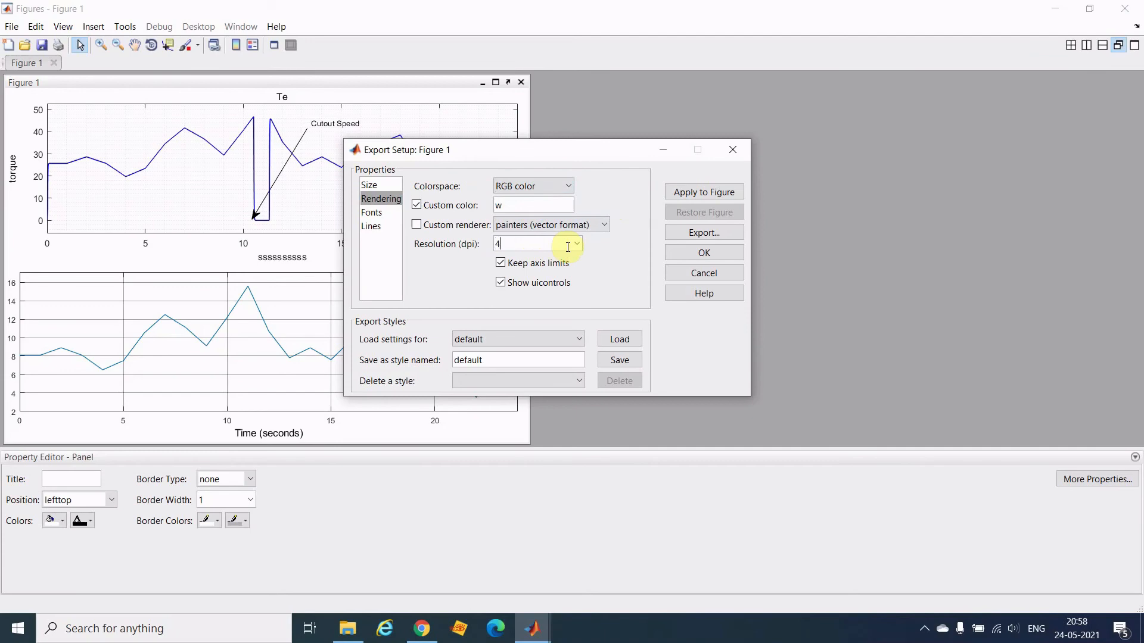
text(50)
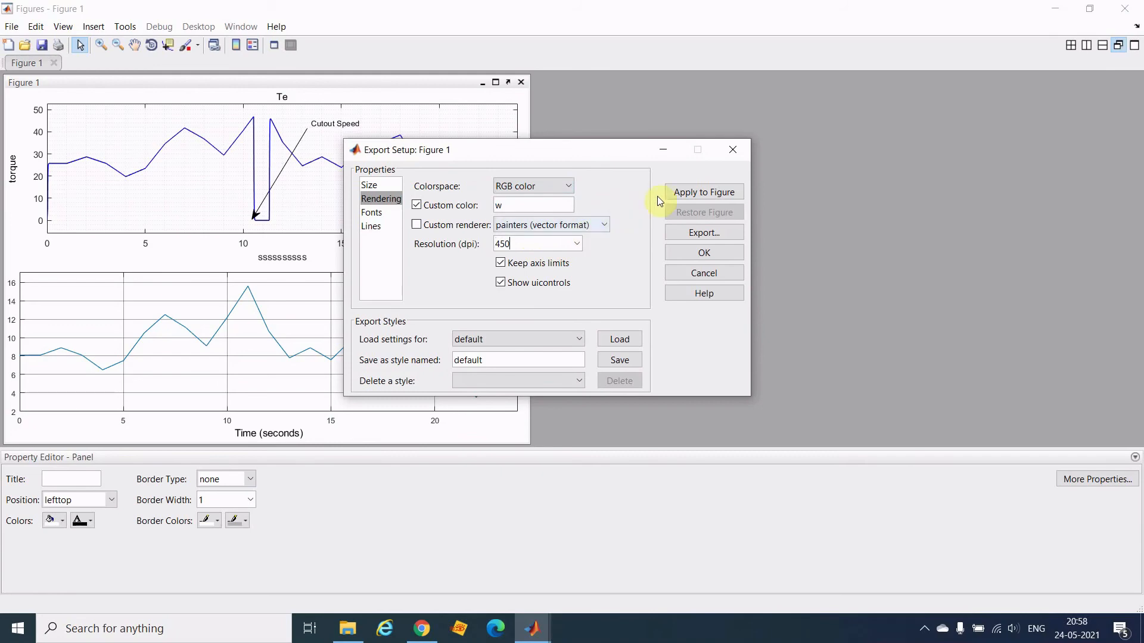
click(703, 192)
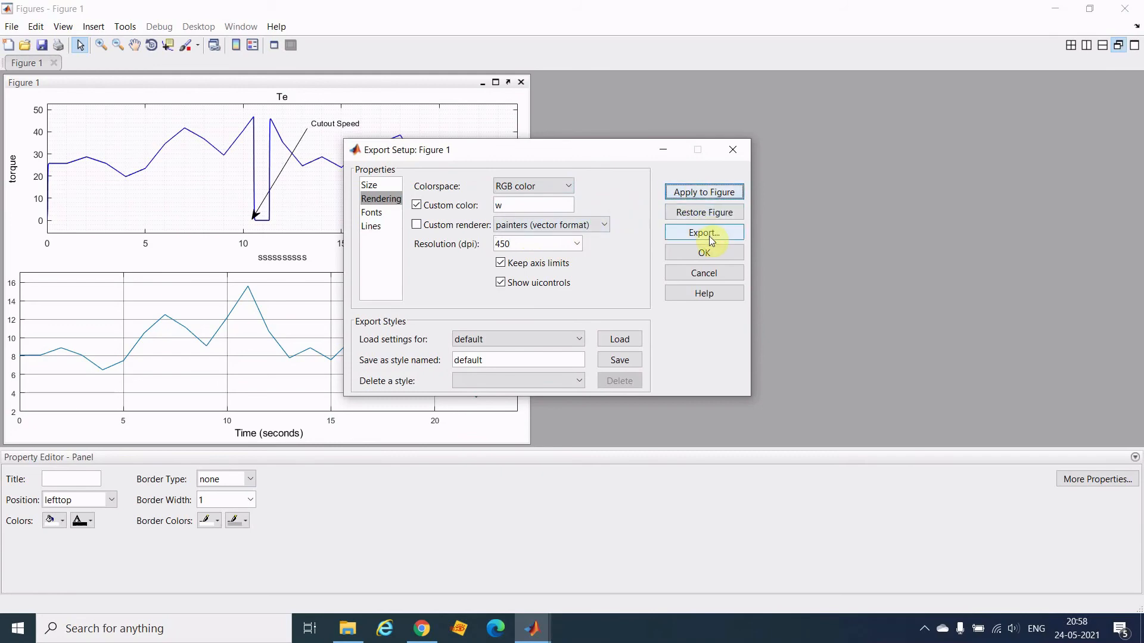
Export the figure as JPEG image 'ddLg' into the ForYouTube folder.
click(703, 232)
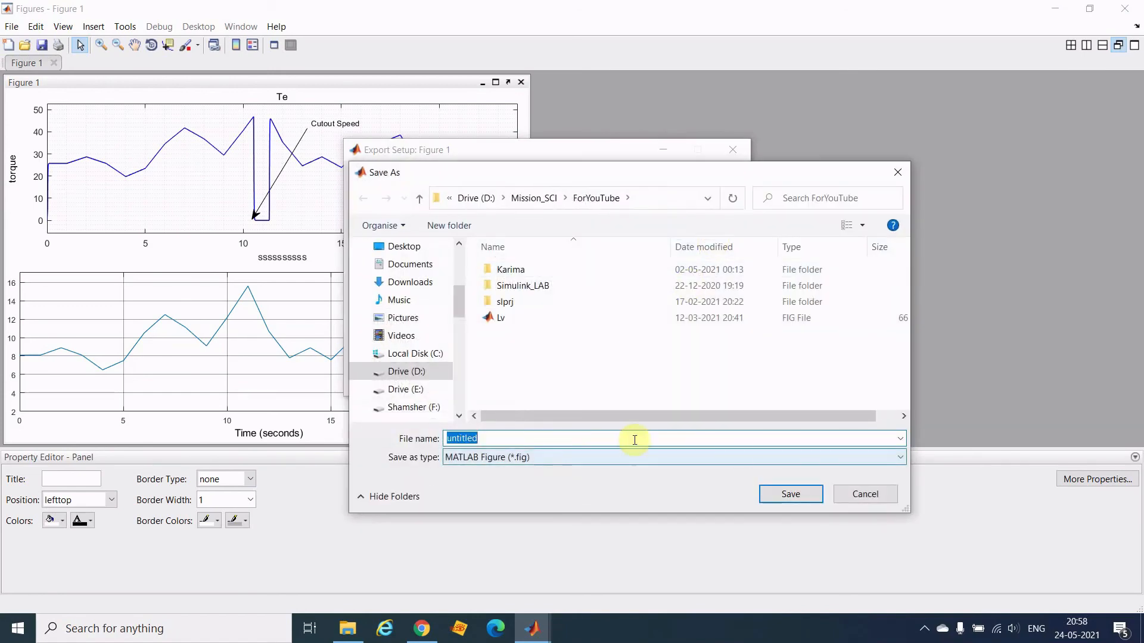
mouse_move(703, 437)
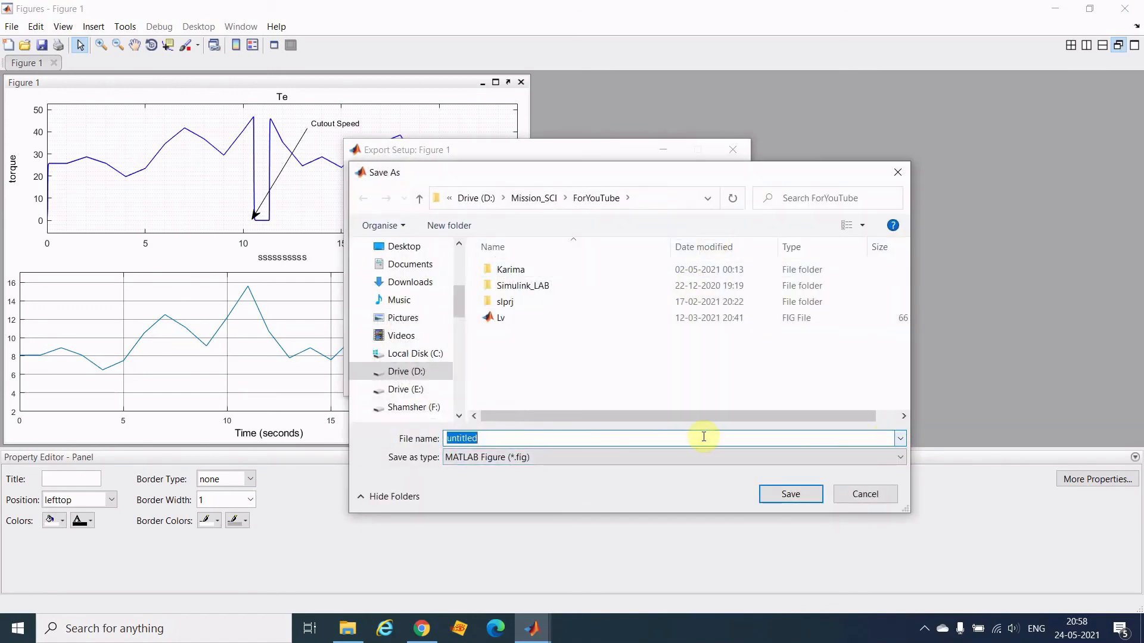
text(dd)
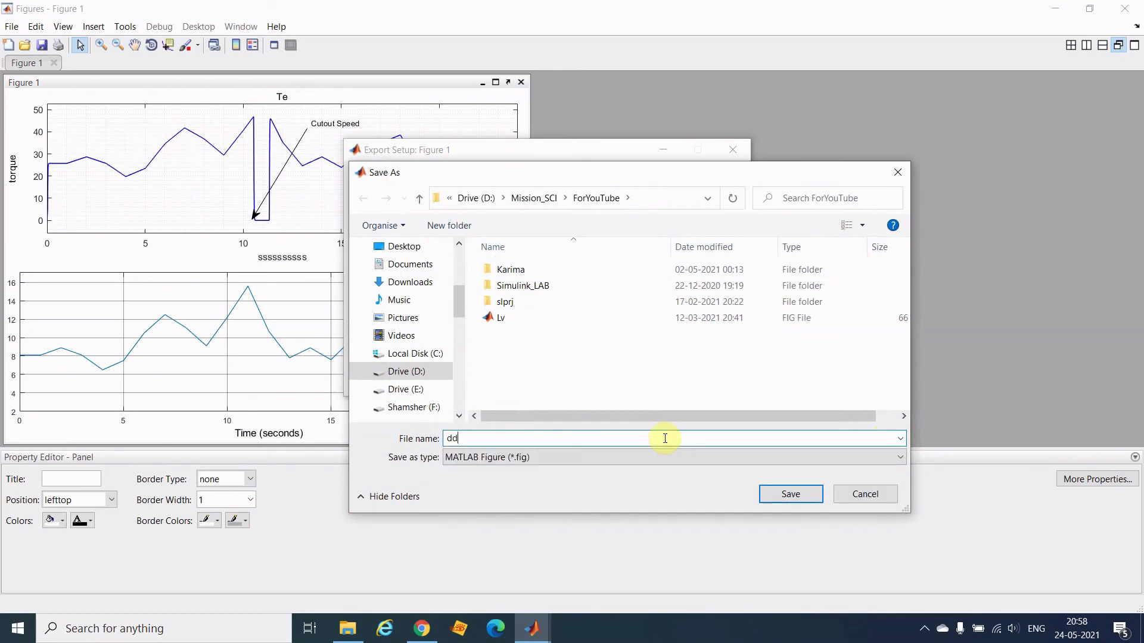
text(L)
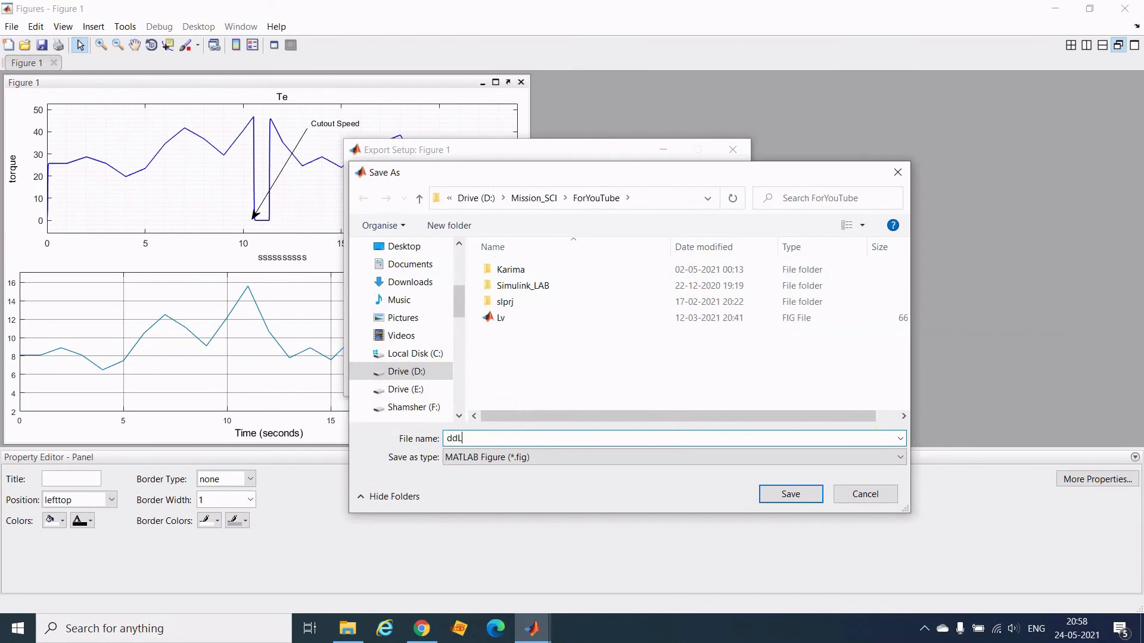
text(g)
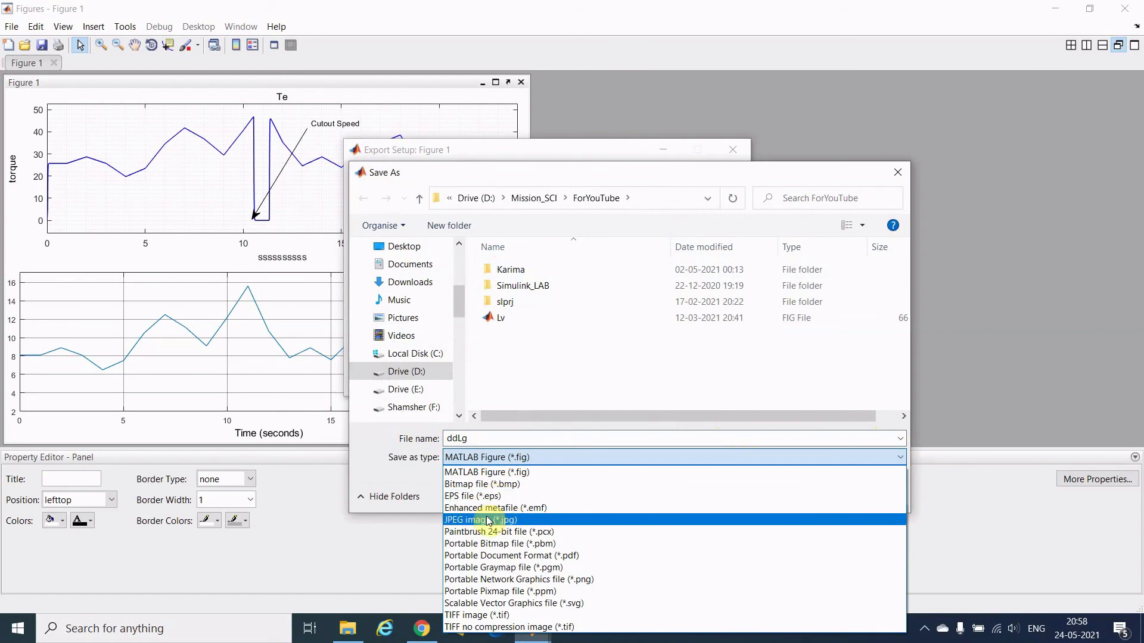
click(479, 520)
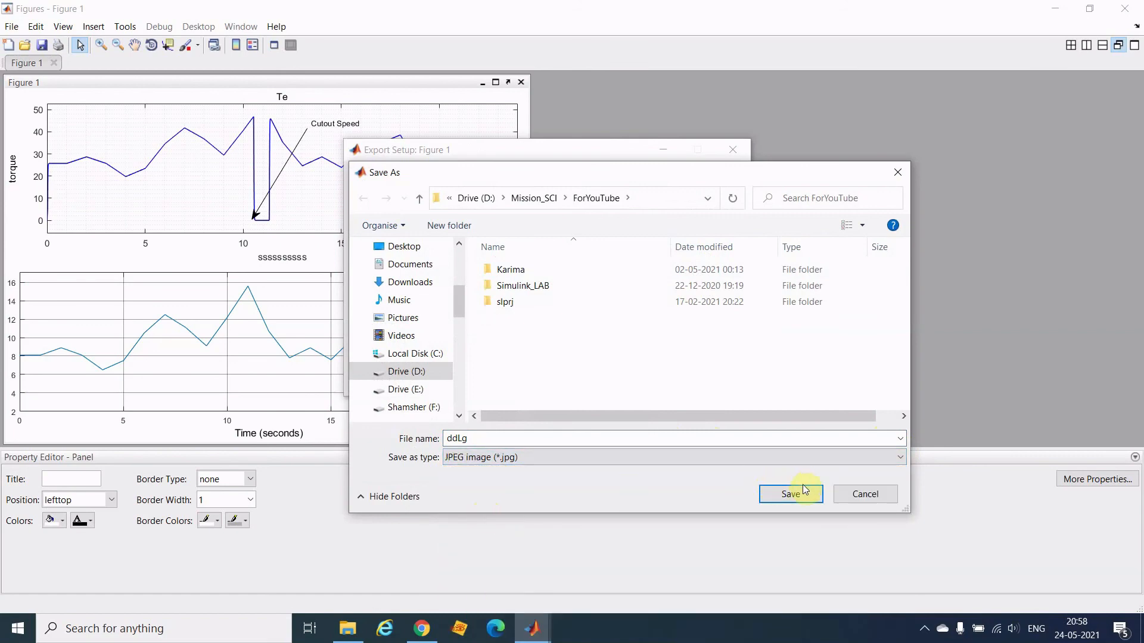
click(791, 493)
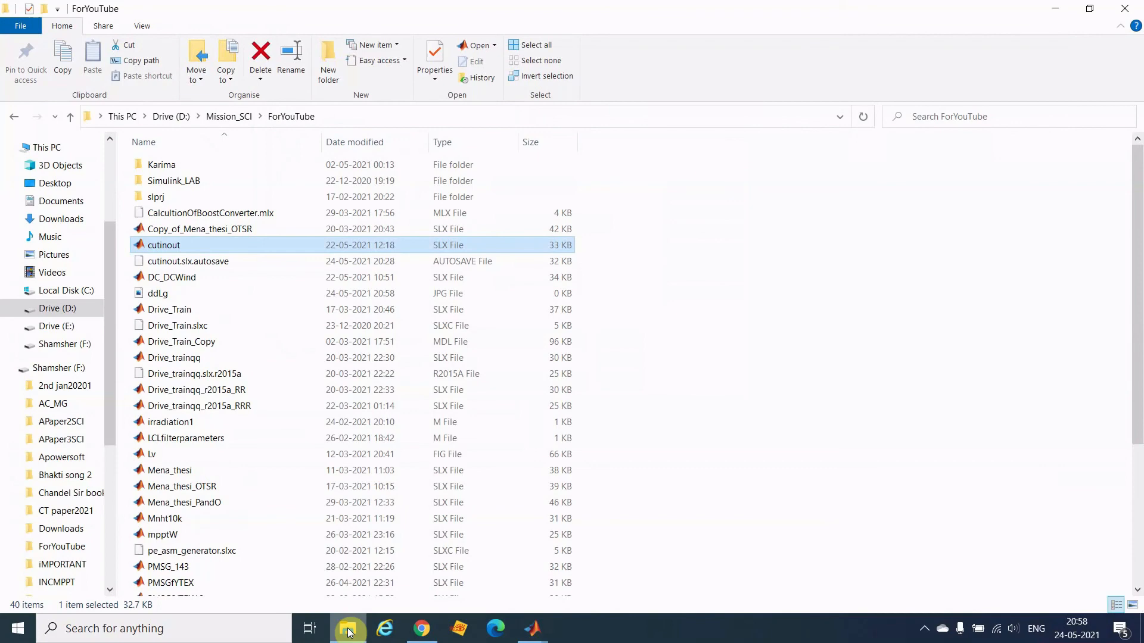
mouse_move(167, 459)
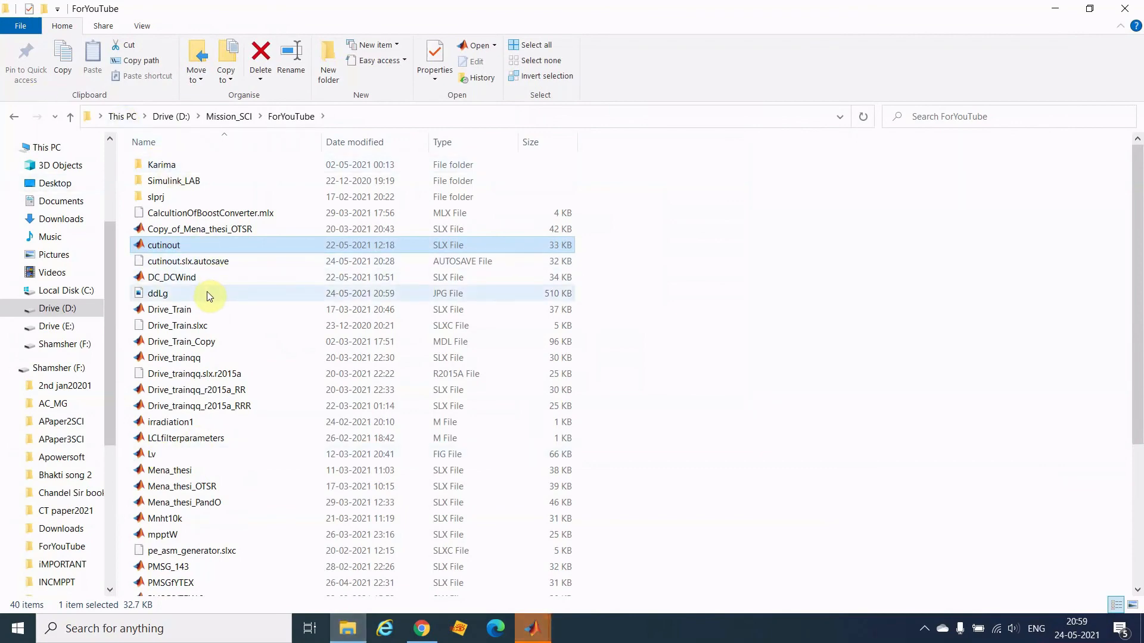
Open the 510 KB ddLg JPEG from the ForYouTube folder.
double_click(158, 293)
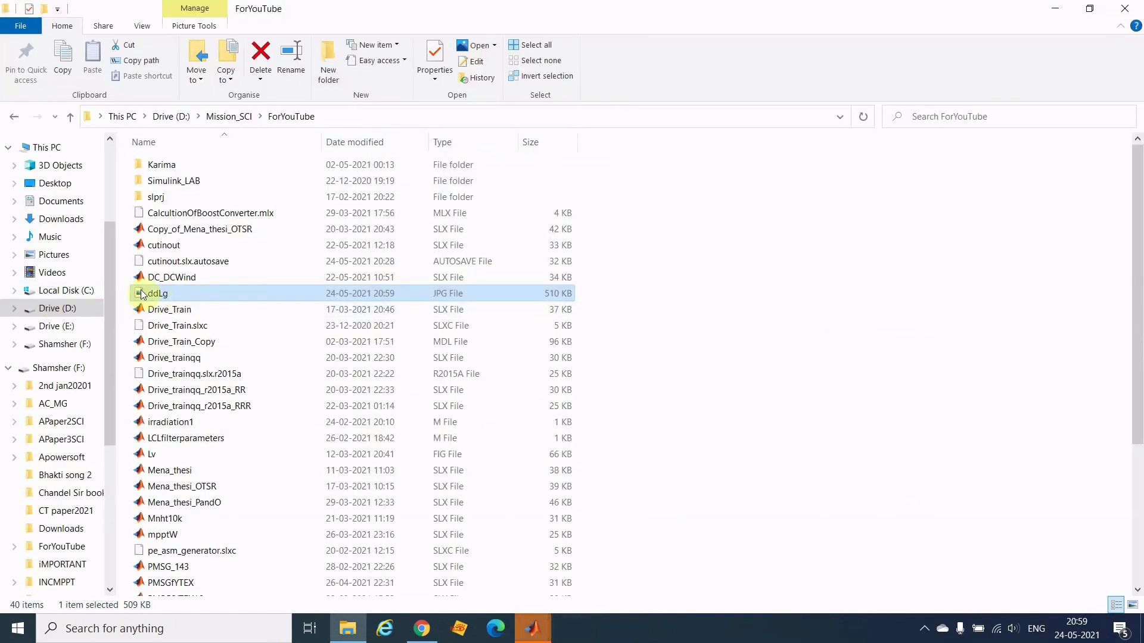
mouse_move(192, 295)
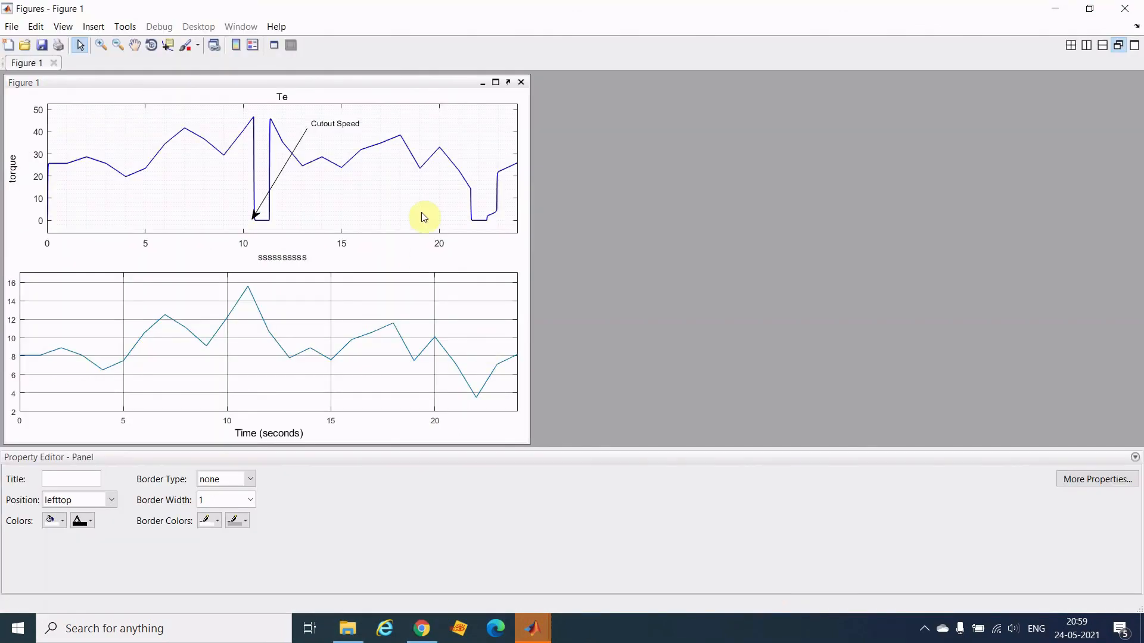
mouse_move(534, 297)
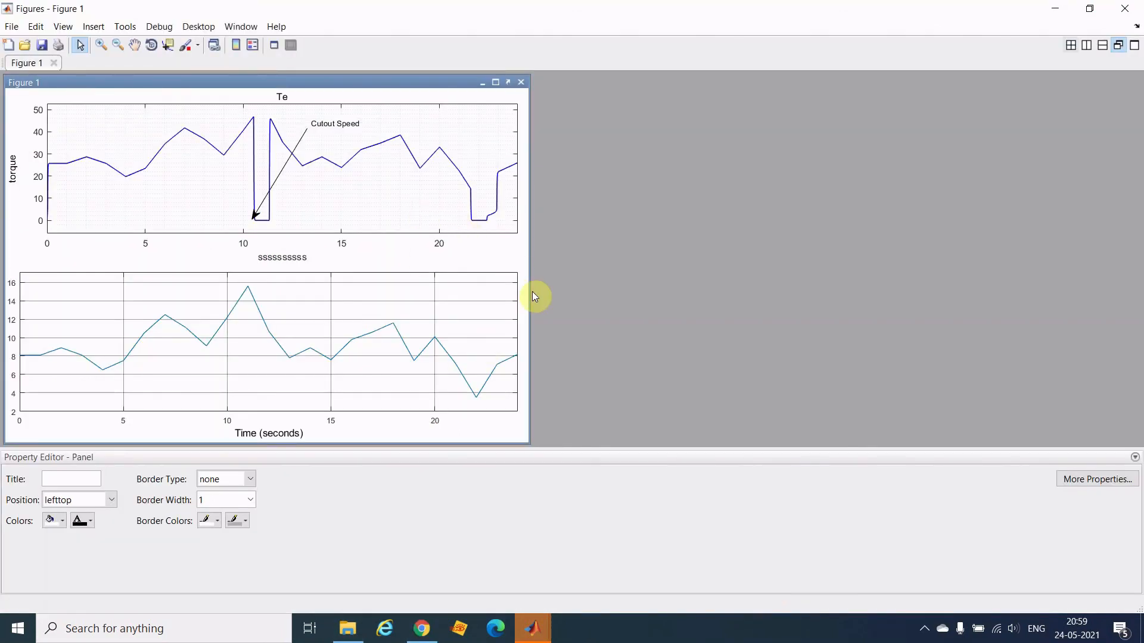
mouse_move(695, 291)
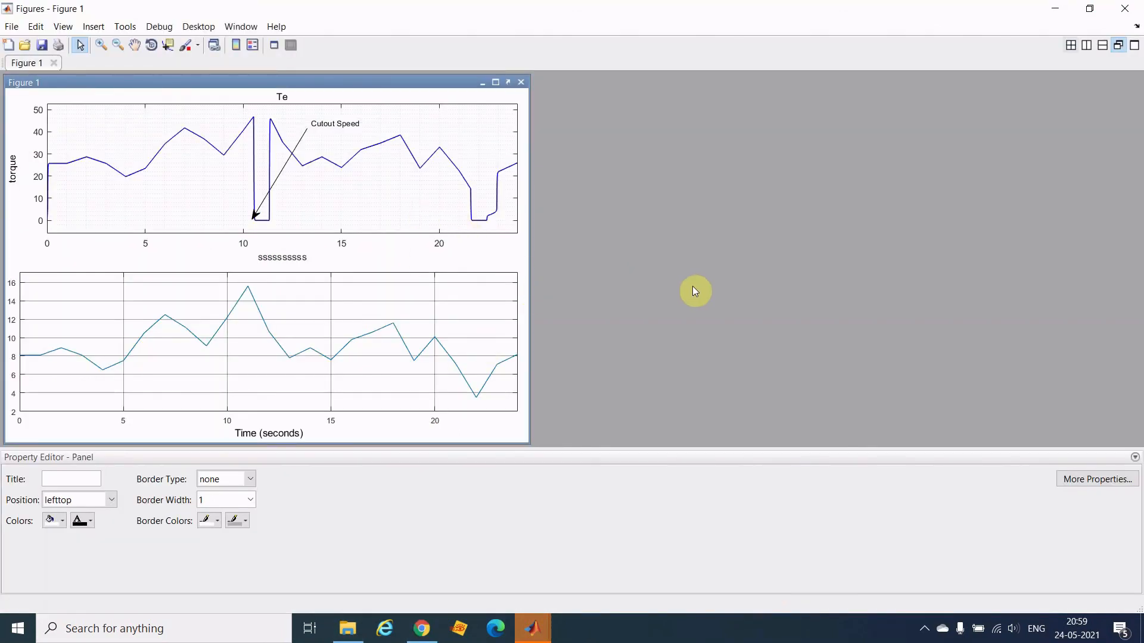